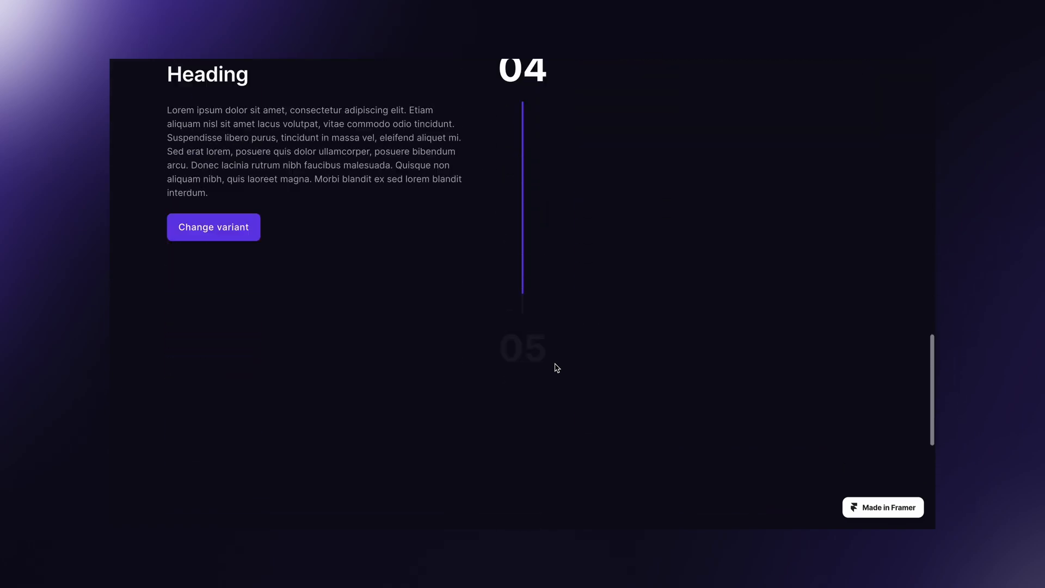
# Step: Add a frame named Timeline and set its width to Fill
pyautogui.click(214, 226)
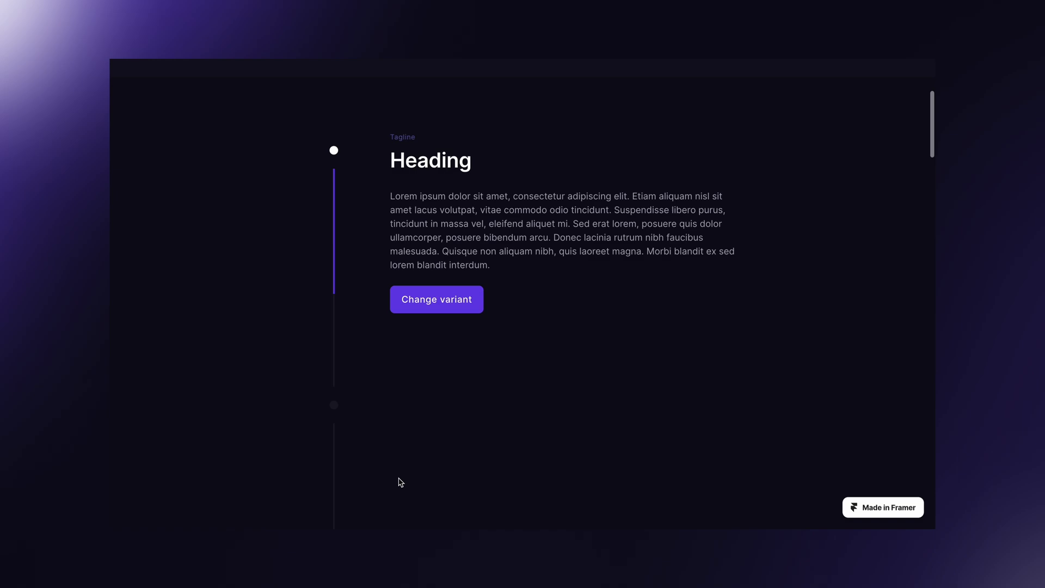
pyautogui.scroll(-3)
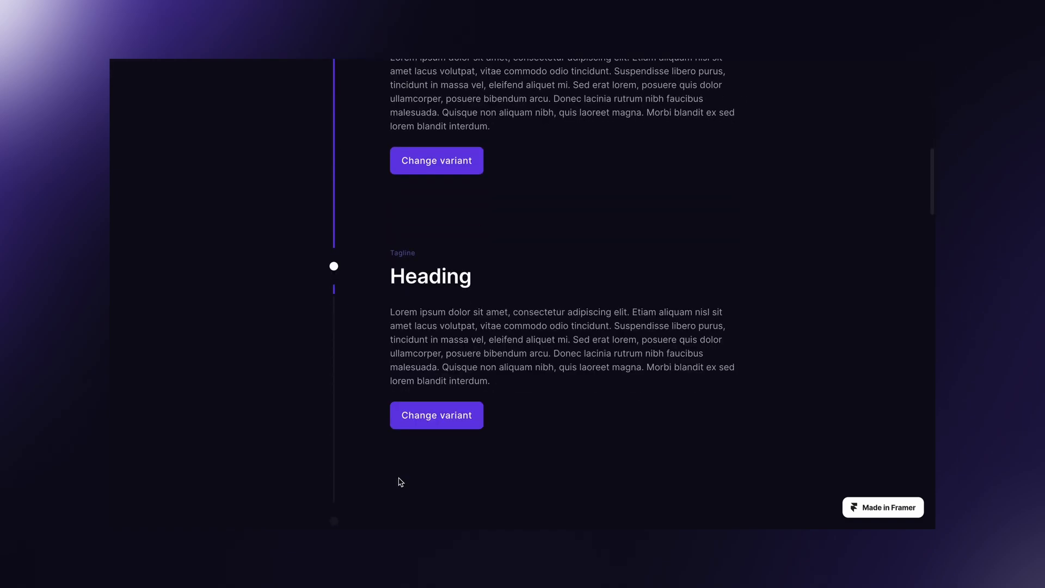
pyautogui.scroll(3)
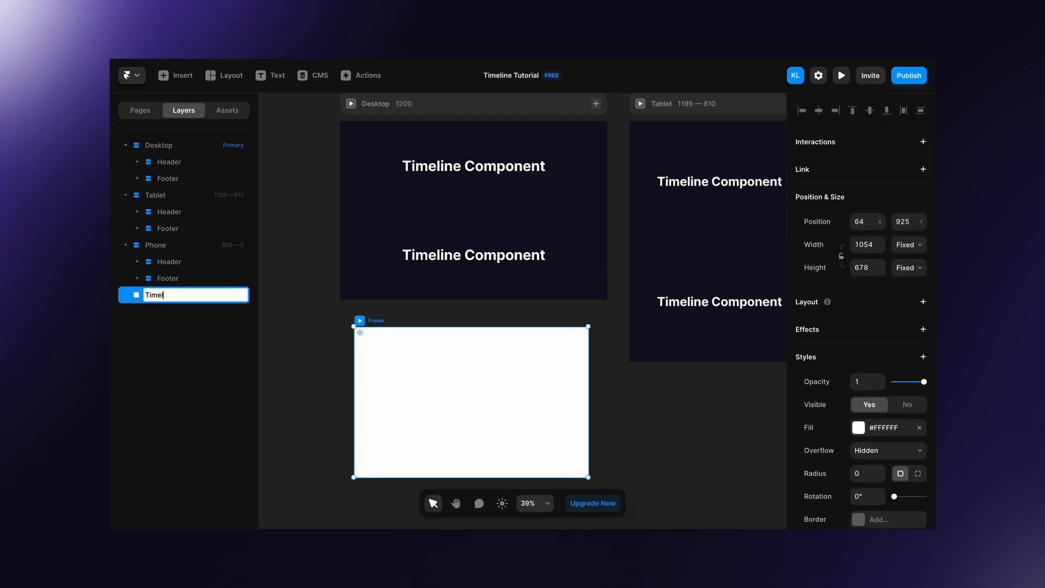
pyautogui.press('Return')
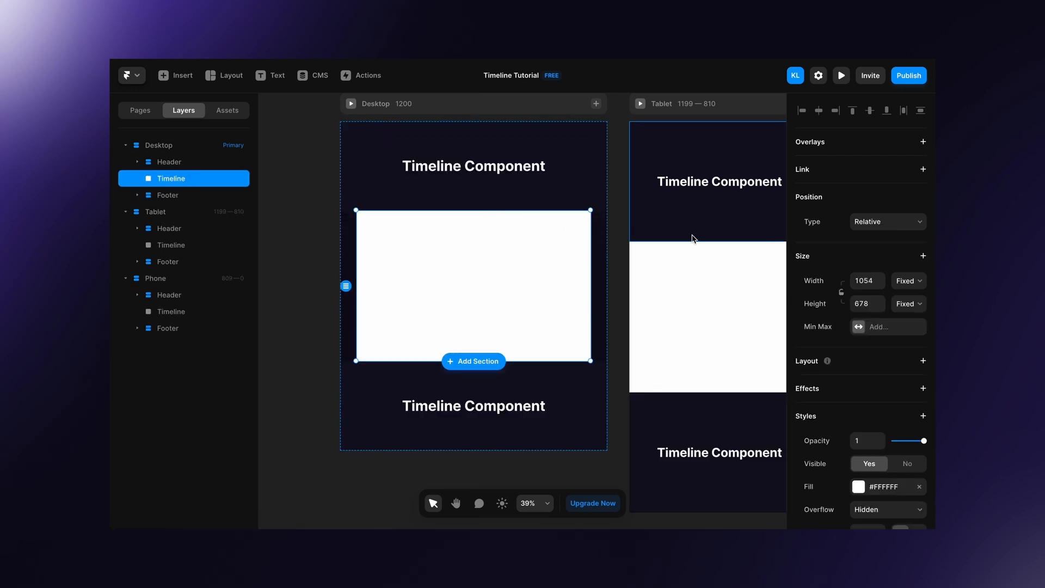
pyautogui.click(906, 280)
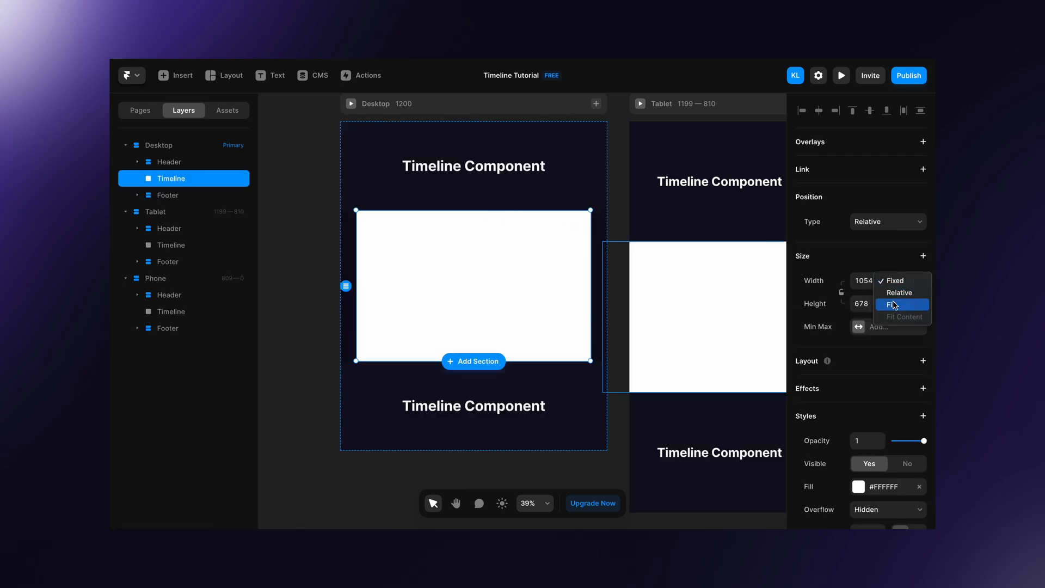
pyautogui.click(893, 305)
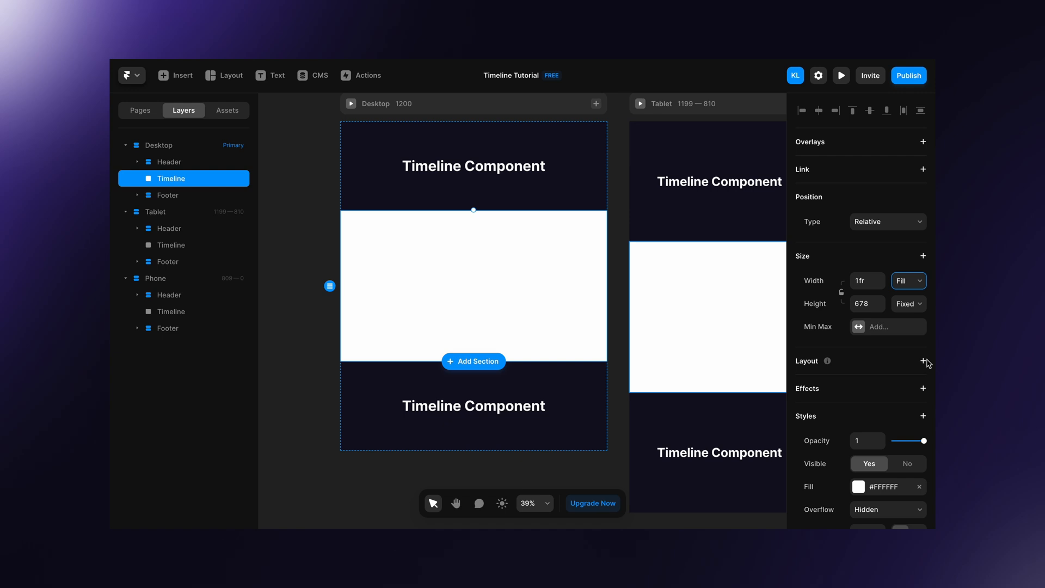
# Step: Give Timeline a vertical stack with 20 gap, 96/20/96/20 padding and no background fill
pyautogui.click(924, 360)
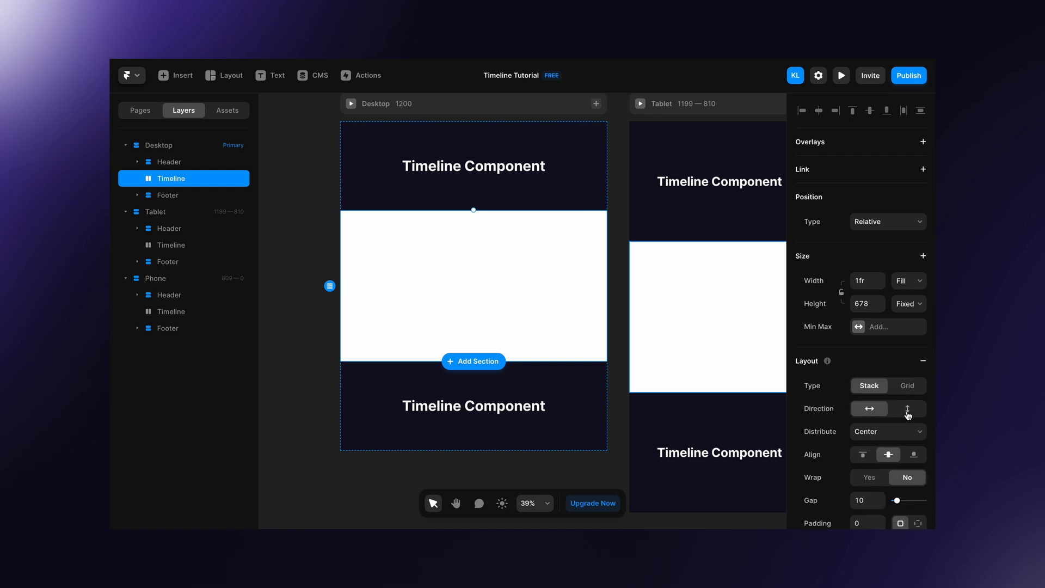
pyautogui.scroll(-3)
pyautogui.write('20')
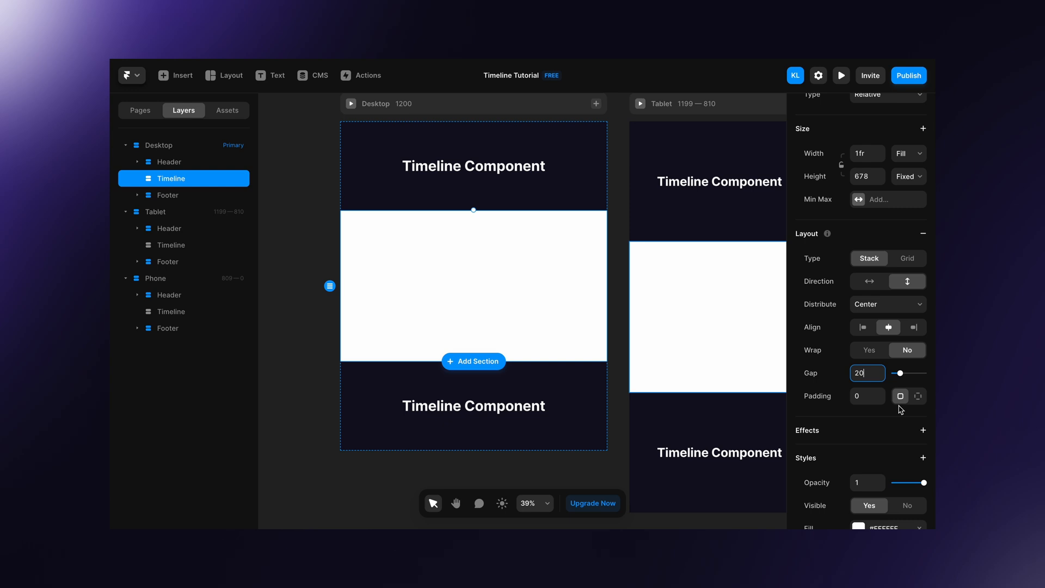
pyautogui.click(917, 396)
pyautogui.write('20')
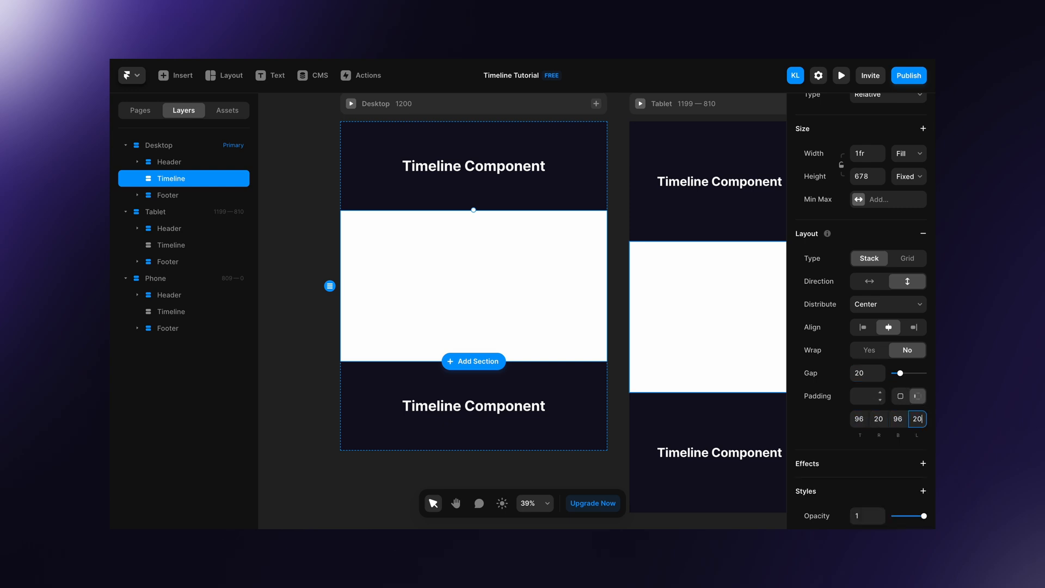
pyautogui.scroll(-3)
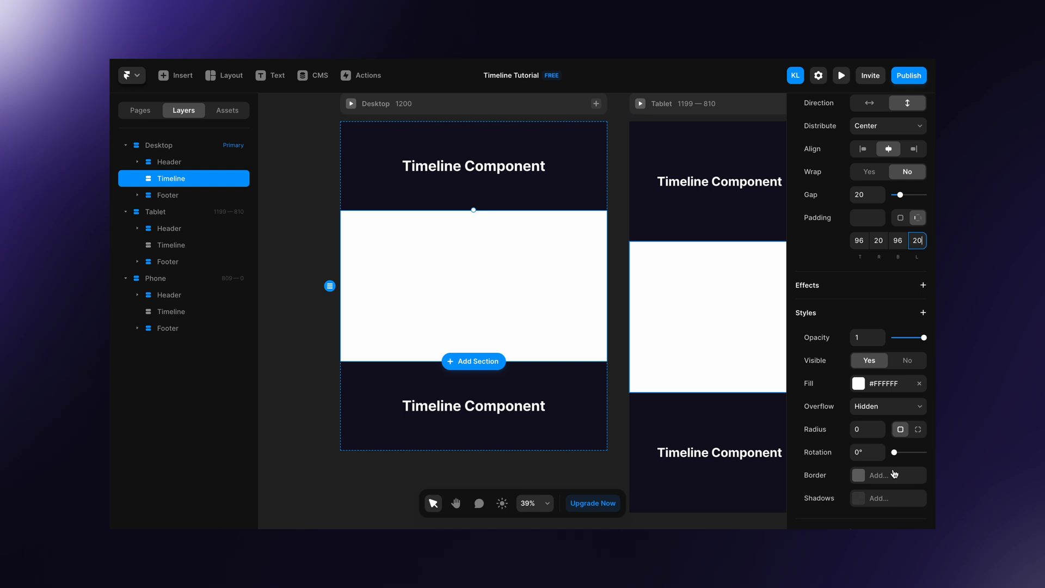
pyautogui.click(918, 383)
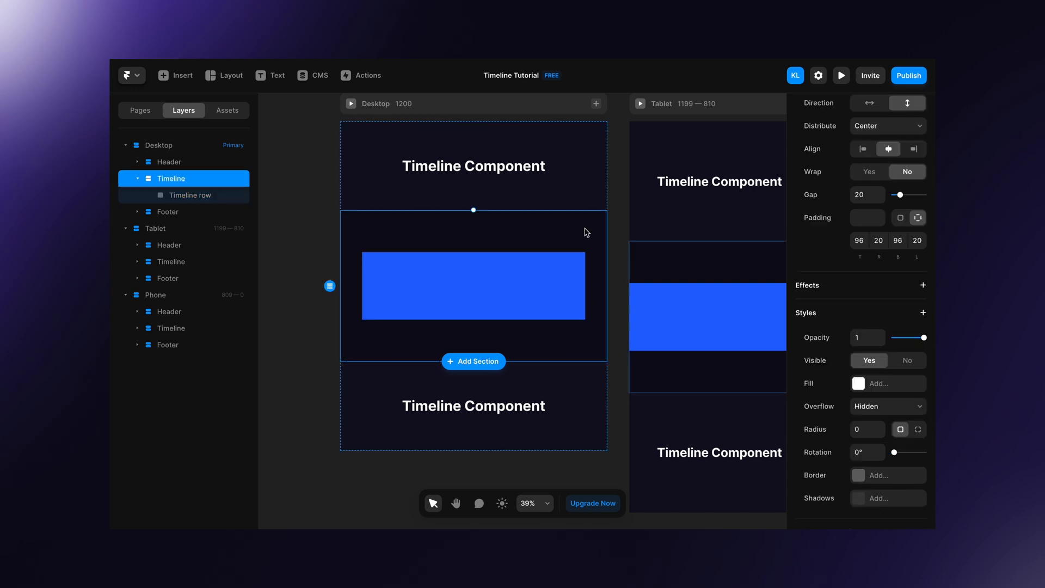
# Step: Select the Timeline row frame and set its width to Fill
pyautogui.scroll(3)
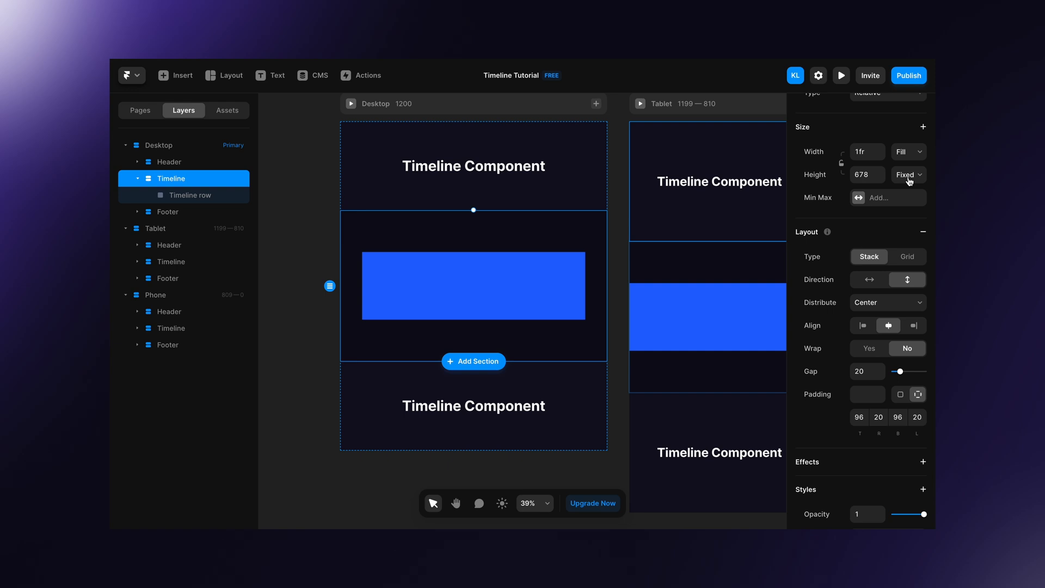
pyautogui.click(908, 175)
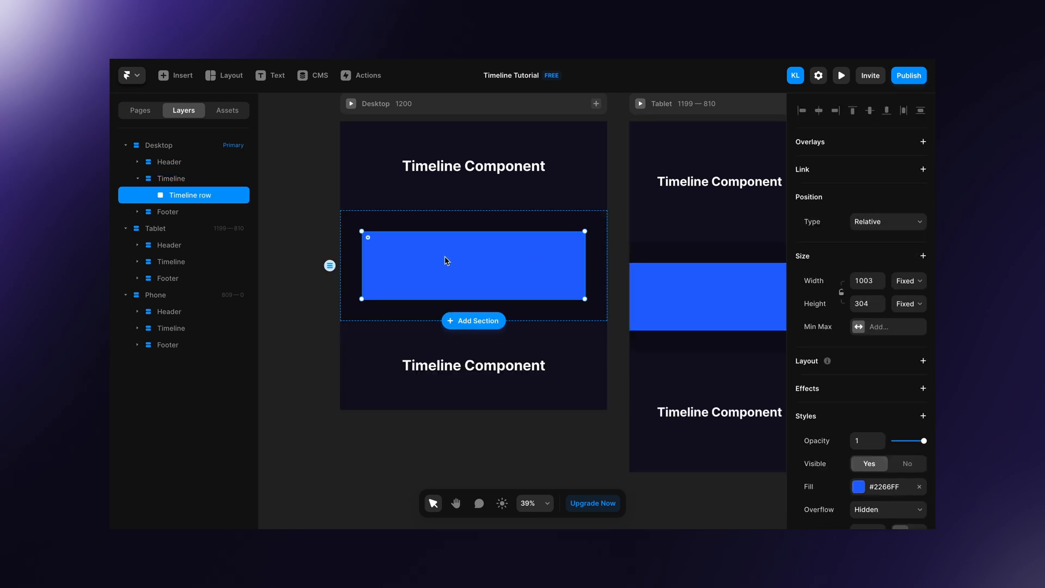
pyautogui.click(908, 280)
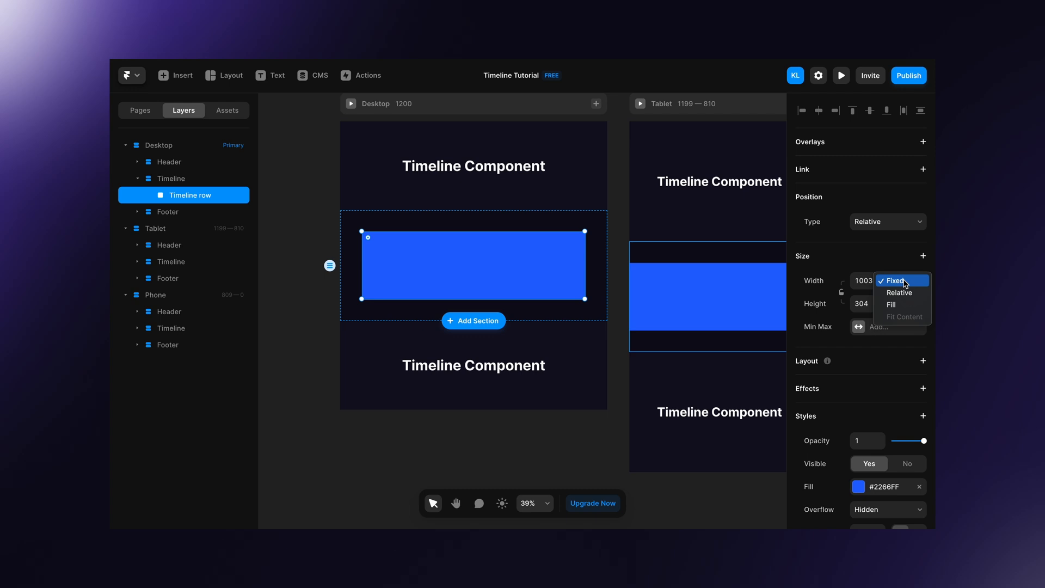
pyautogui.click(891, 304)
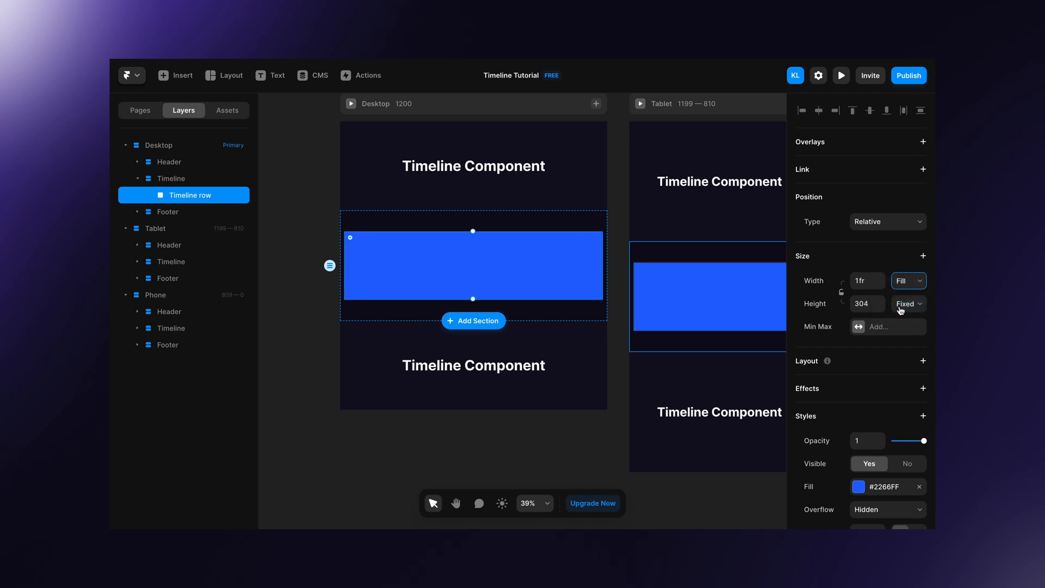
# Step: Make the Timeline row a horizontal stack with a 48 gap and no blue fill
pyautogui.click(923, 360)
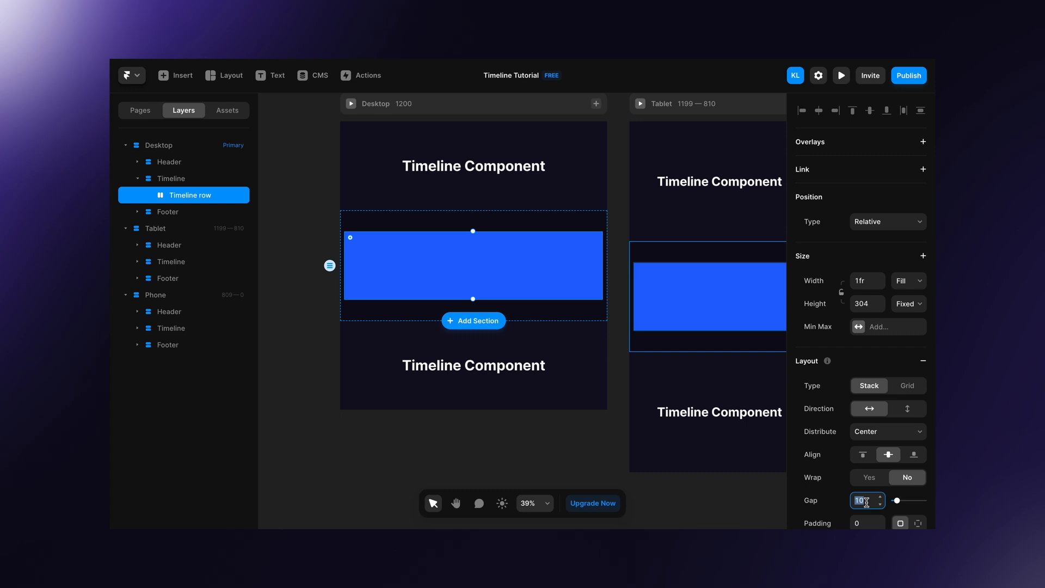
pyautogui.write('48')
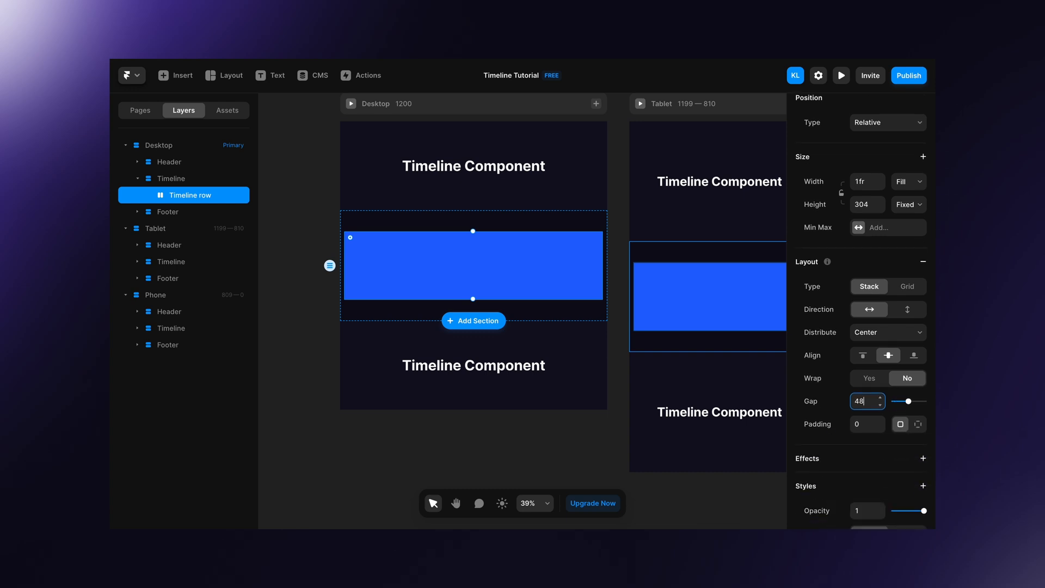
pyautogui.scroll(-3)
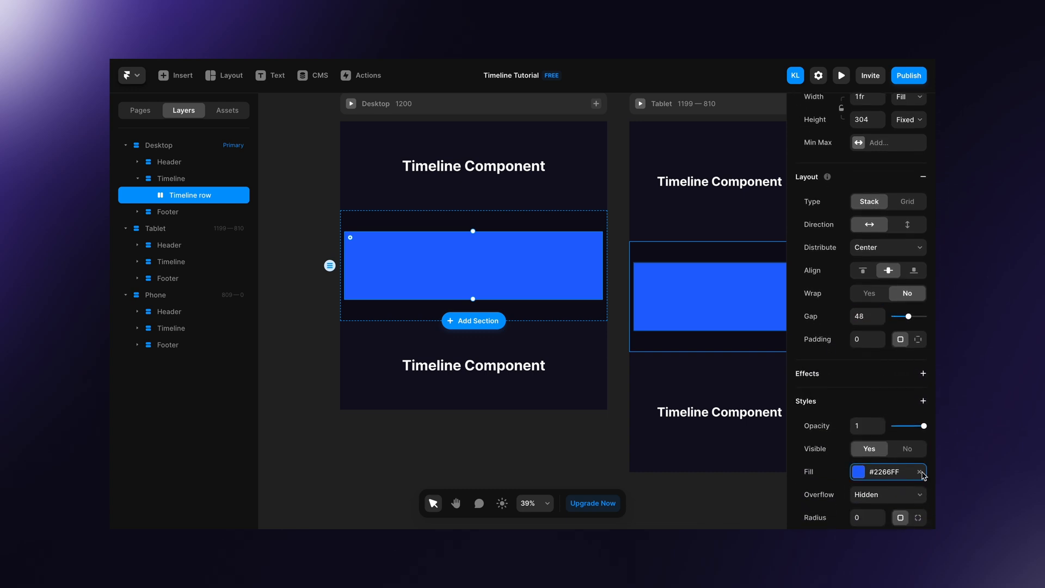
pyautogui.click(922, 471)
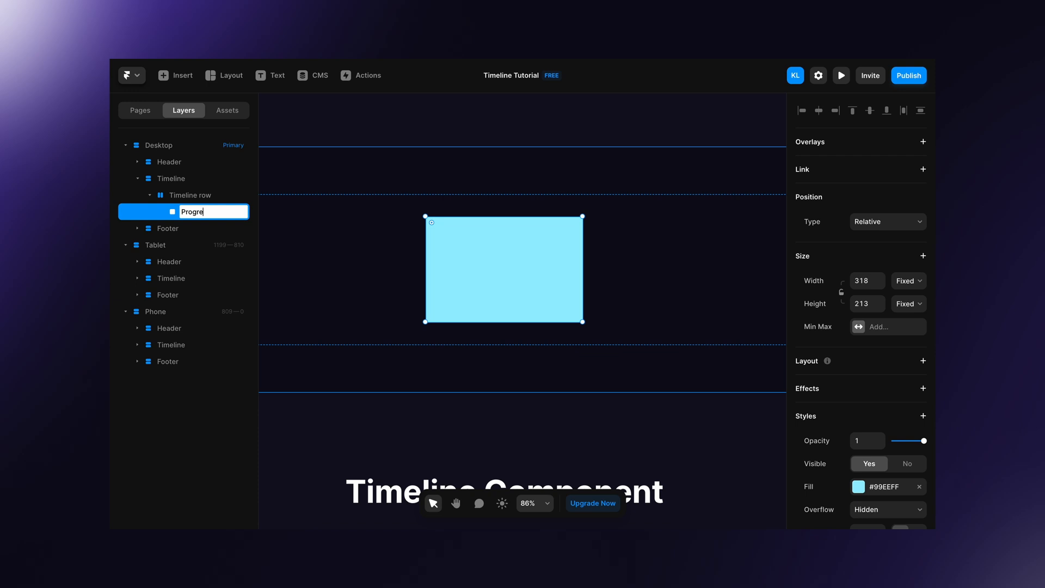
# Step: Name the frames Progress bar wrapper and Content wrapper and set the row height to Fit
pyautogui.write('Progress bar wrapper')
pyautogui.write('C')
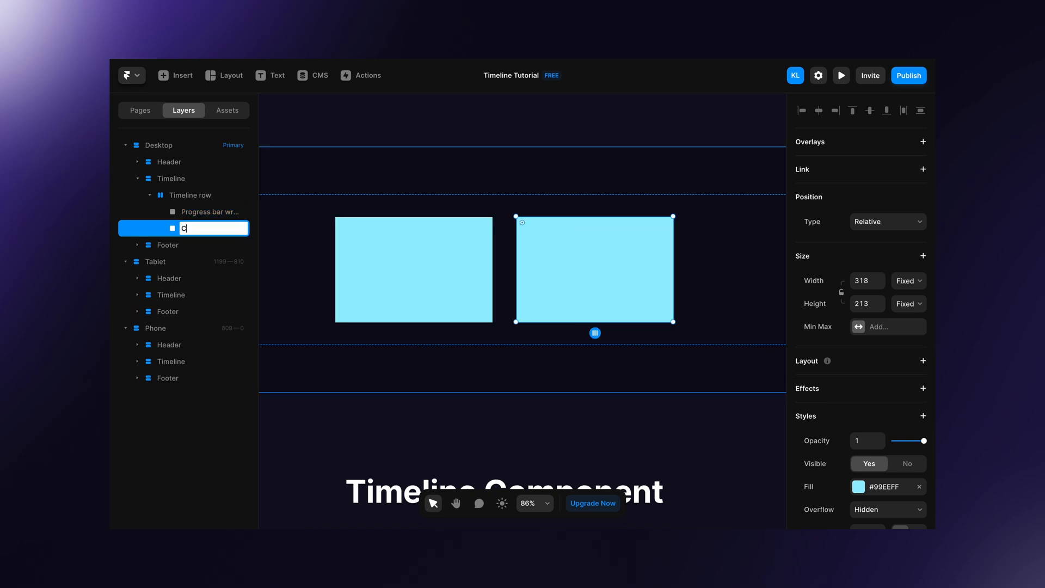
pyautogui.write('ontent wrapper')
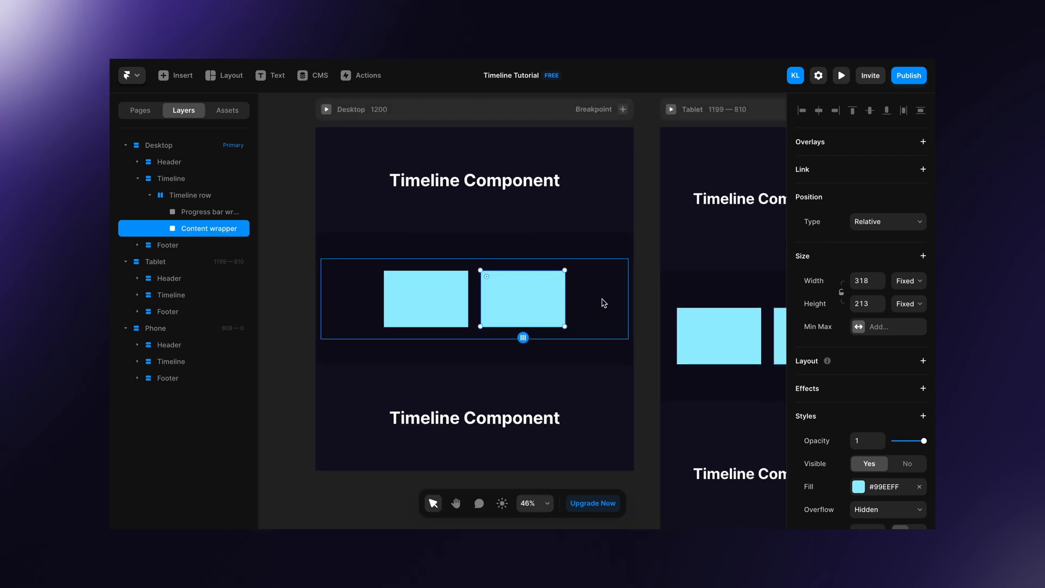
pyautogui.click(191, 194)
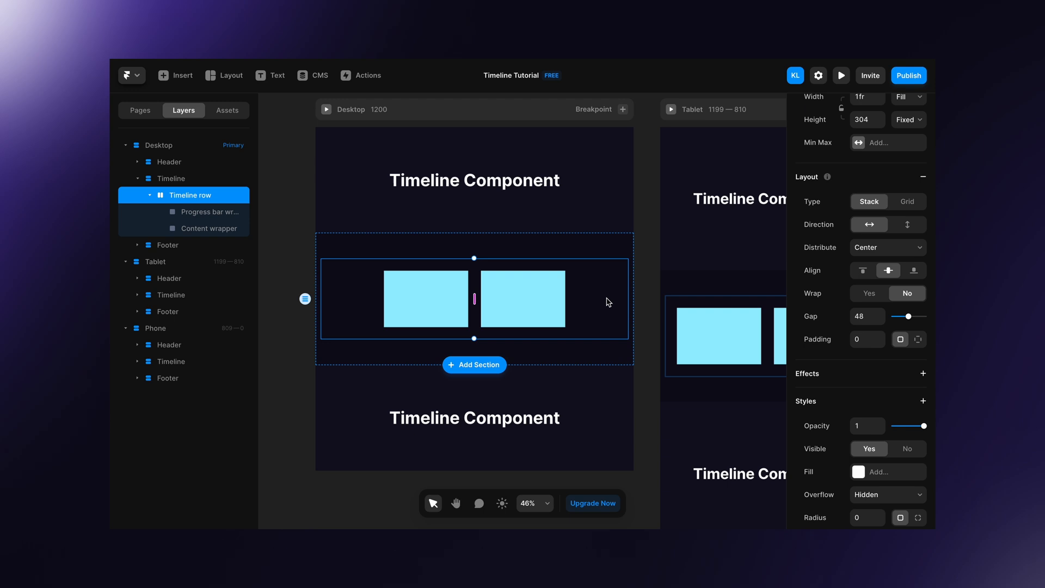
pyautogui.click(907, 120)
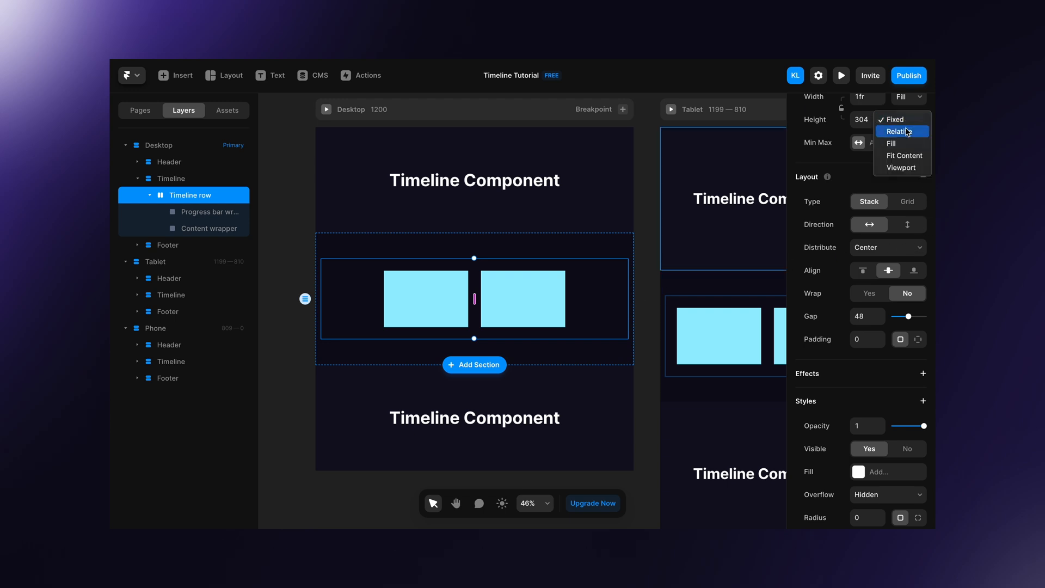
pyautogui.click(904, 156)
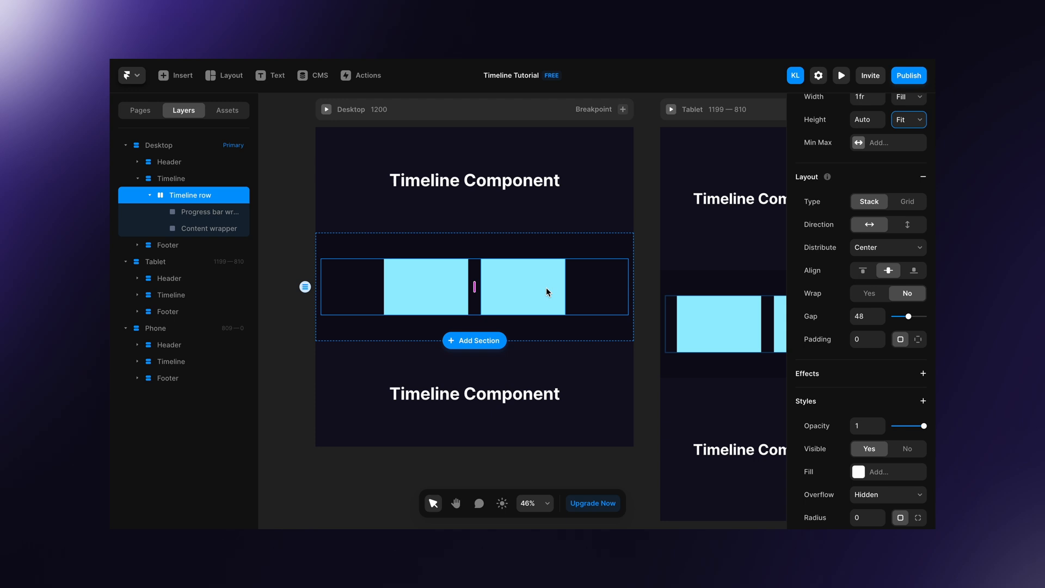
pyautogui.click(213, 228)
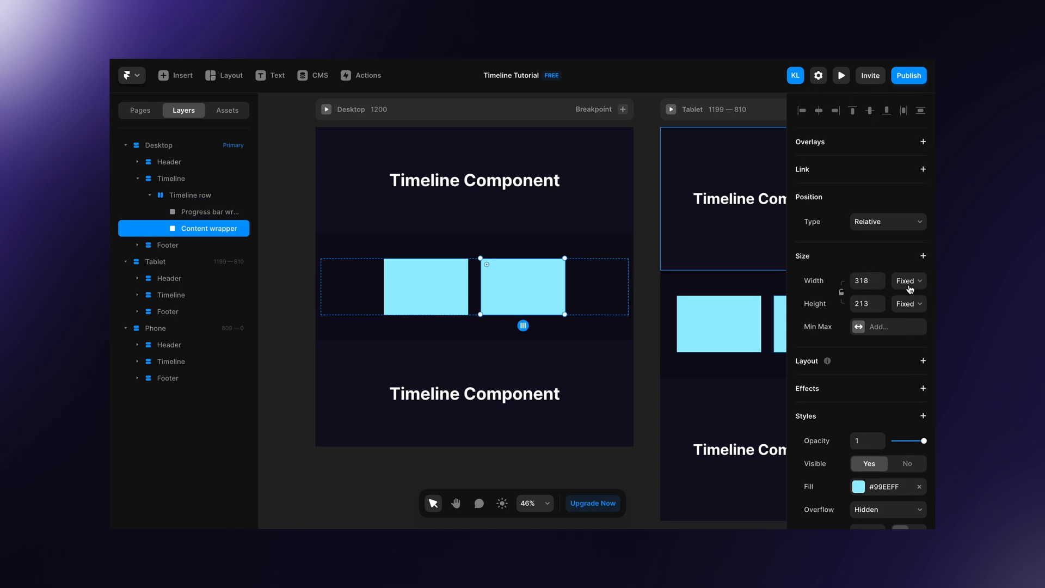
# Step: Set the Content wrapper width to Fill with a fixed 610 max width
pyautogui.click(908, 280)
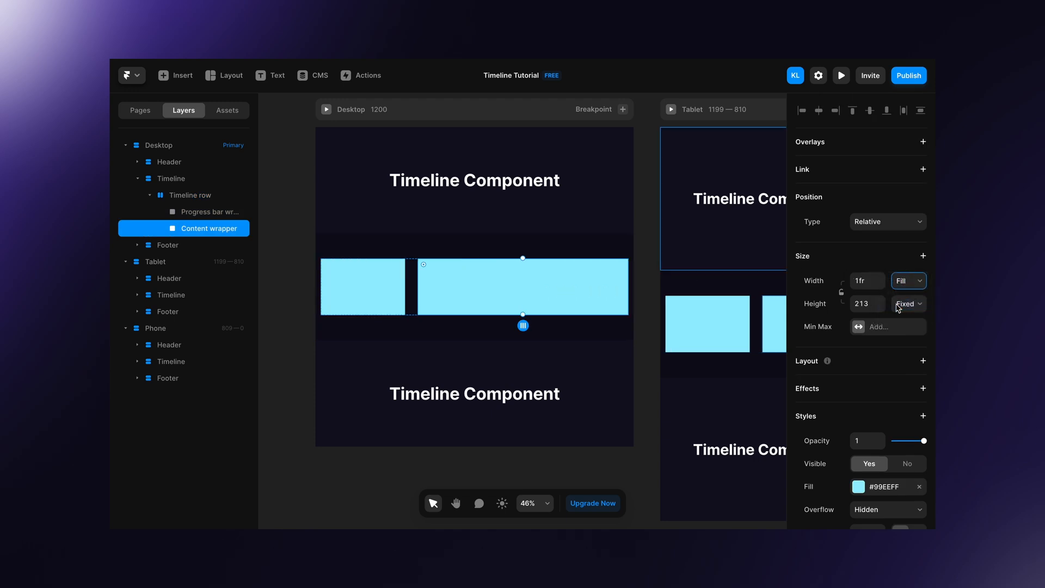
pyautogui.click(887, 327)
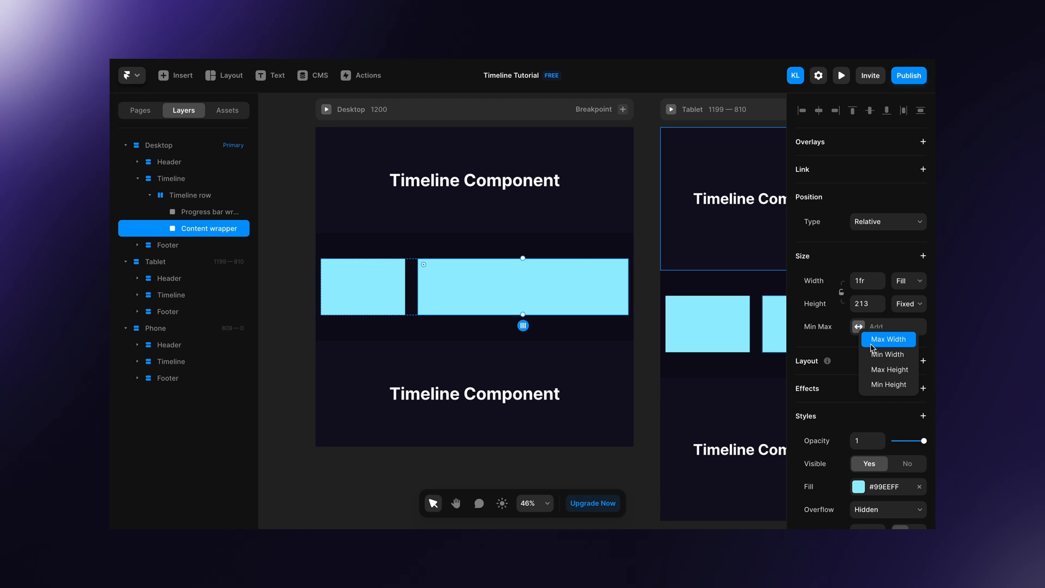
pyautogui.click(889, 339)
pyautogui.write('610')
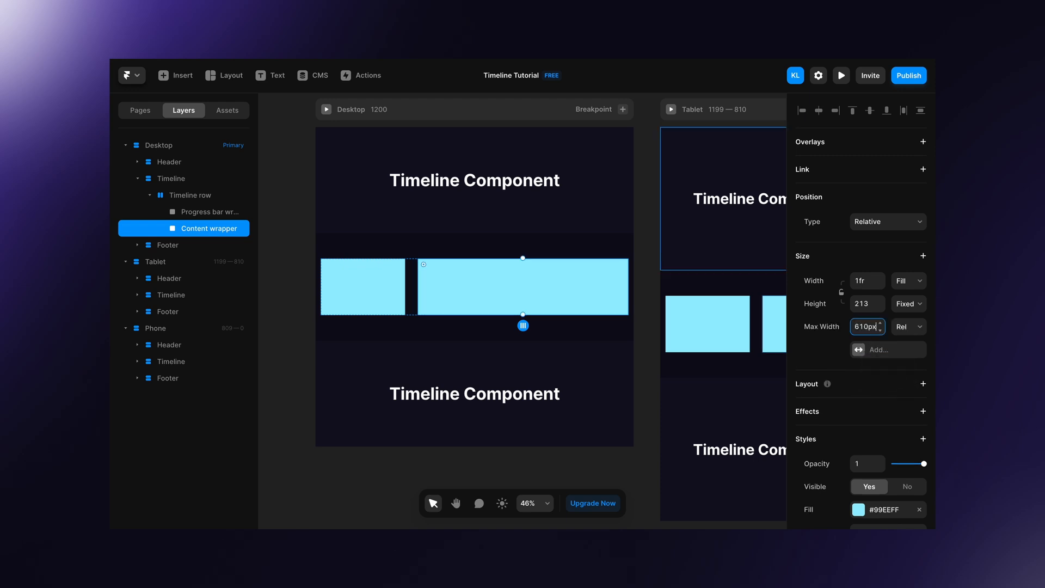
pyautogui.click(908, 326)
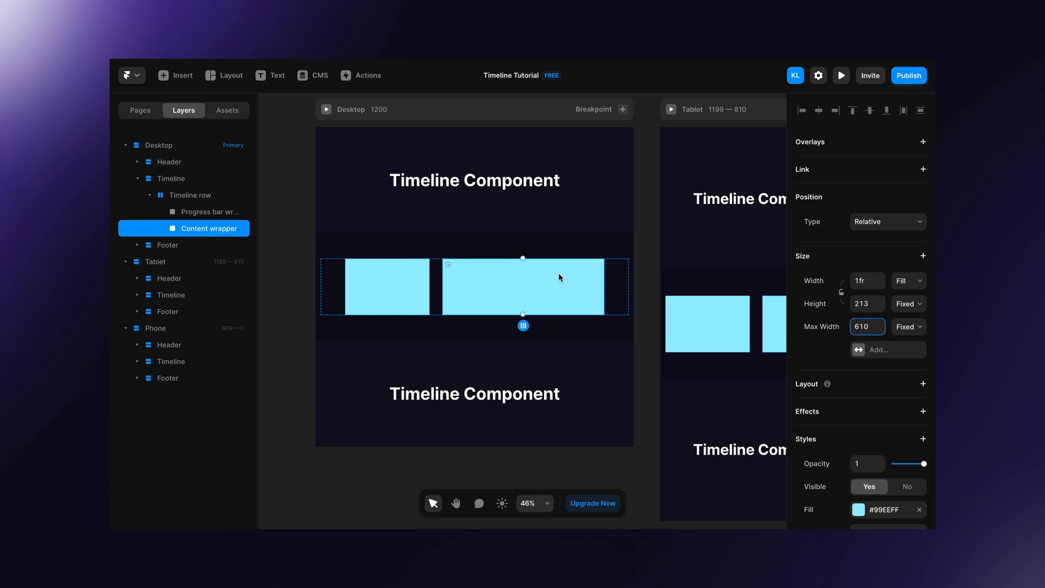
# Step: Give the Content wrapper a vertical 24-gap stack and remove its light blue fill
pyautogui.click(923, 384)
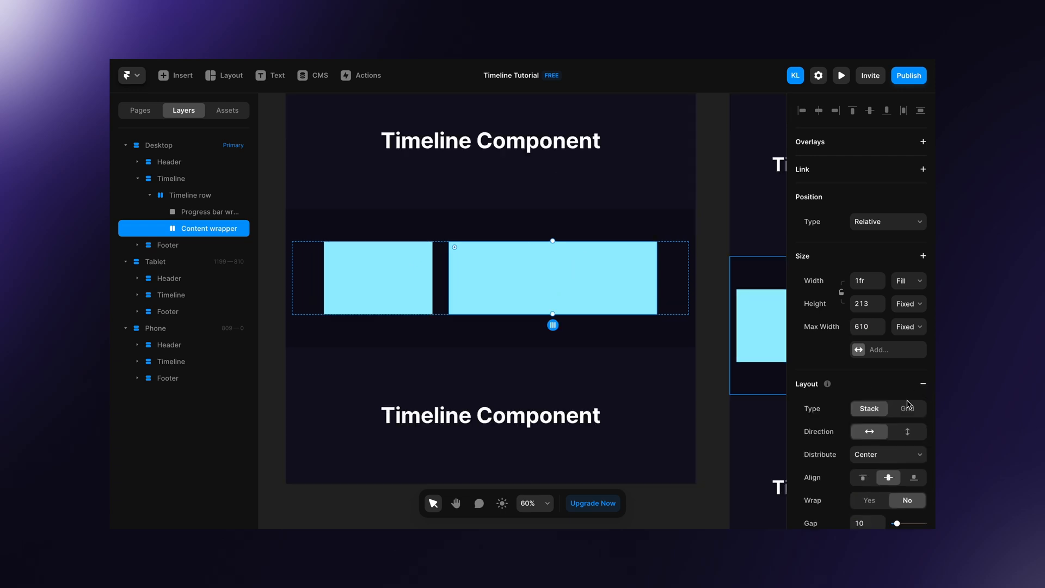
pyautogui.scroll(-3)
pyautogui.write('24')
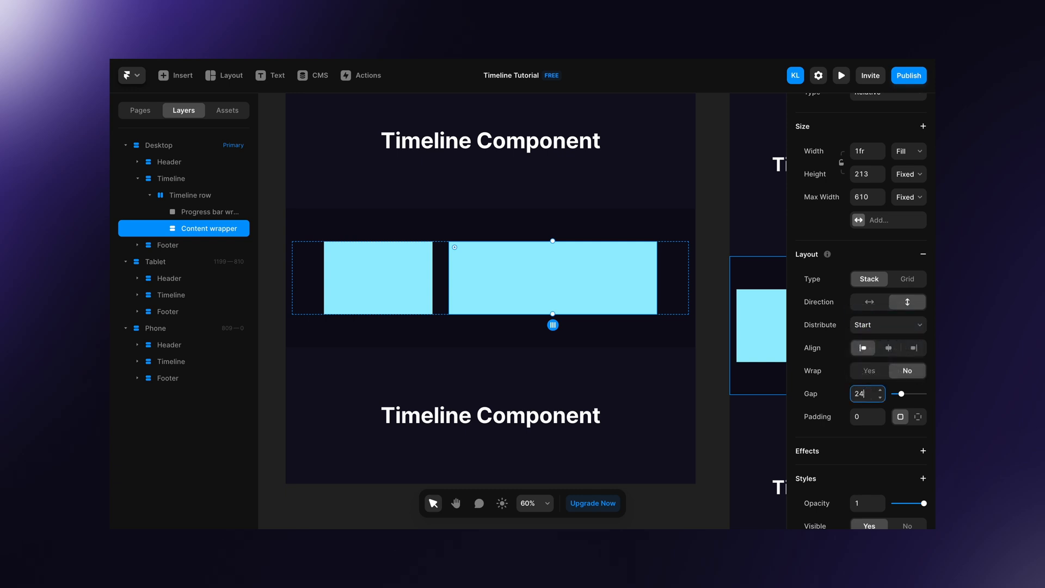
pyautogui.scroll(-3)
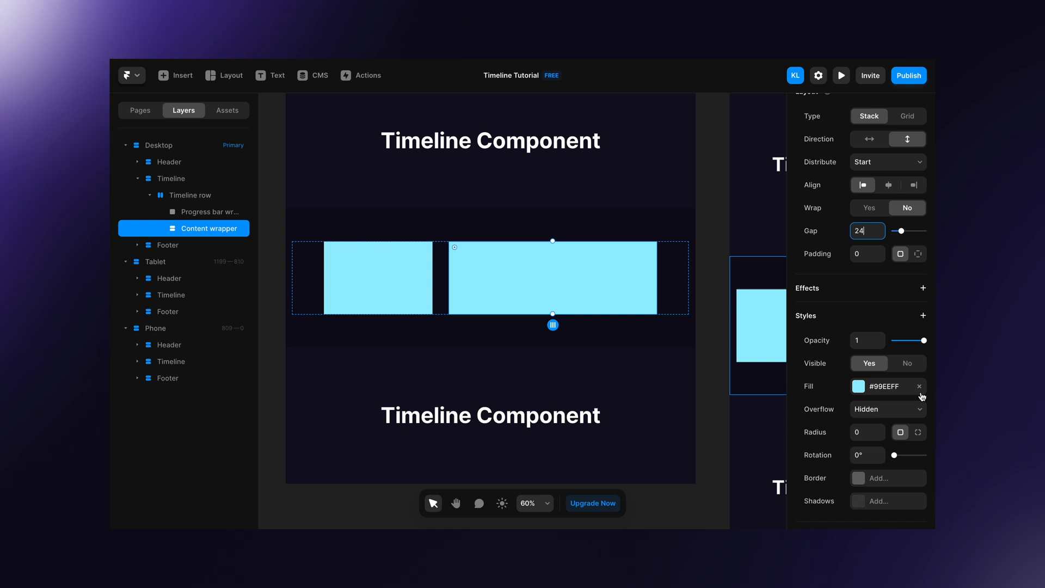
pyautogui.click(919, 385)
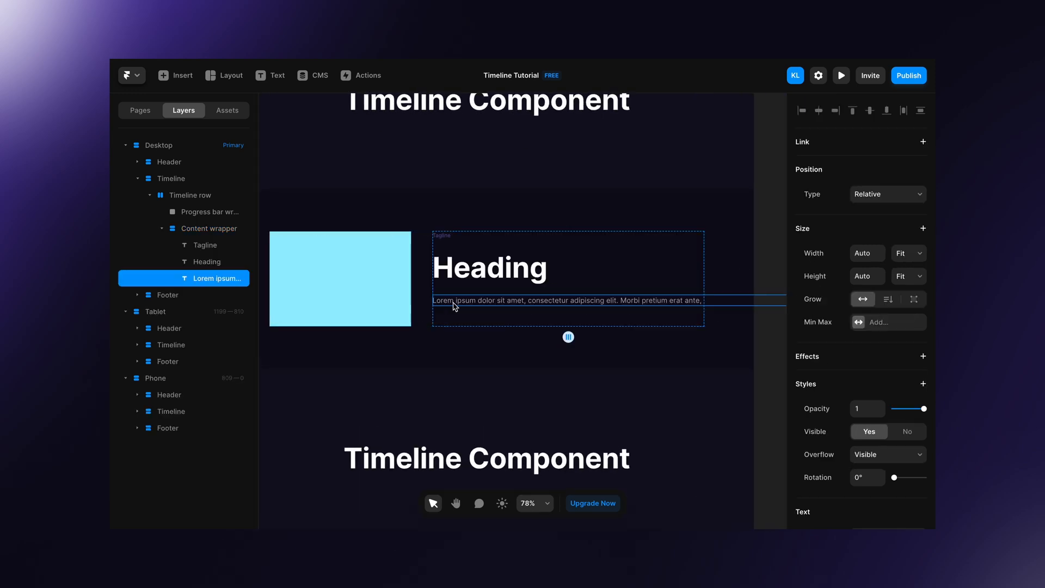
# Step: Stretch the three text layers to Fill width and set the Content wrapper height to Fit
pyautogui.click(206, 245)
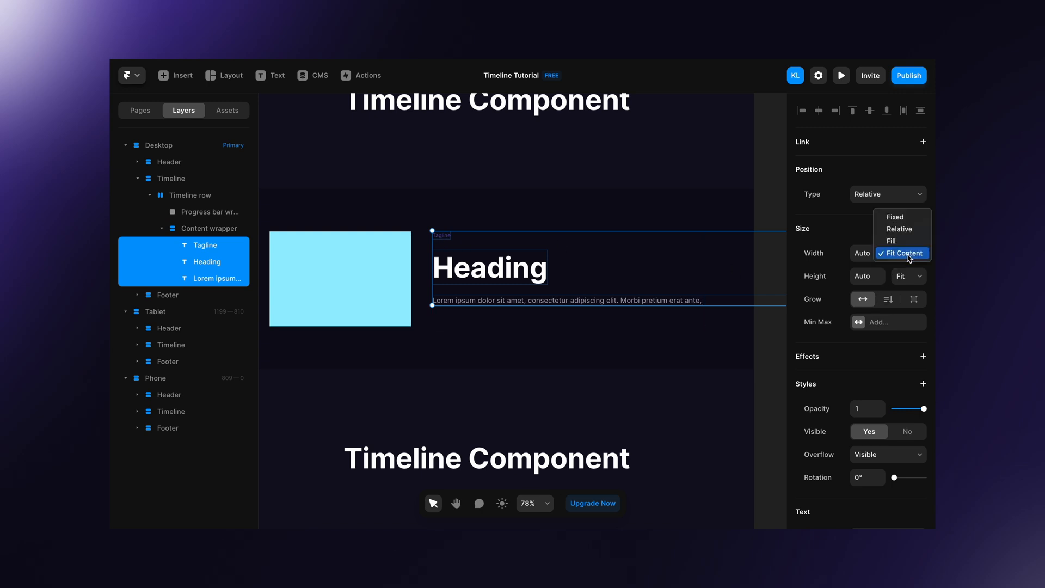
pyautogui.click(889, 241)
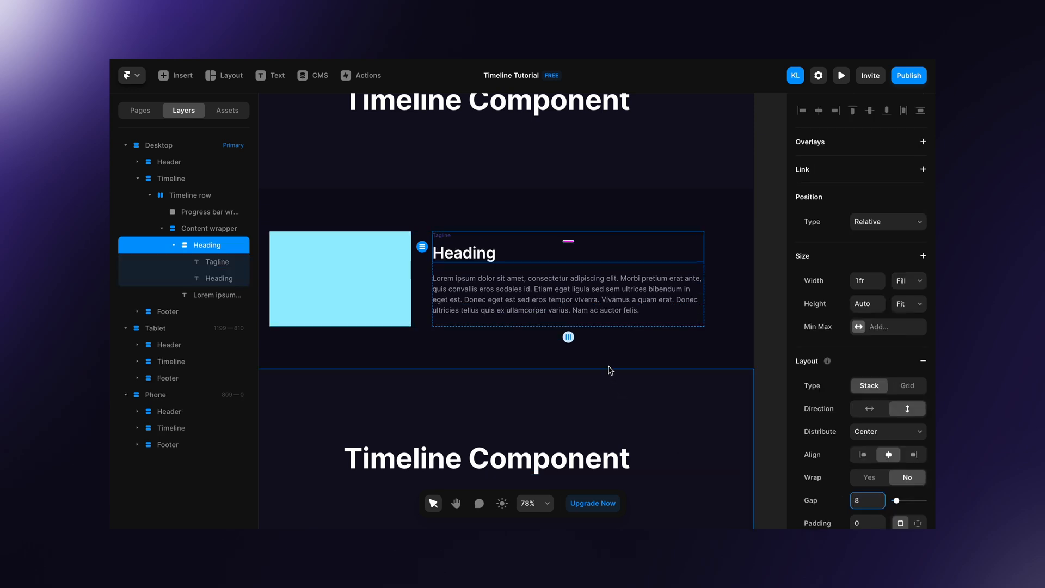
pyautogui.click(212, 228)
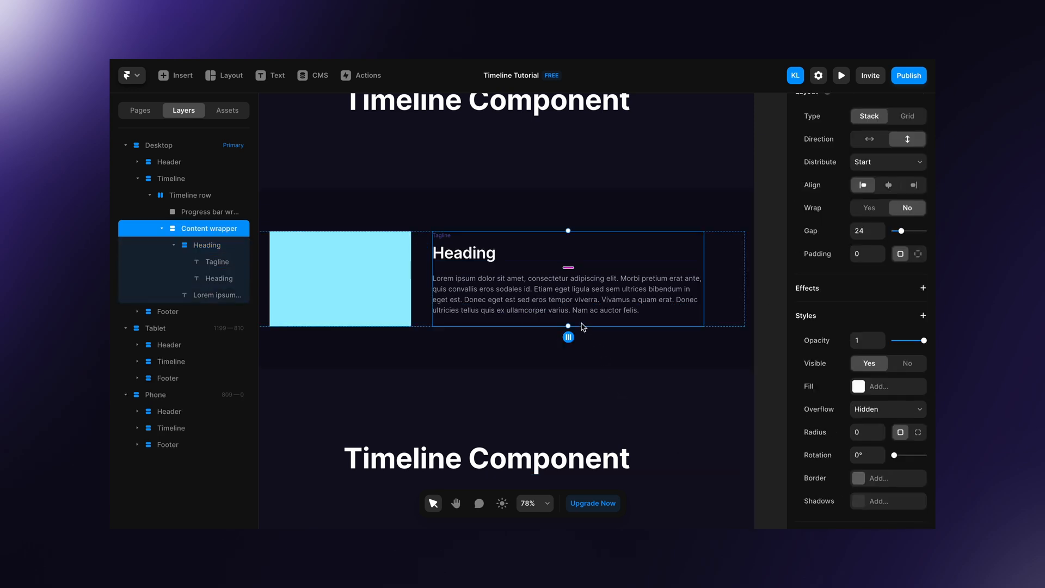
pyautogui.scroll(3)
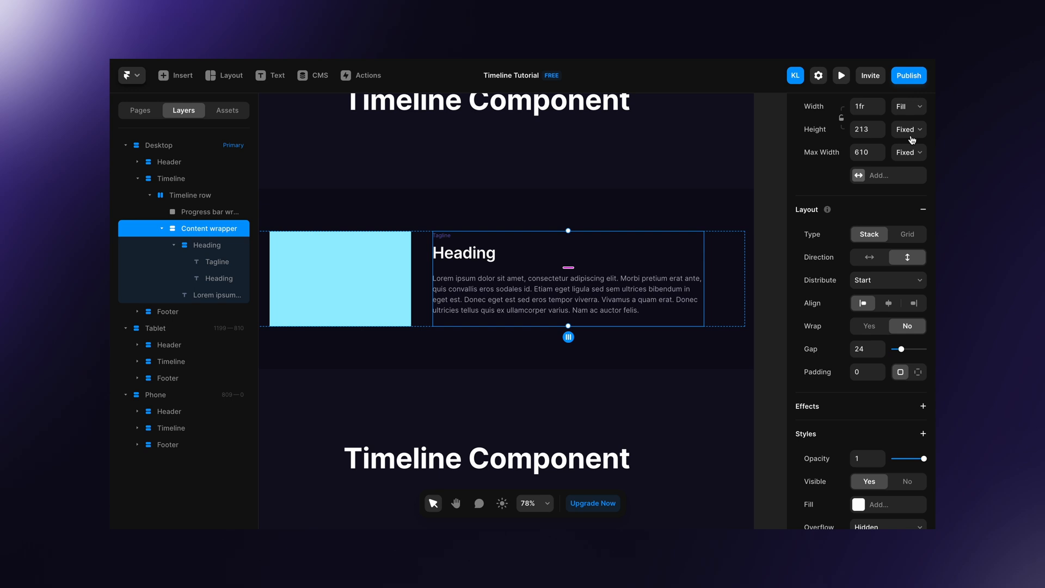
pyautogui.click(908, 130)
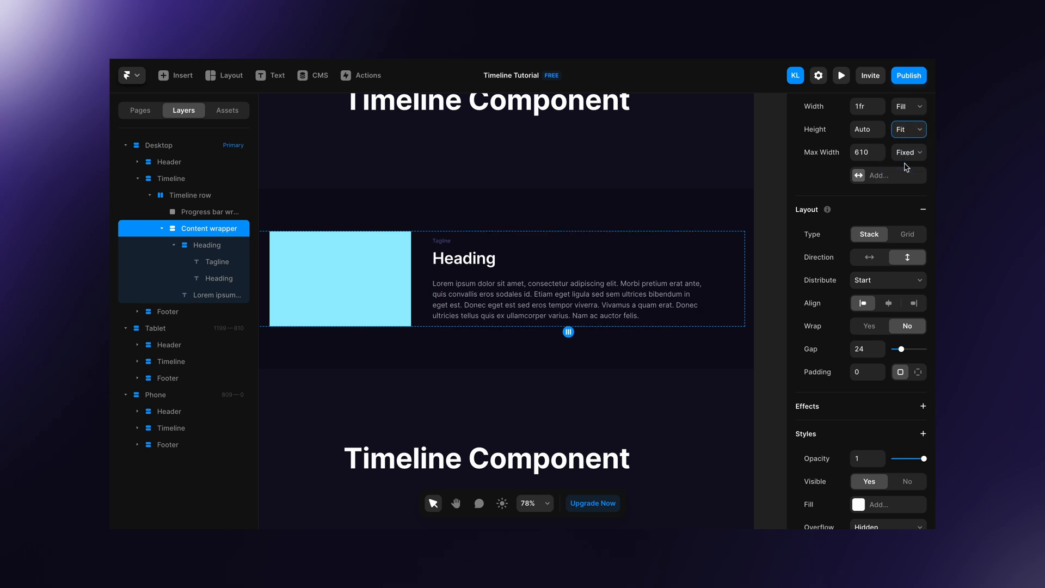
pyautogui.scroll(-3)
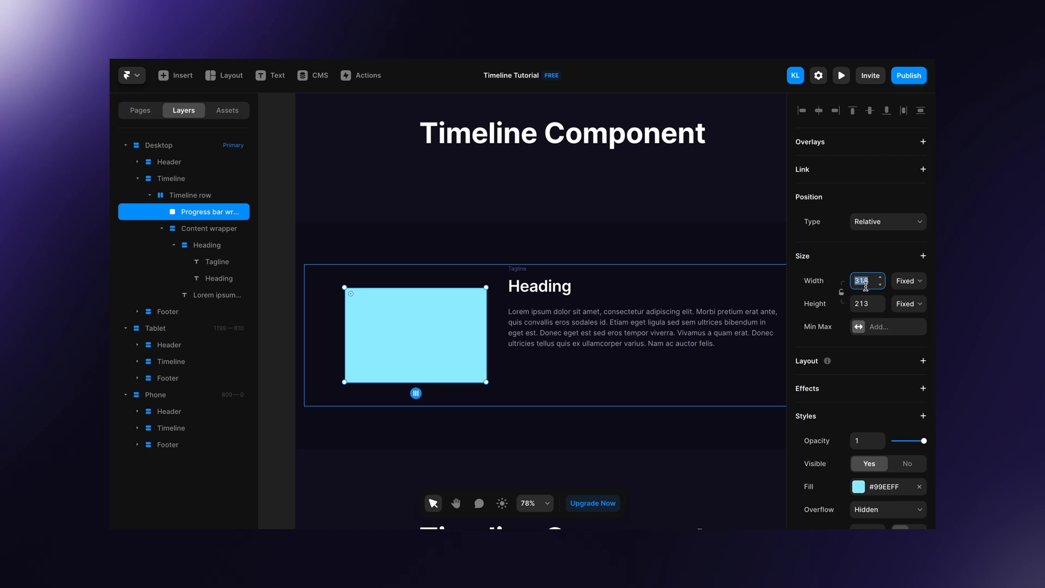
# Step: Make the Progress bar wrapper 100 wide, Fill height, a vertical stack starting at top and centered
pyautogui.write('100')
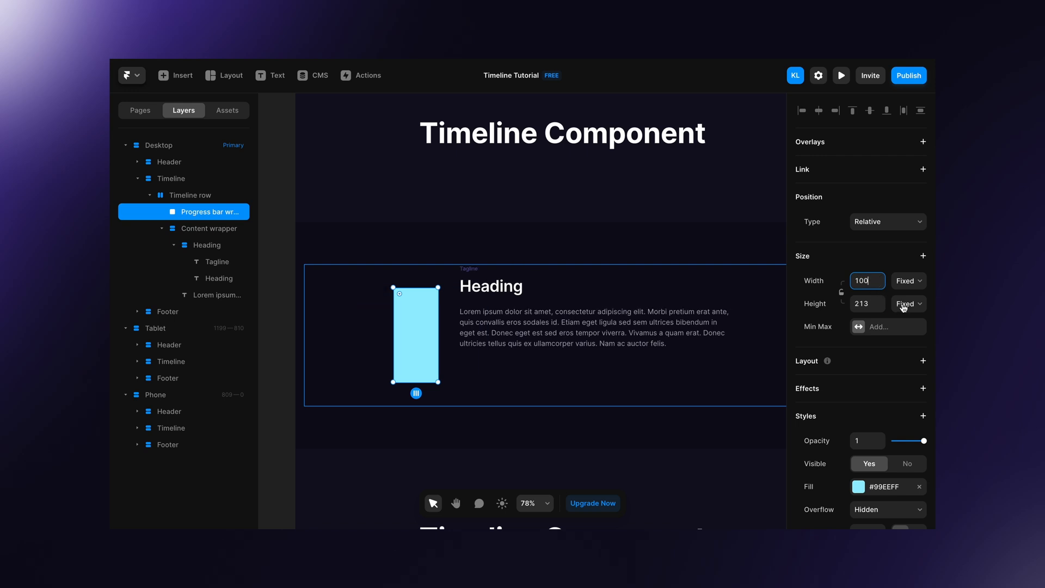
pyautogui.click(907, 303)
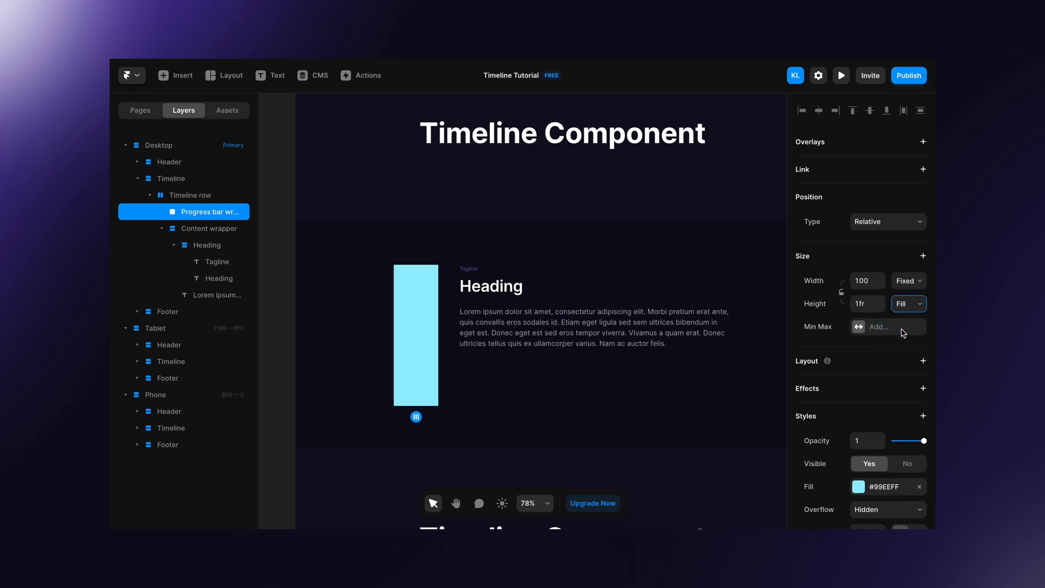
pyautogui.click(924, 360)
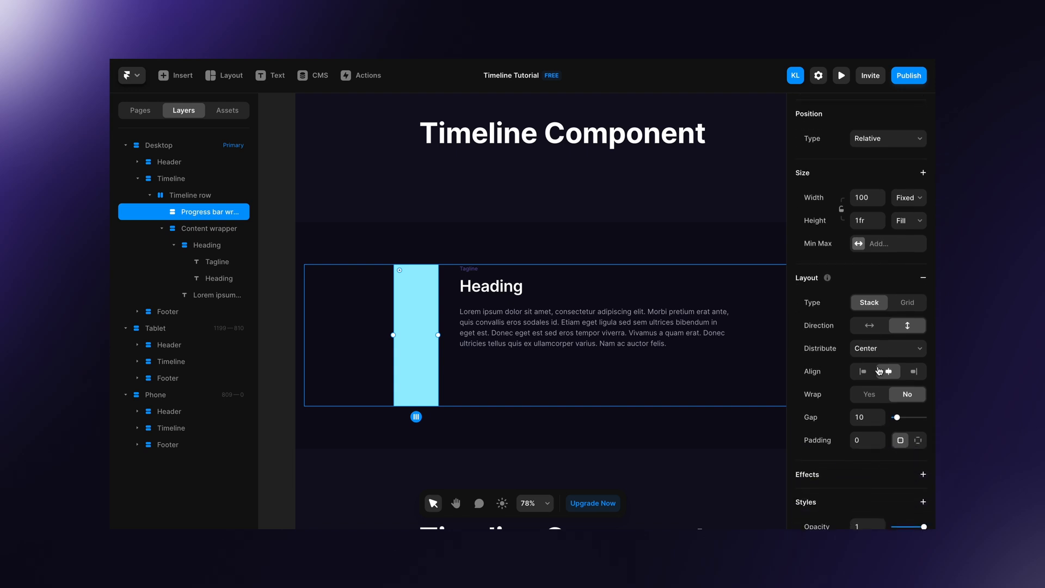
pyautogui.click(886, 348)
pyautogui.write('20')
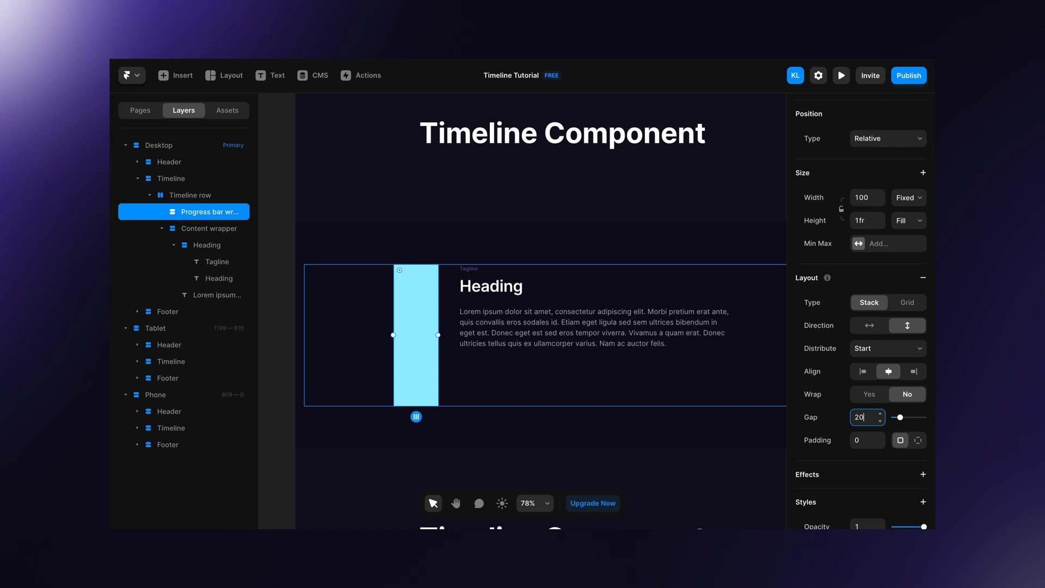
pyautogui.scroll(-3)
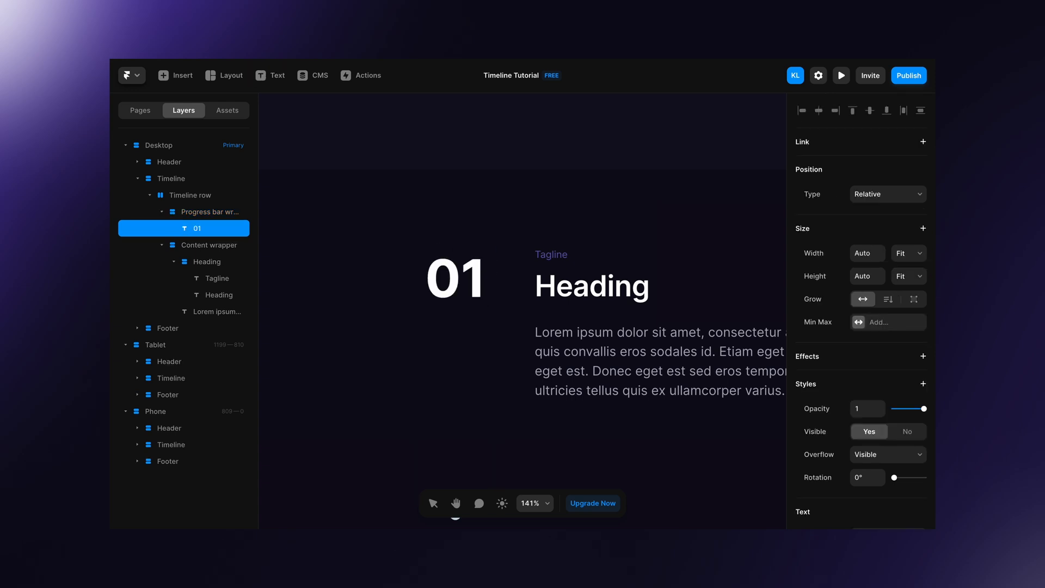
# Step: Make the 3-wide Progress bar fill the remaining height with a #FFFFFF 5% fill
pyautogui.click(209, 211)
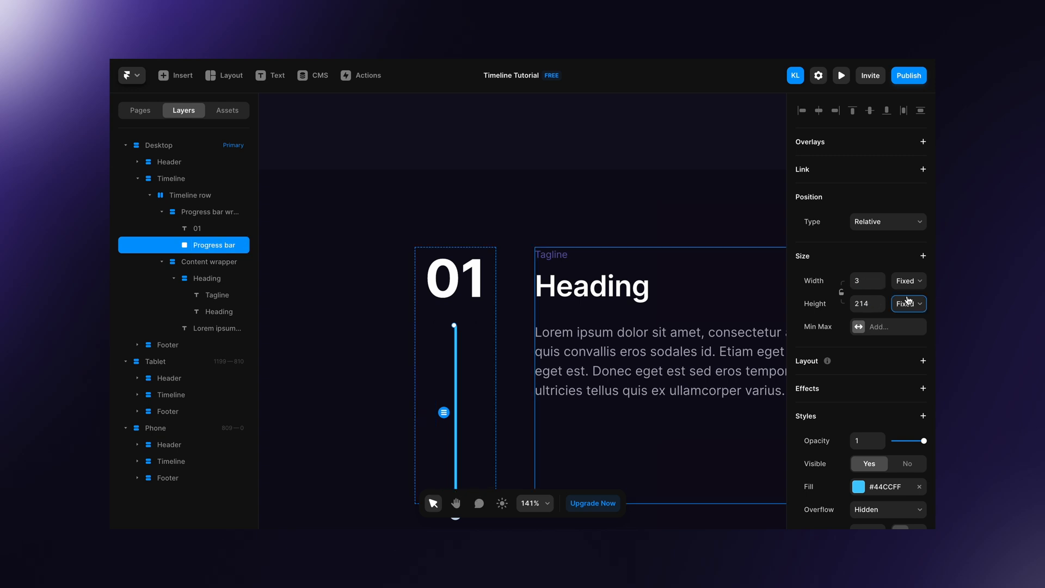
pyautogui.click(907, 304)
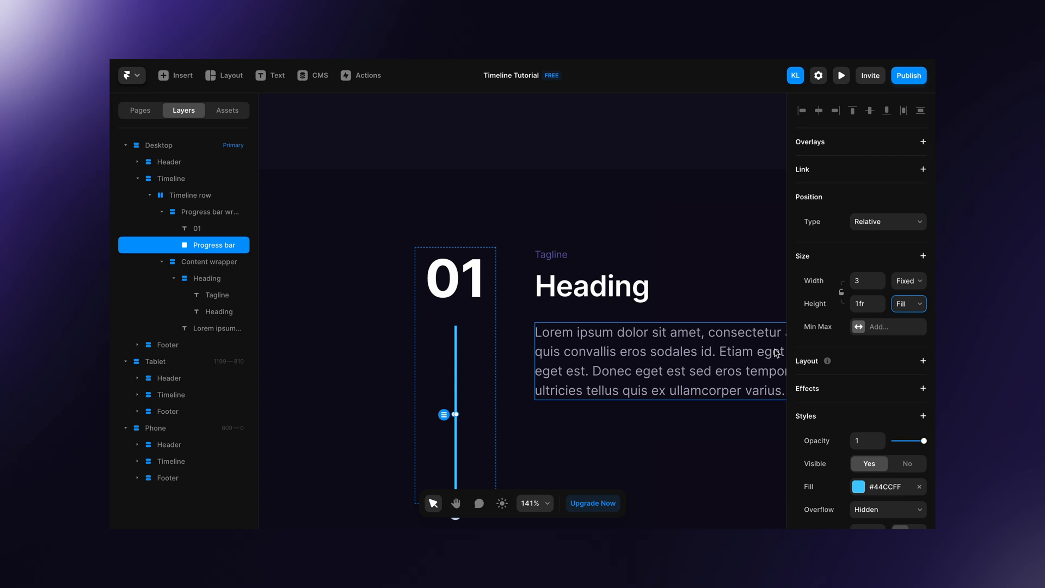
pyautogui.scroll(-3)
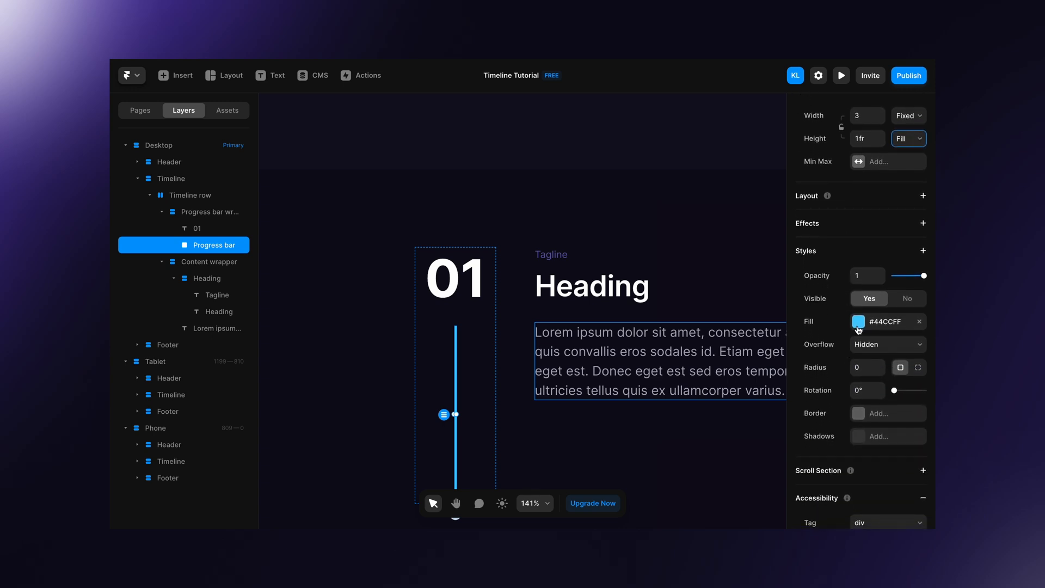
pyautogui.click(858, 321)
pyautogui.write('5')
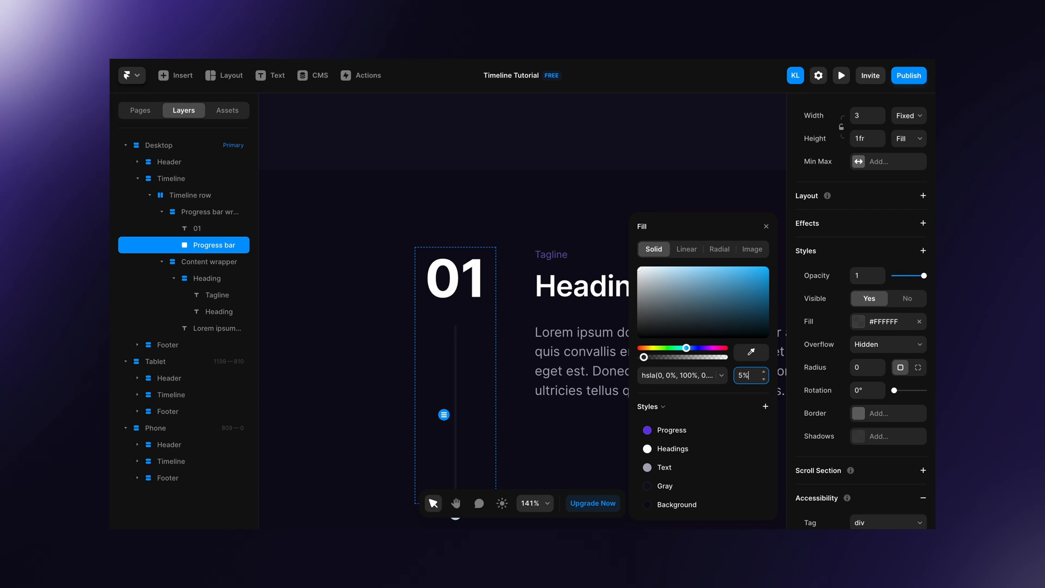
pyautogui.scroll(3)
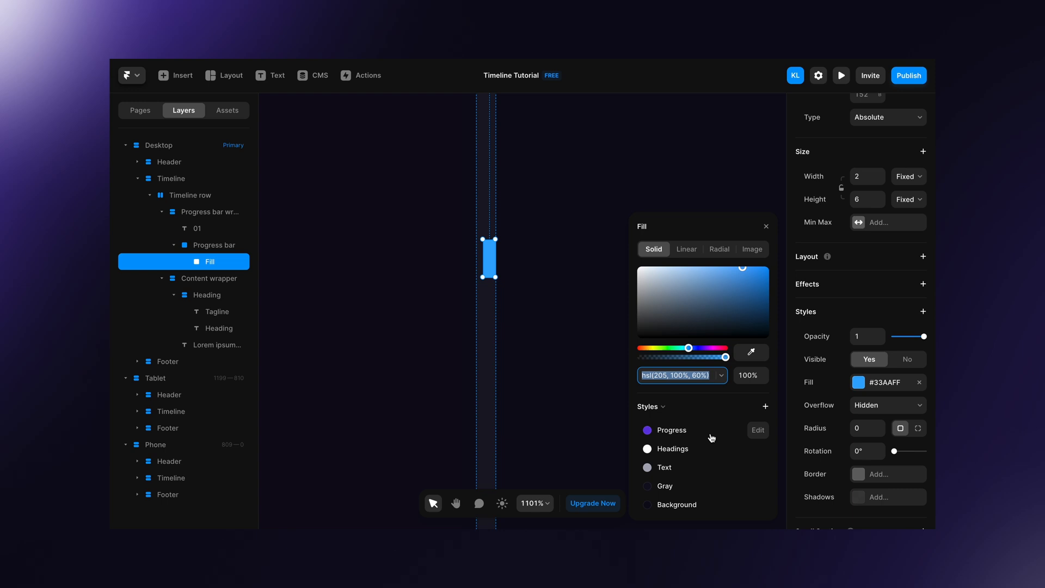
# Step: Apply the Progress colour style to the Fill layer and set its height to 50vh
pyautogui.click(671, 430)
pyautogui.write('100')
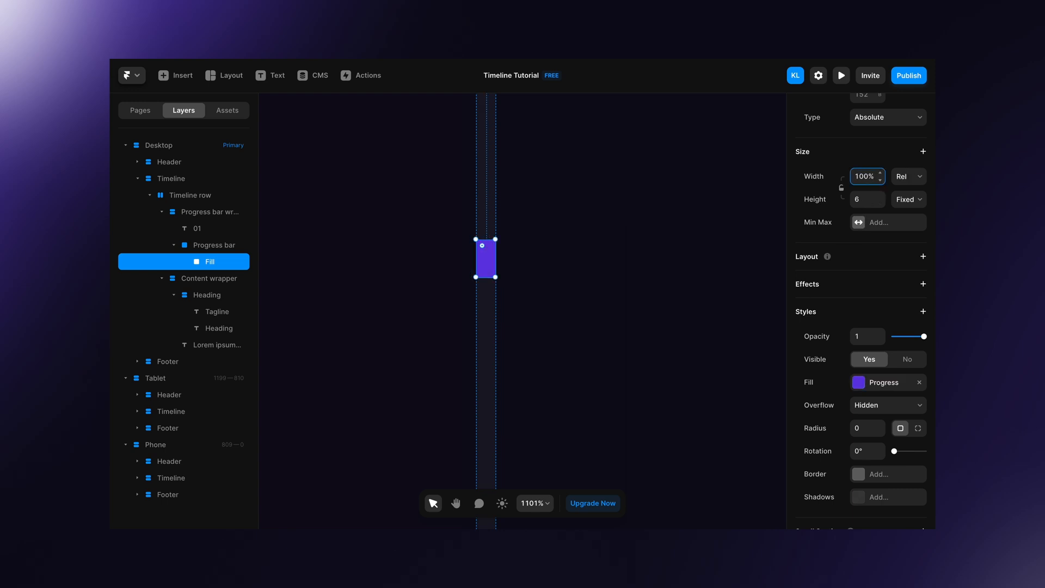
pyautogui.scroll(3)
pyautogui.write('3')
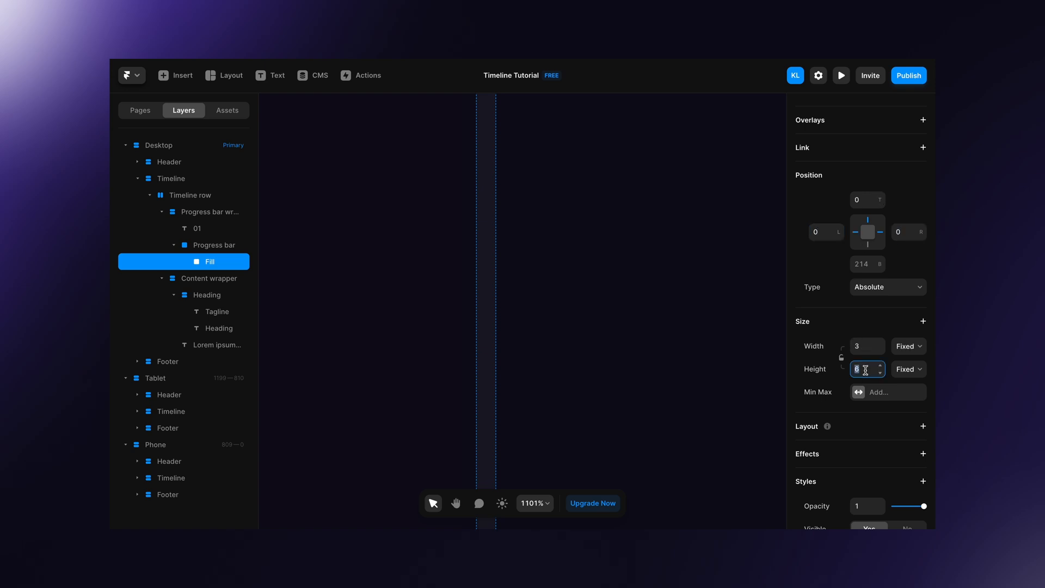
pyautogui.write('50vh')
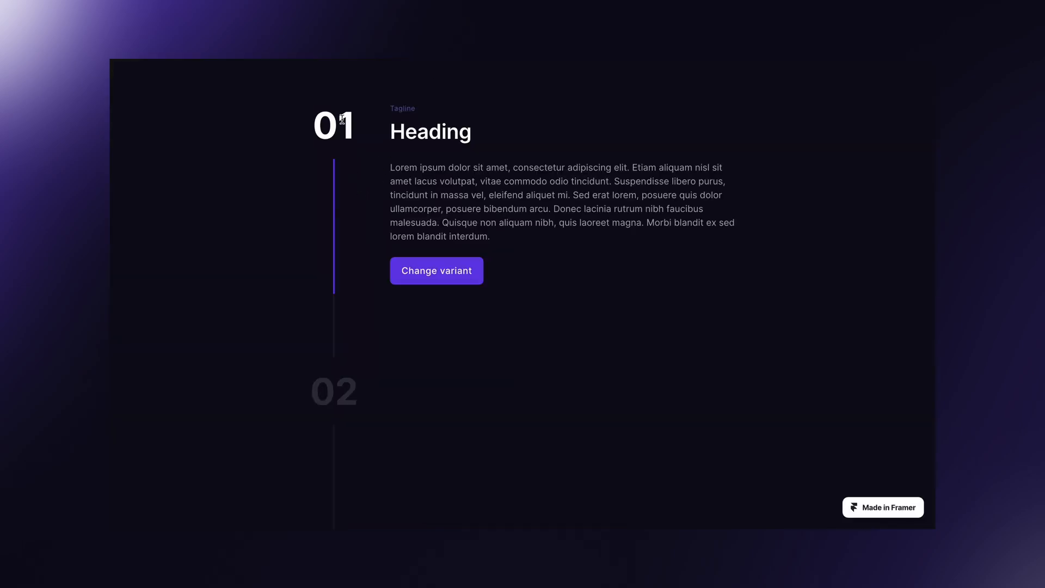
pyautogui.moveTo(331, 293)
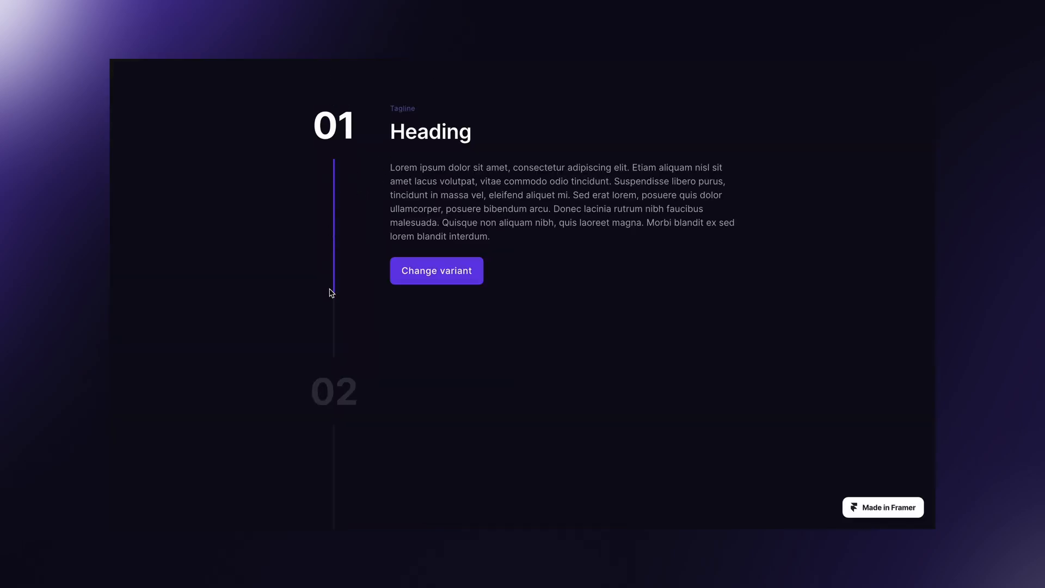
pyautogui.moveTo(336, 325)
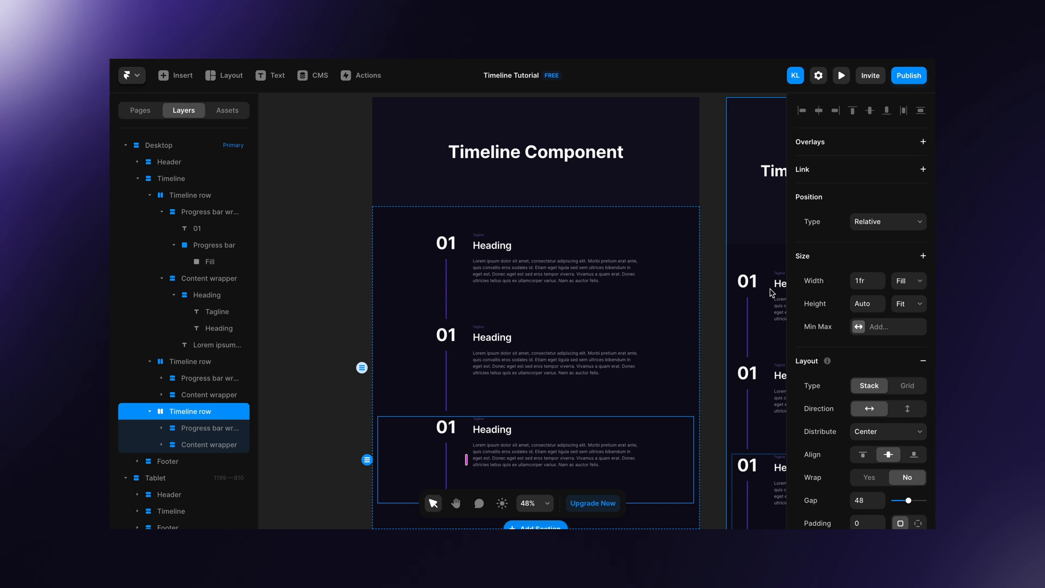
# Step: Preview the timeline, return to editing and select the first Timeline row
pyautogui.click(841, 75)
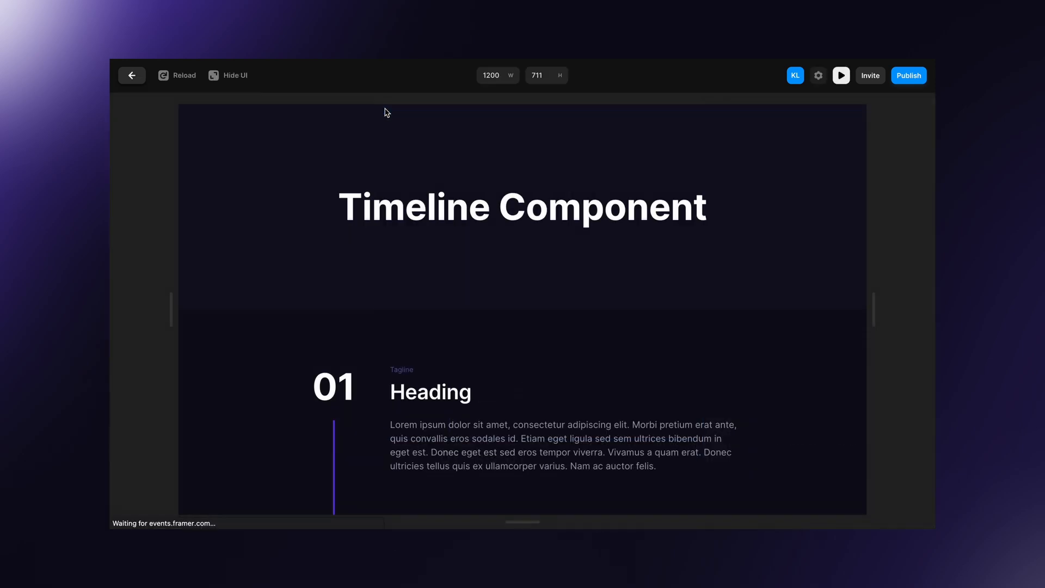
pyautogui.click(234, 75)
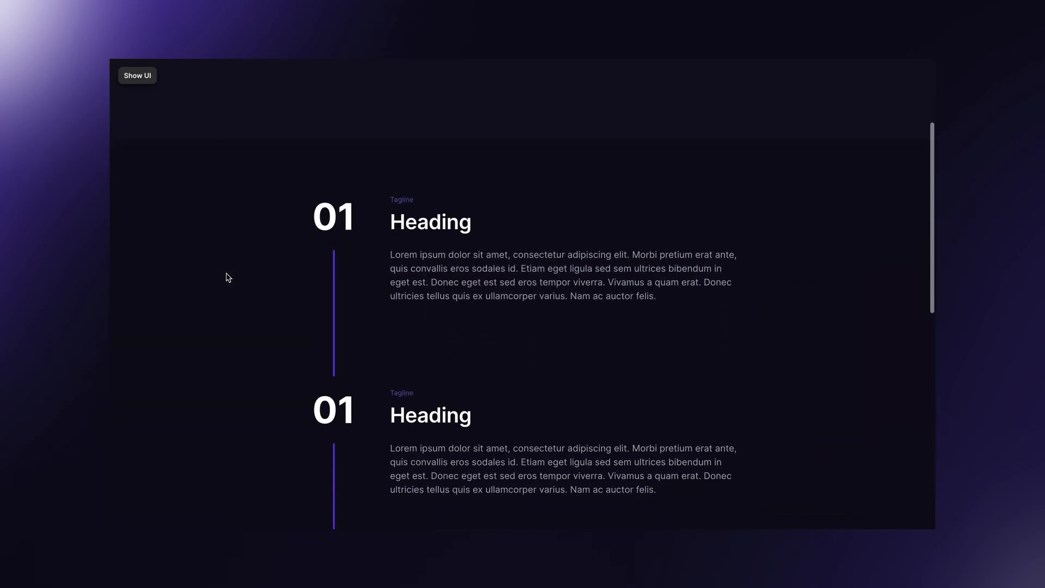
pyautogui.scroll(-3)
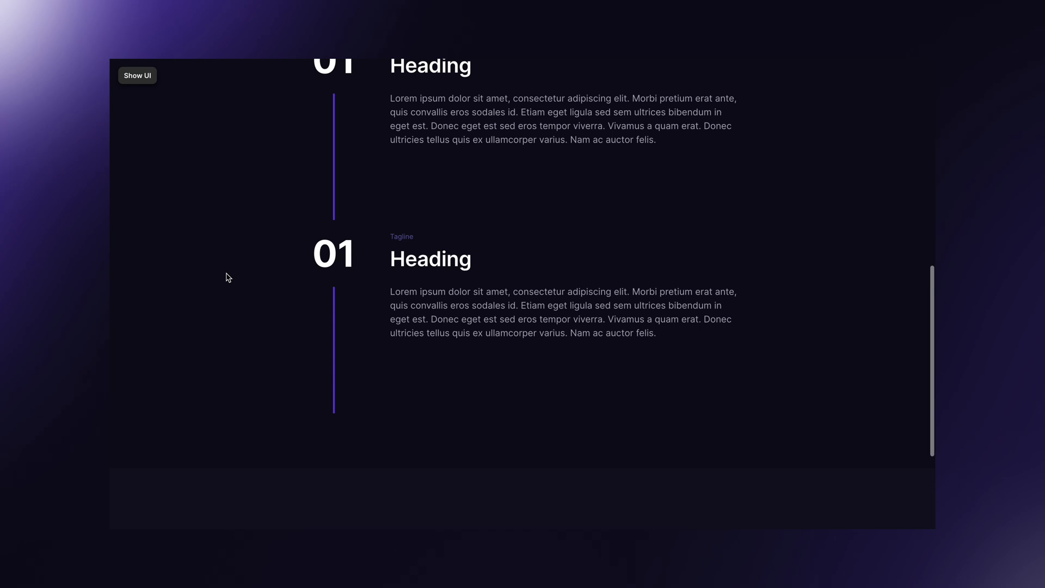
pyautogui.click(138, 75)
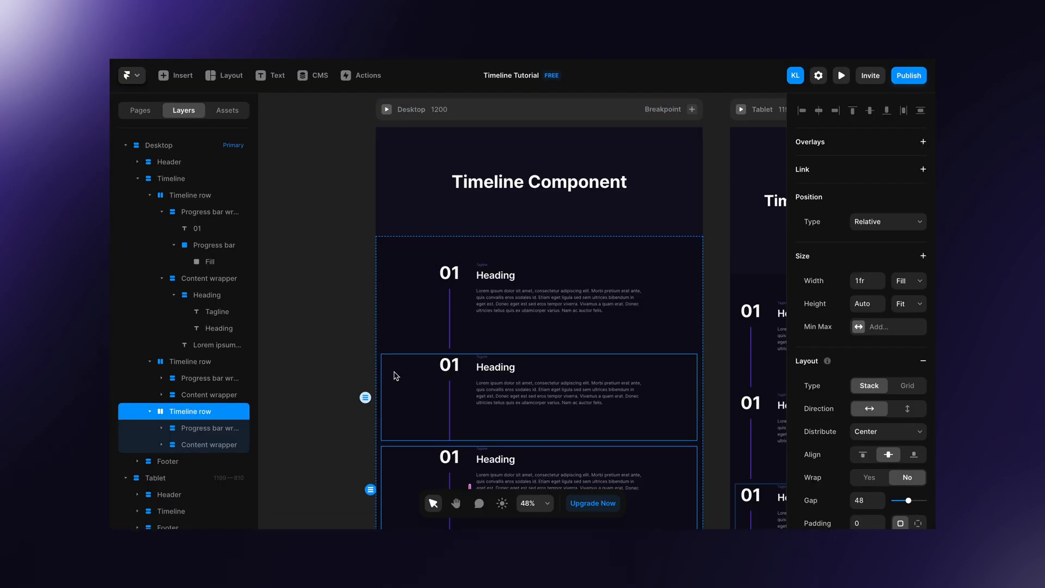
pyautogui.click(190, 195)
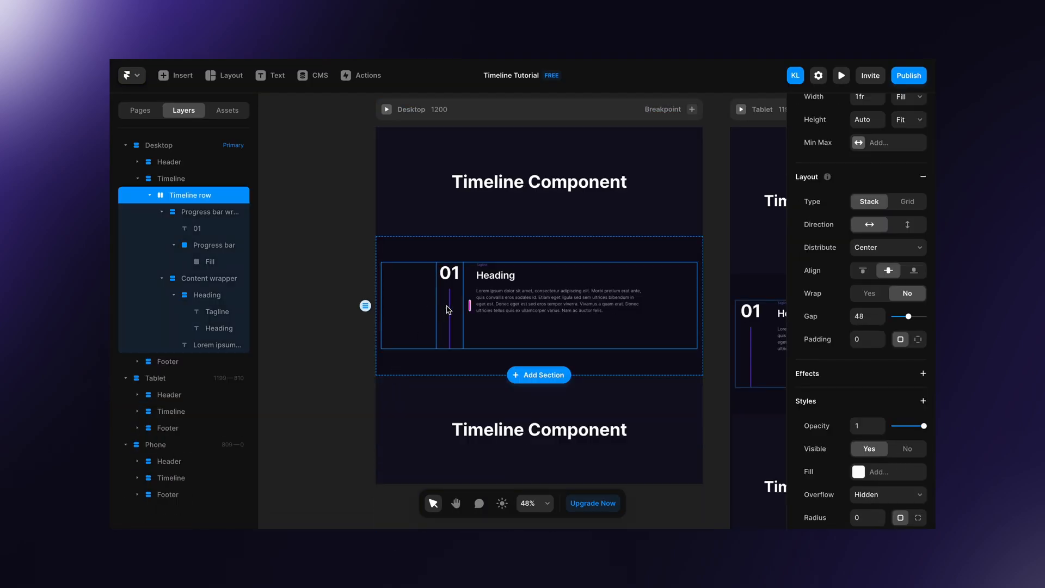
# Step: Keep the Fill layer Absolute and add a Scroll Speed effect with position set to Scroll
pyautogui.click(209, 260)
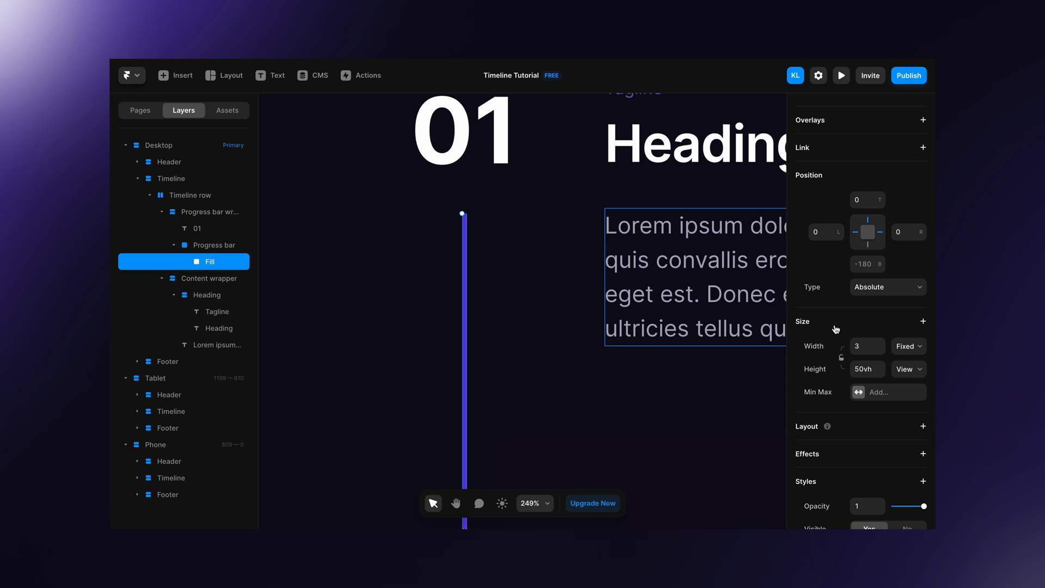
pyautogui.moveTo(878, 301)
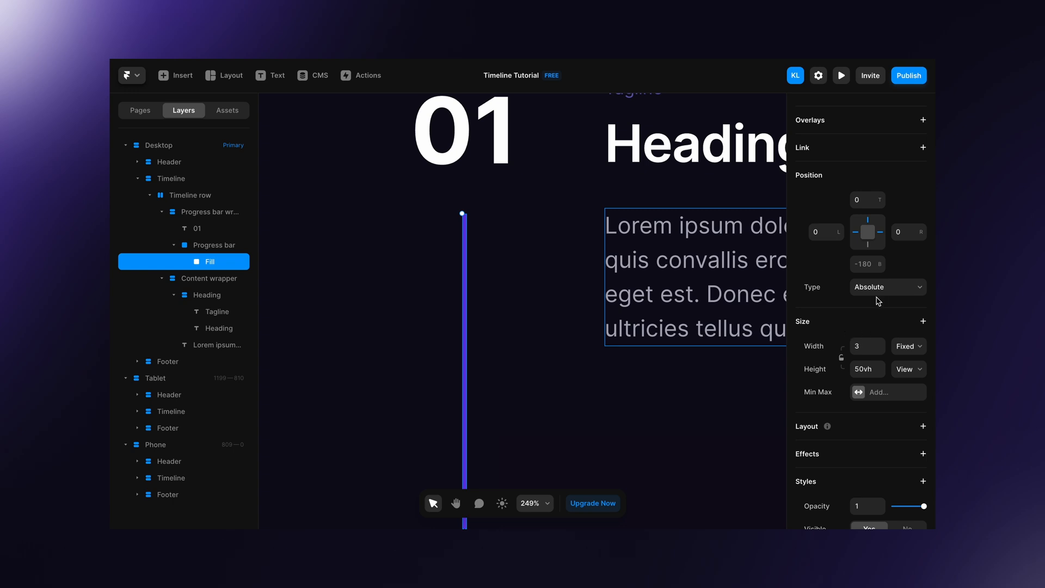
pyautogui.click(887, 286)
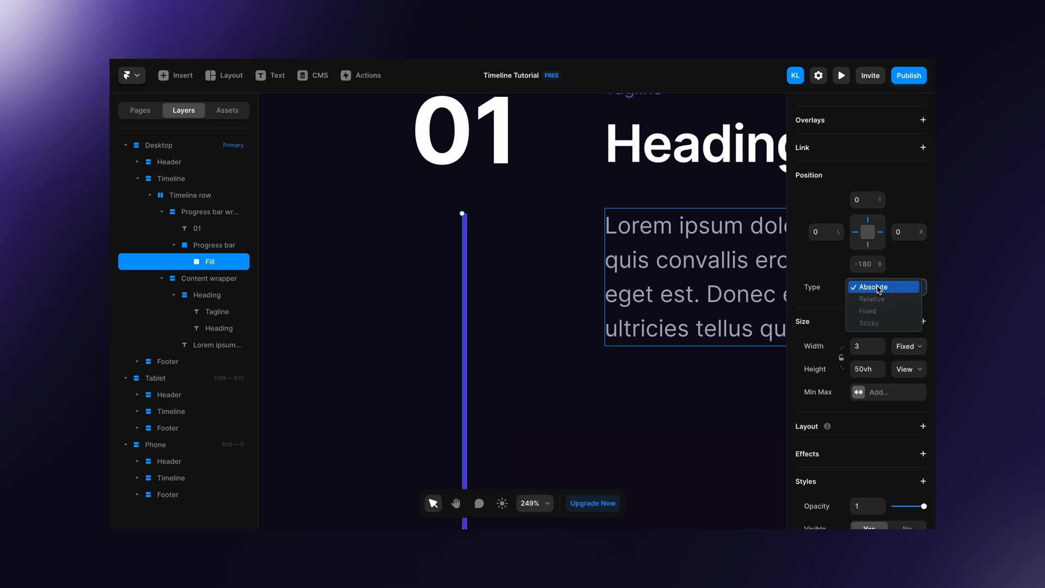
pyautogui.moveTo(831, 295)
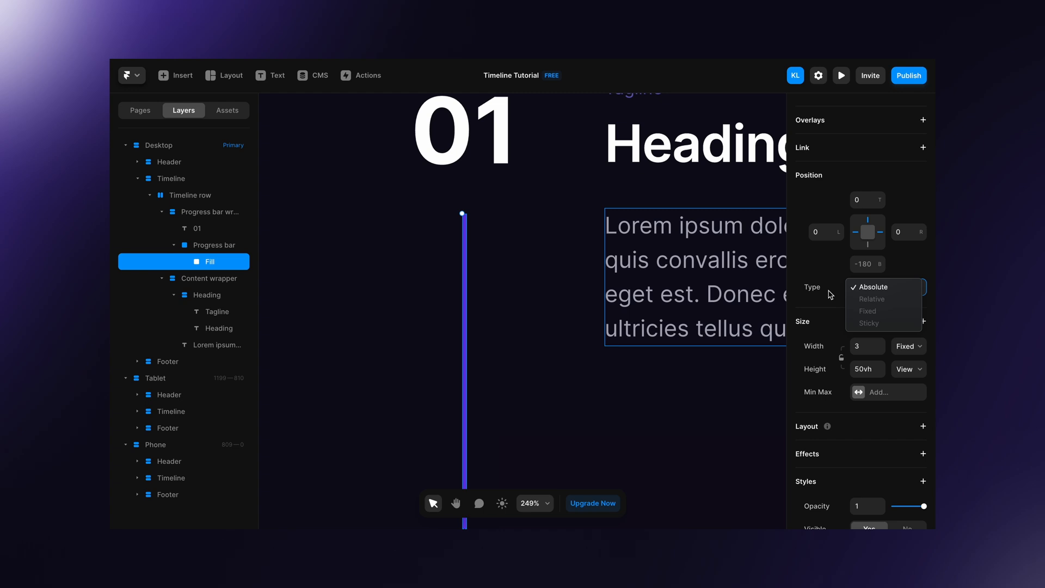
pyautogui.click(870, 286)
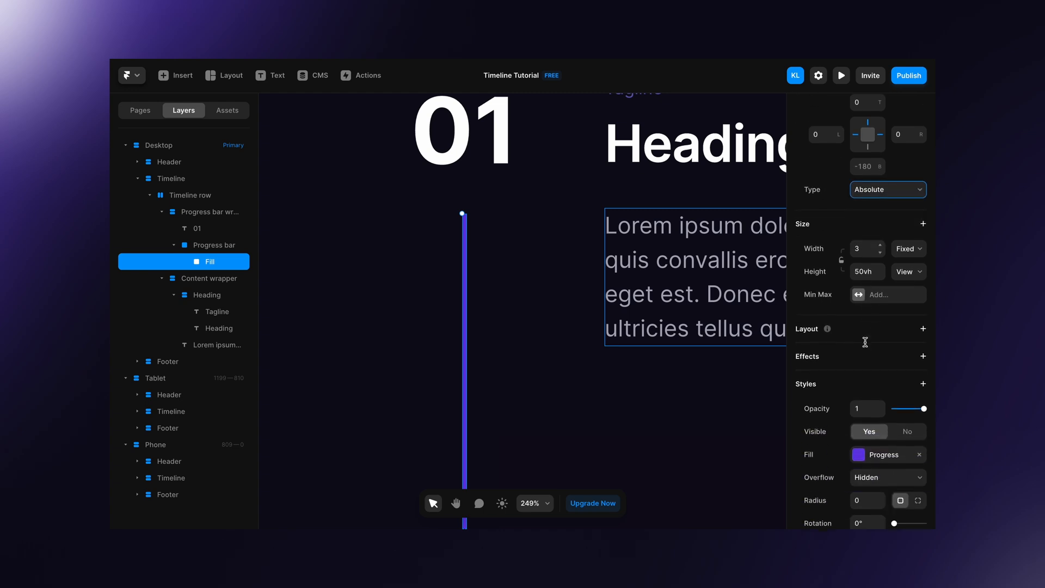
pyautogui.click(923, 308)
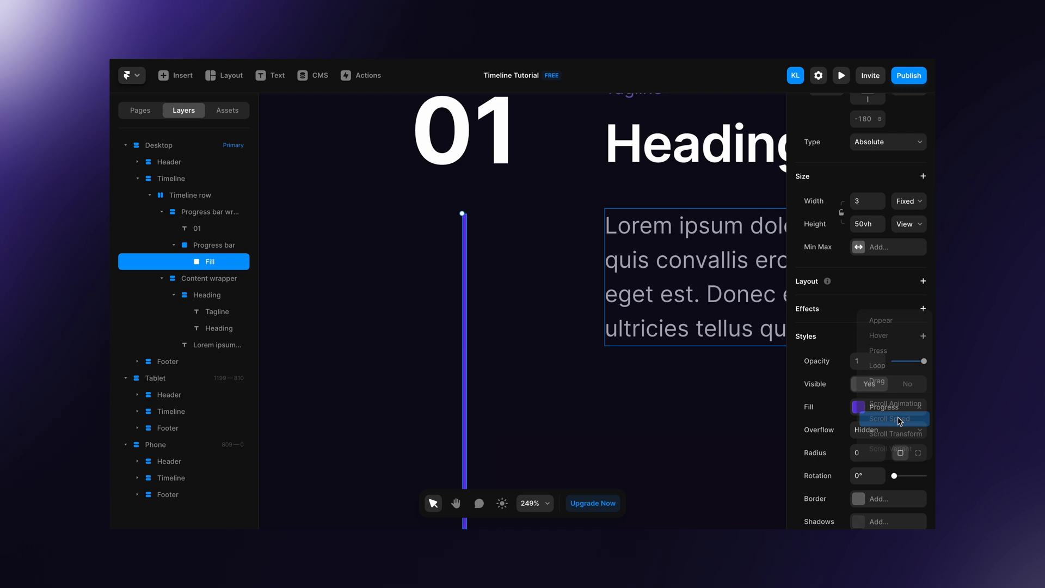
pyautogui.click(892, 418)
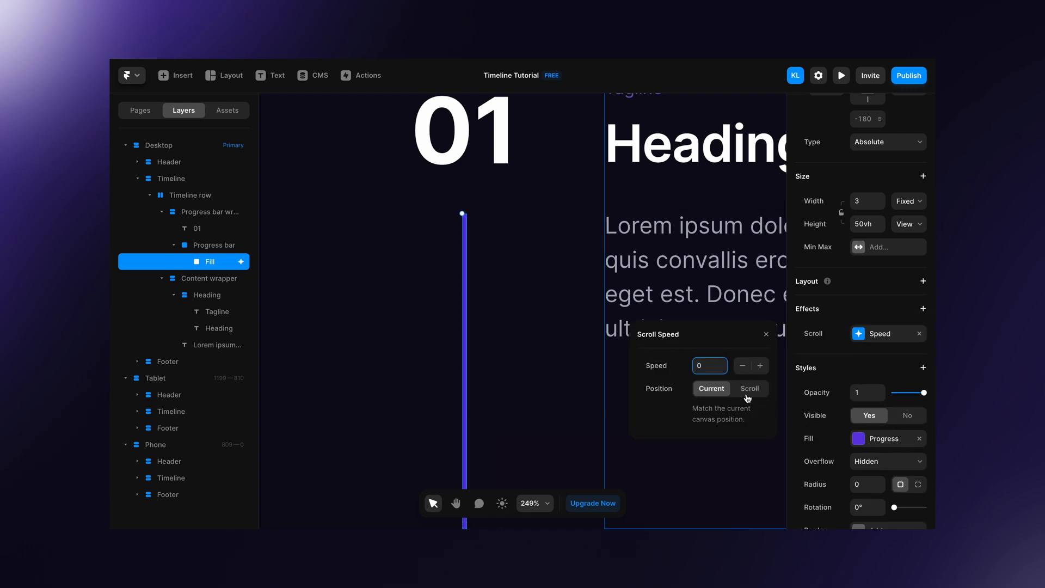
pyautogui.click(749, 388)
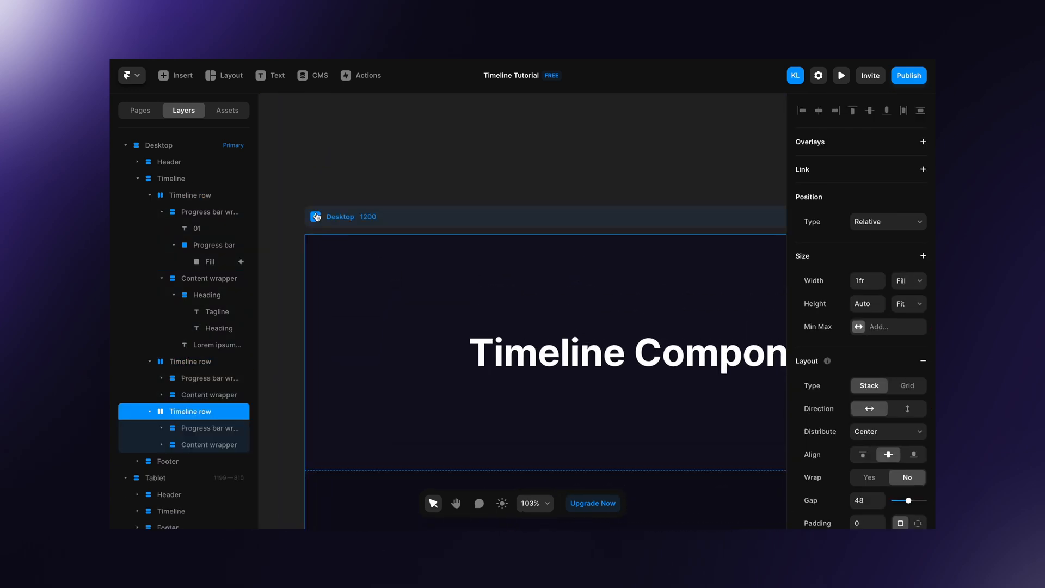
pyautogui.click(840, 75)
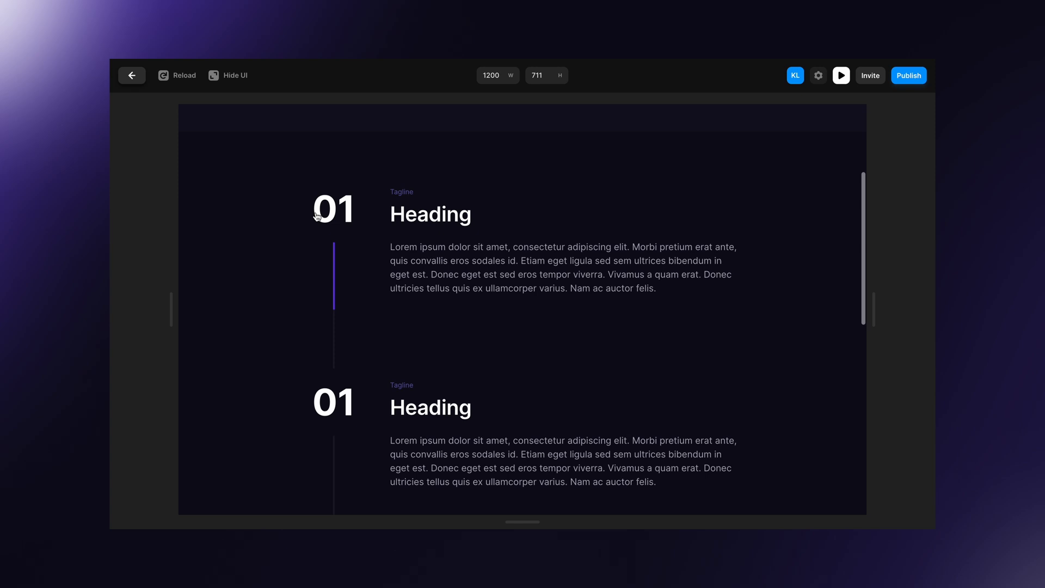
pyautogui.scroll(3)
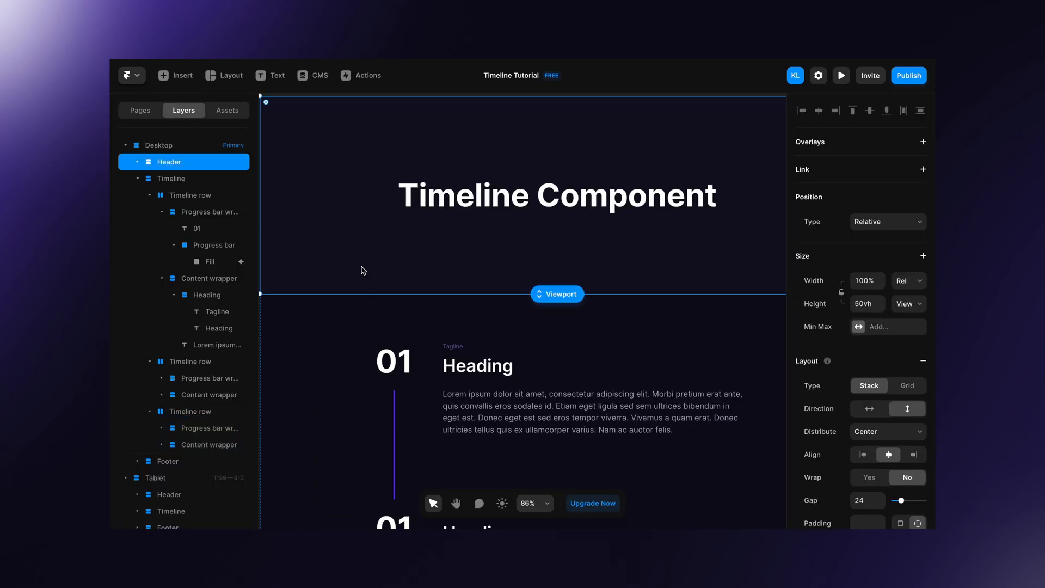
pyautogui.moveTo(378, 272)
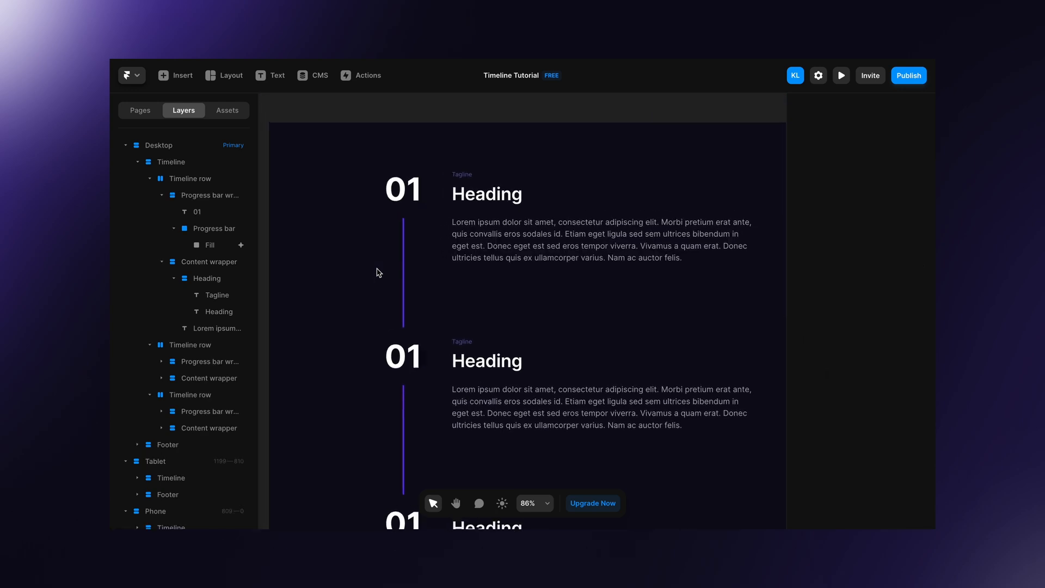
pyautogui.click(840, 75)
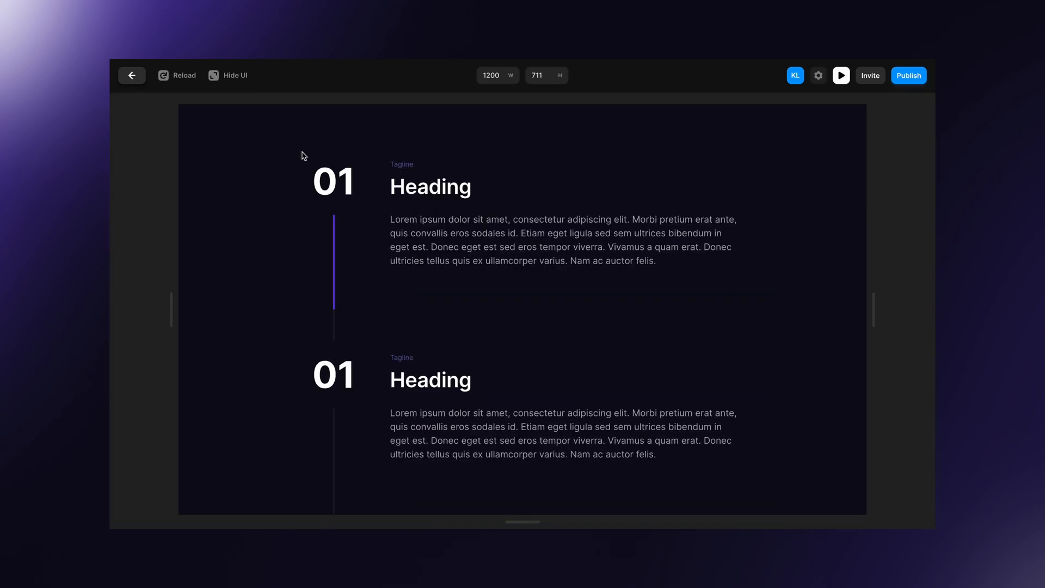
pyautogui.moveTo(317, 248)
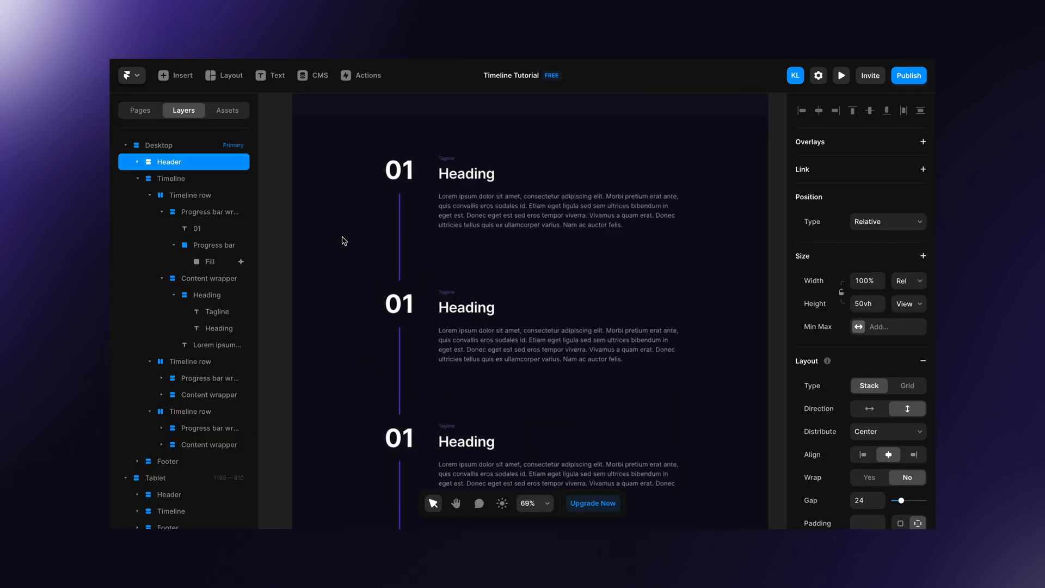
pyautogui.click(352, 236)
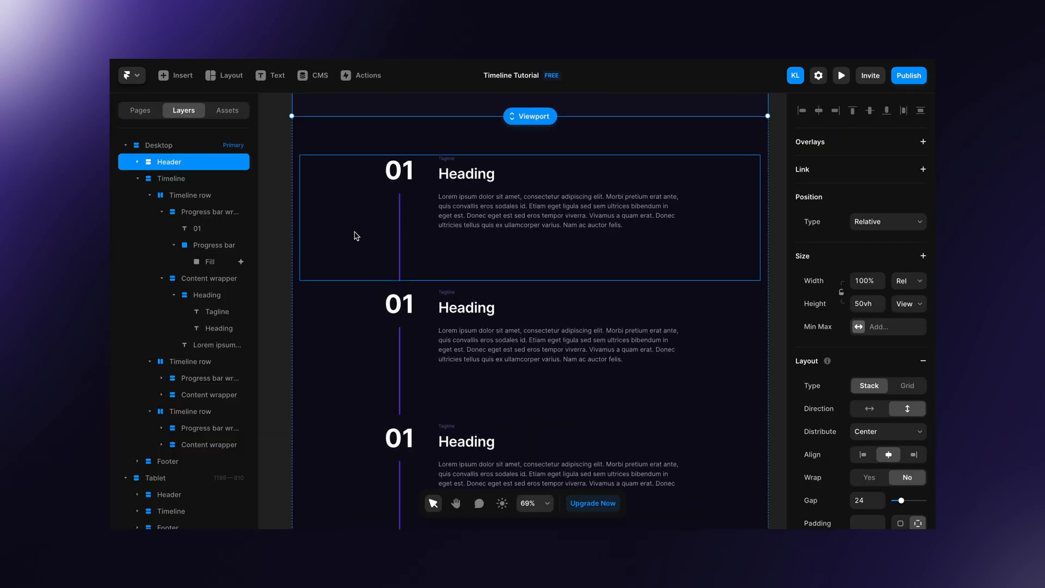
pyautogui.click(840, 75)
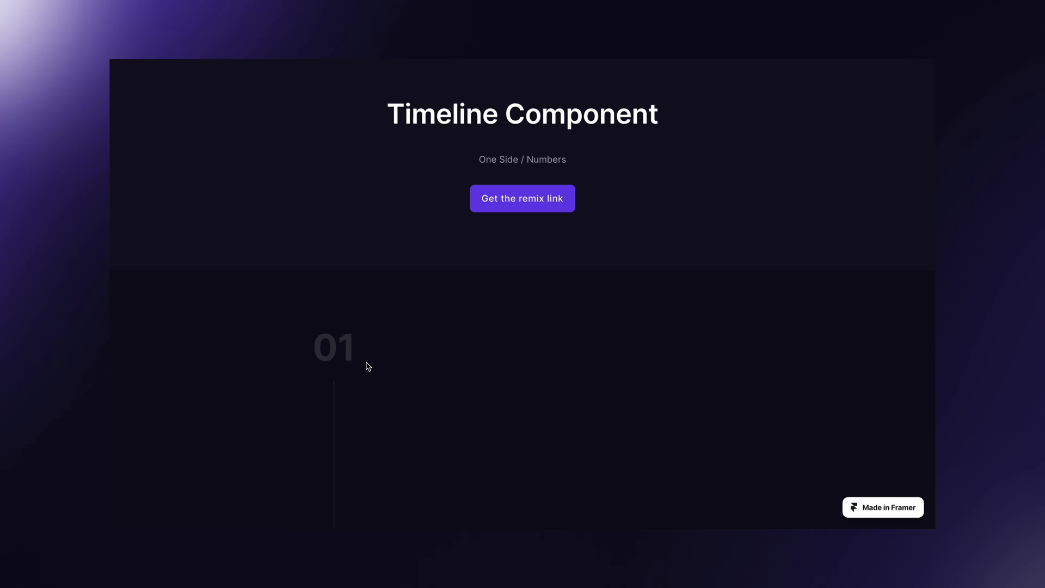
pyautogui.scroll(-3)
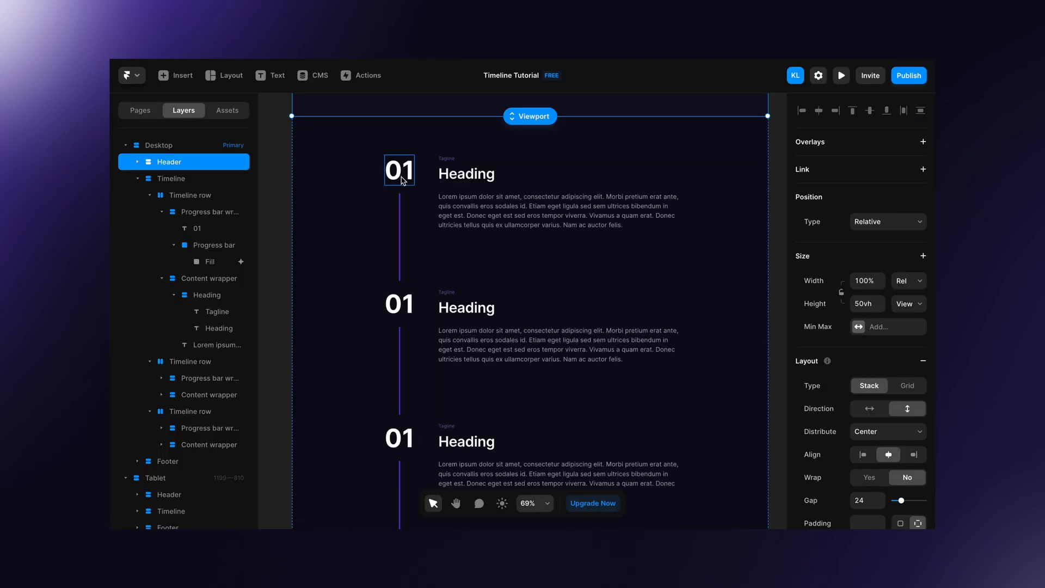
pyautogui.click(193, 195)
pyautogui.write('3')
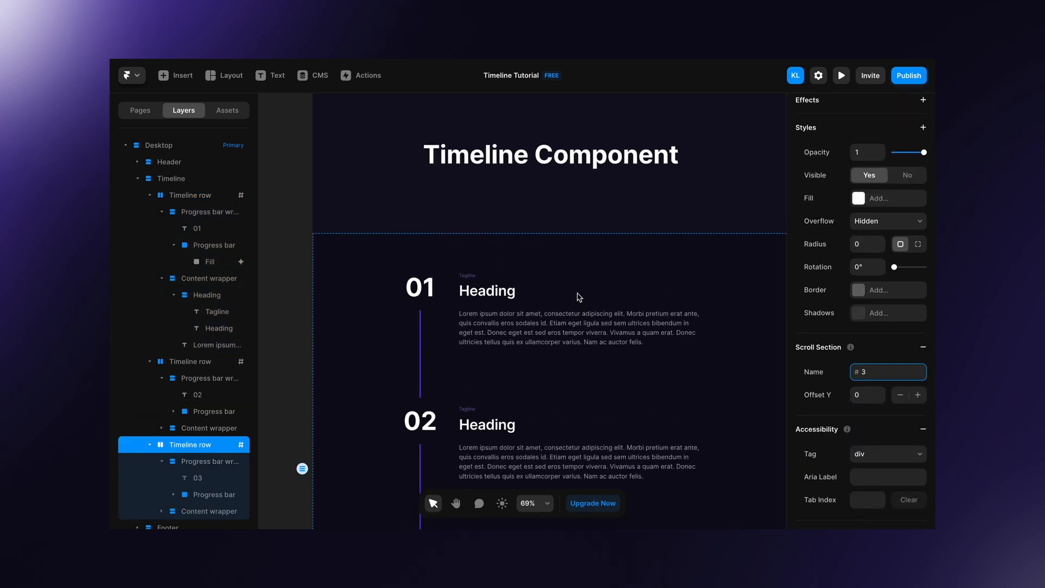
# Step: Give the 01 number a Section #1 scroll animation entering from opacity 0.05, scale 1, with a Spring transition
pyautogui.click(197, 228)
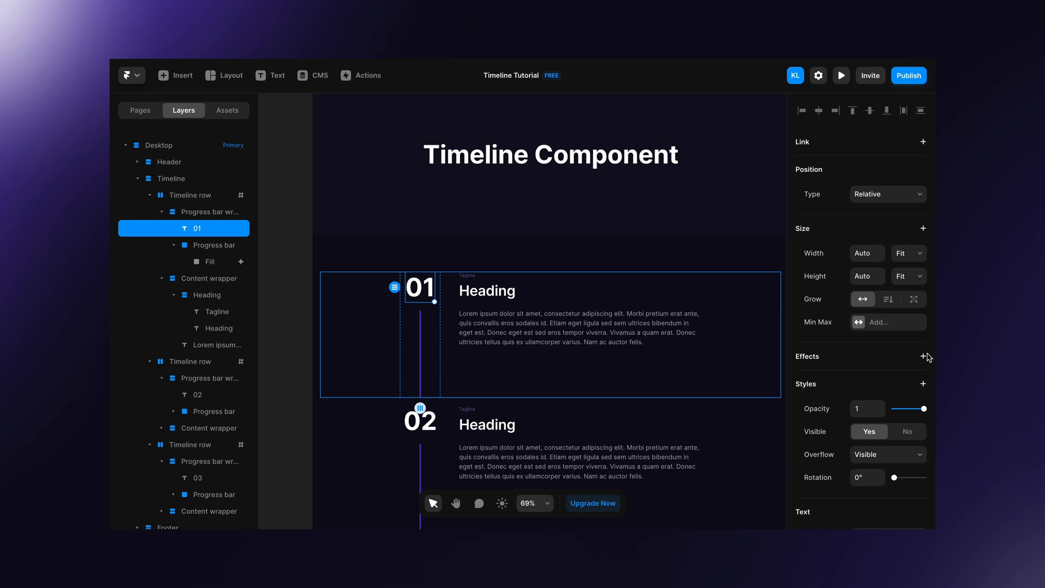
pyautogui.click(923, 356)
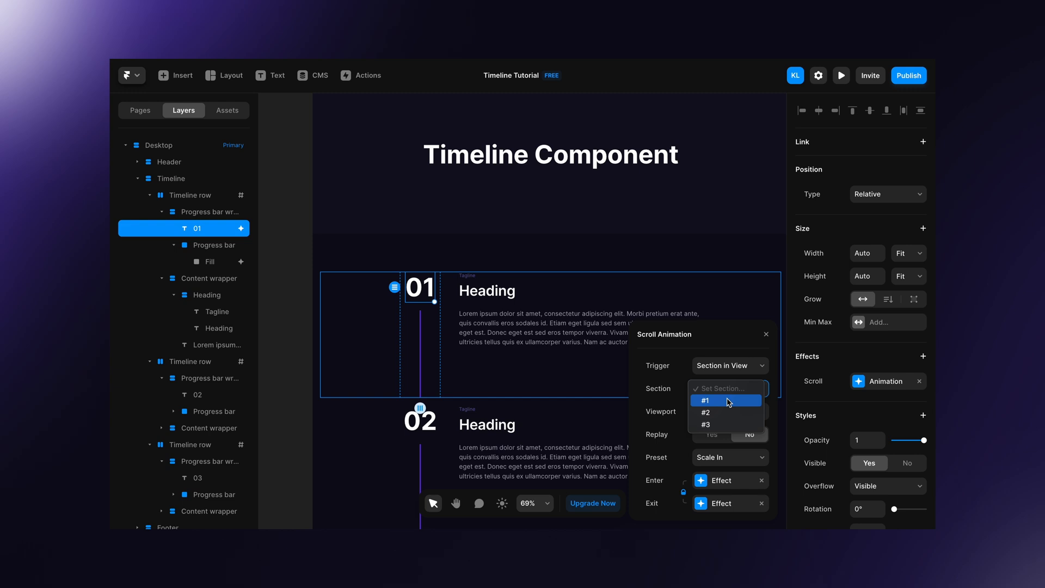
pyautogui.click(704, 399)
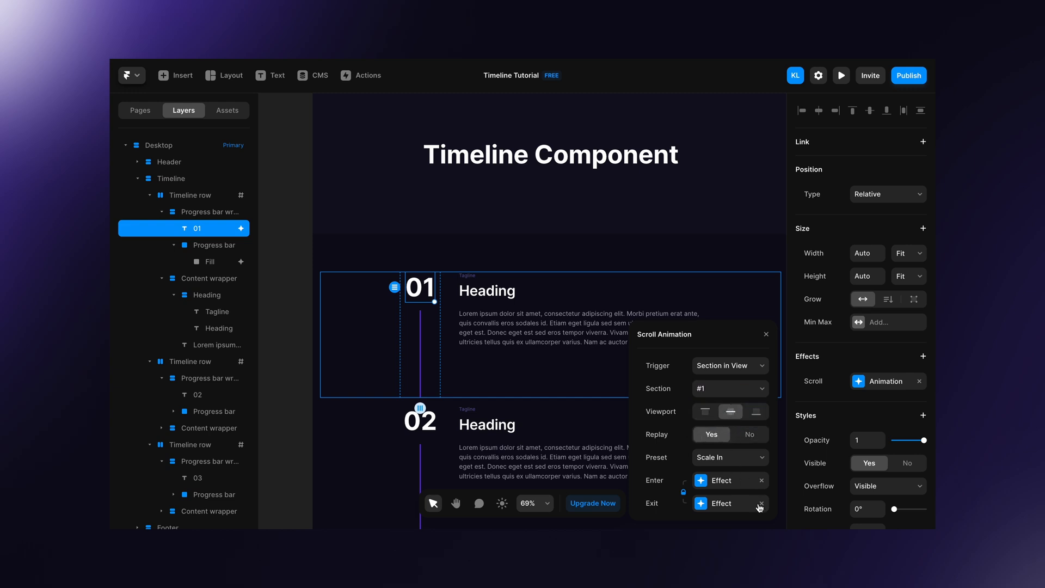
pyautogui.click(722, 480)
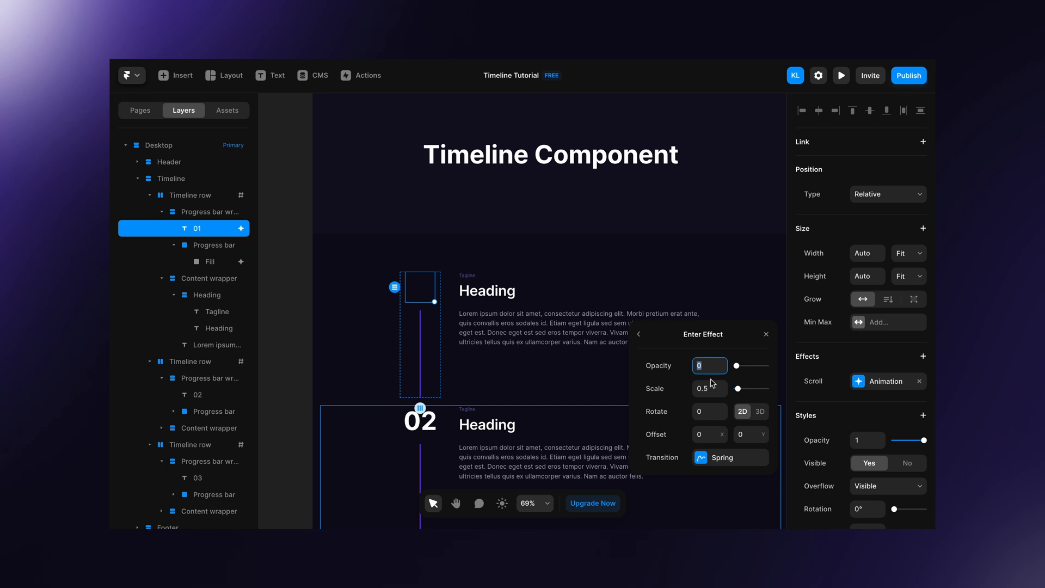
pyautogui.write('0.05')
pyautogui.click(709, 387)
pyautogui.write('1')
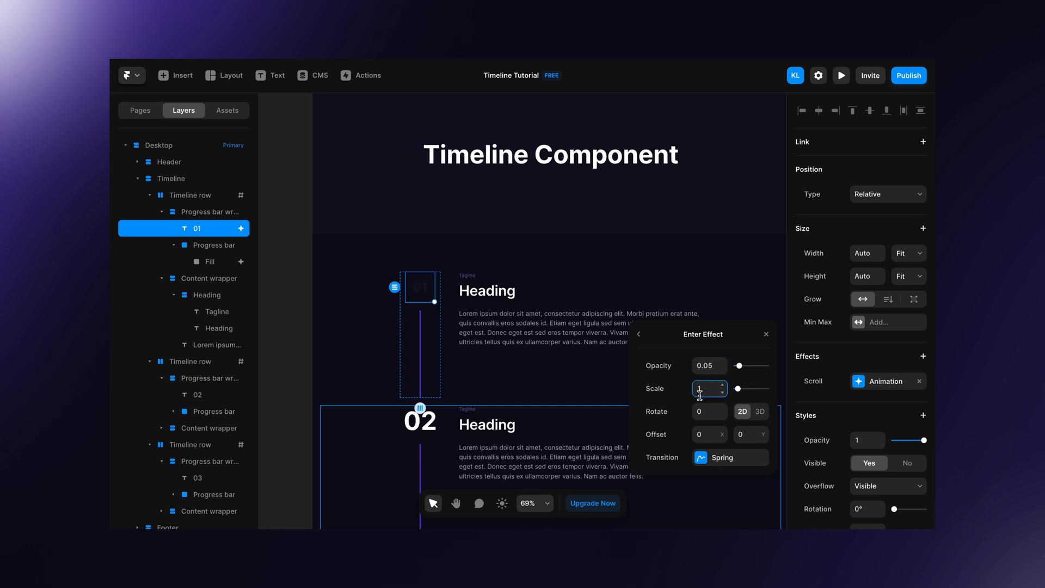
pyautogui.click(730, 457)
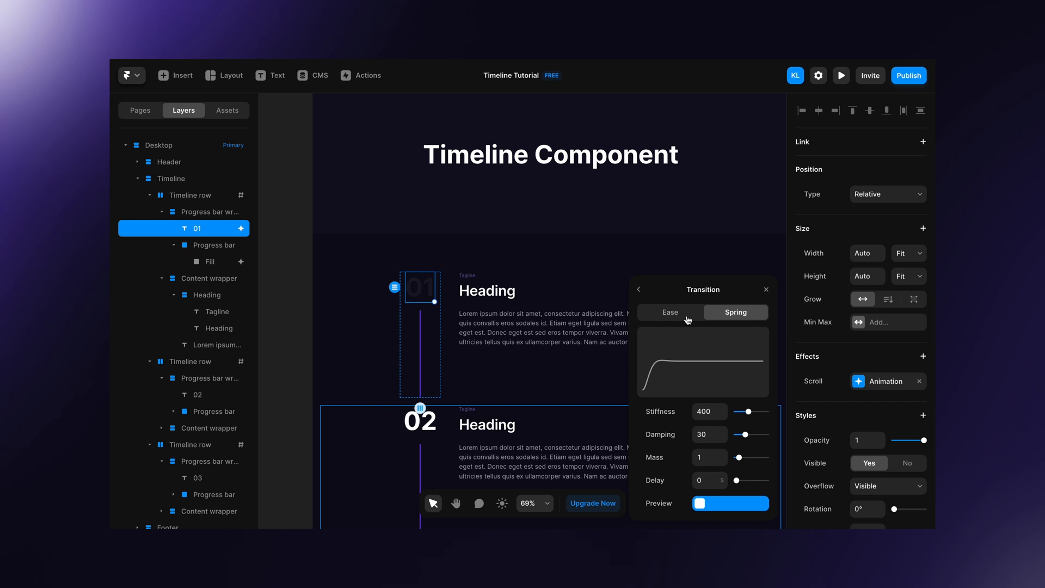
pyautogui.click(205, 277)
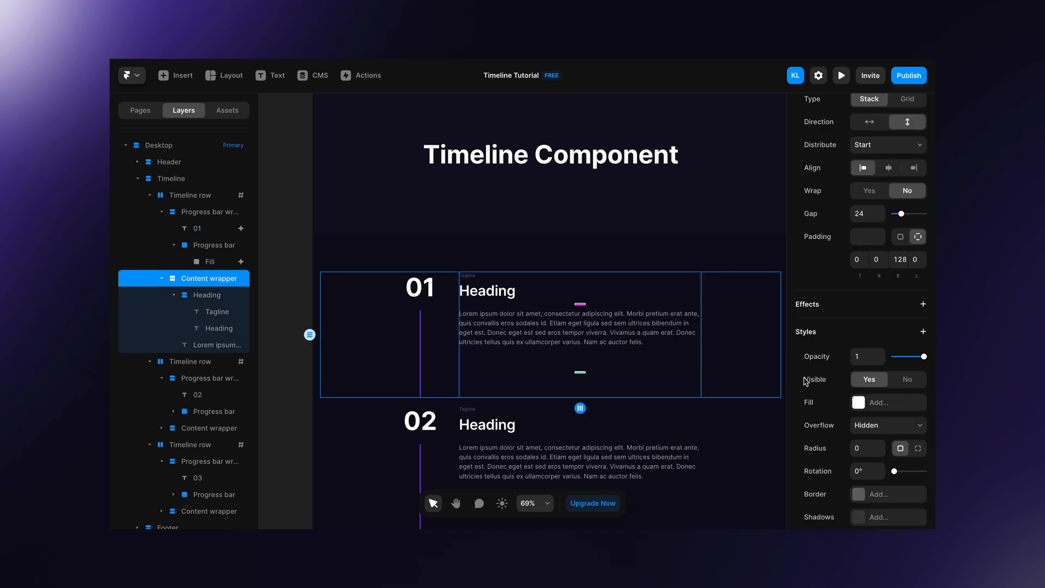
pyautogui.moveTo(904, 316)
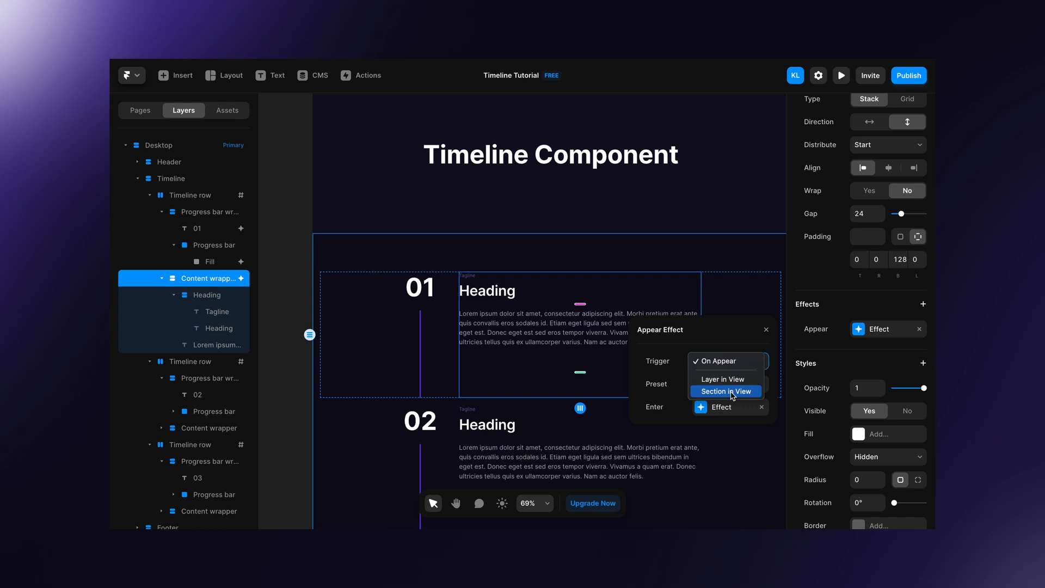
# Step: Trigger the content wrapper's fade on Section #1 in view, no exit effect, enter opacity 0 with Ease In Out
pyautogui.click(727, 391)
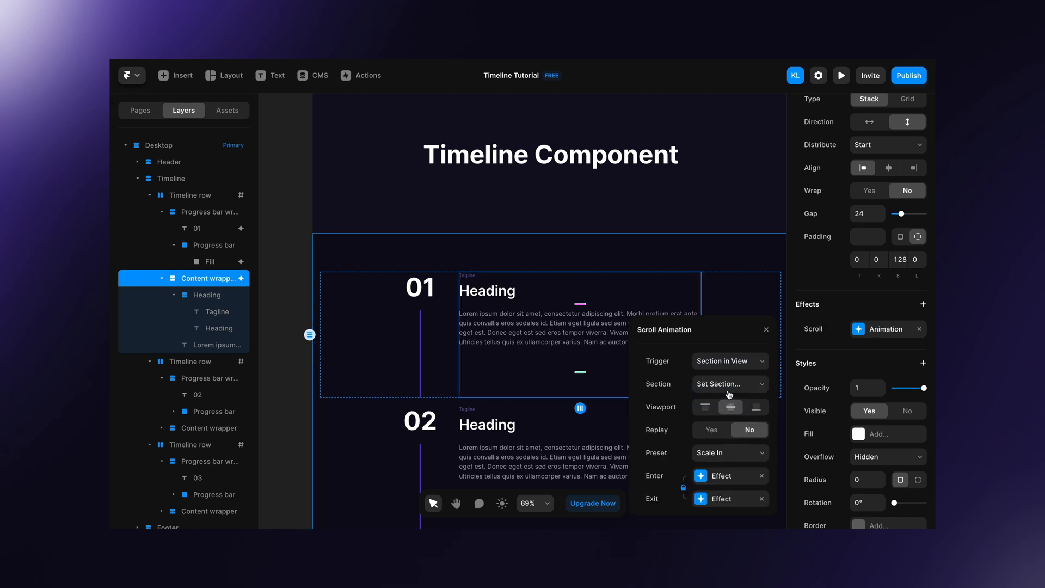
pyautogui.click(729, 383)
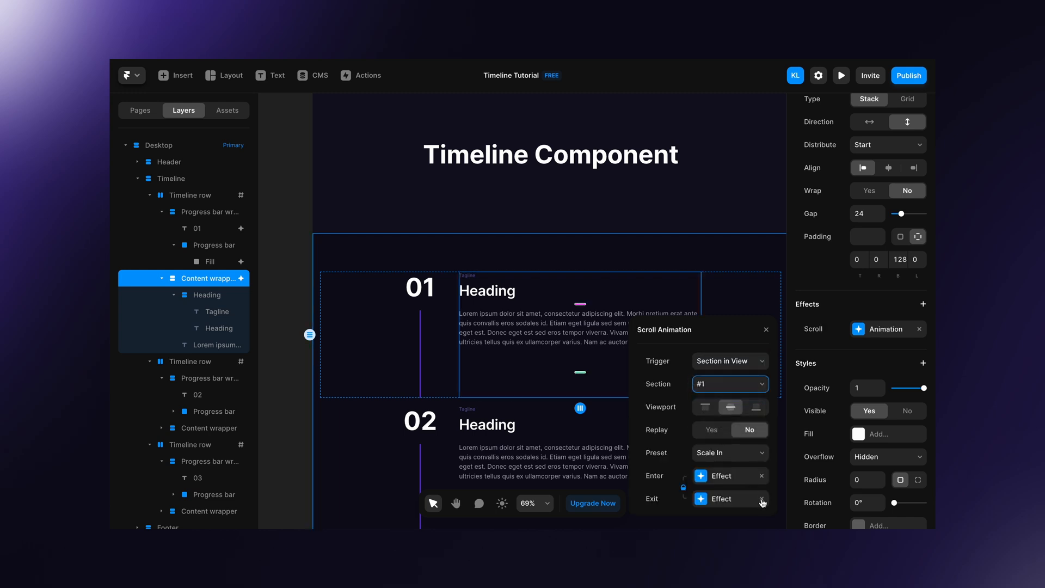
pyautogui.click(722, 476)
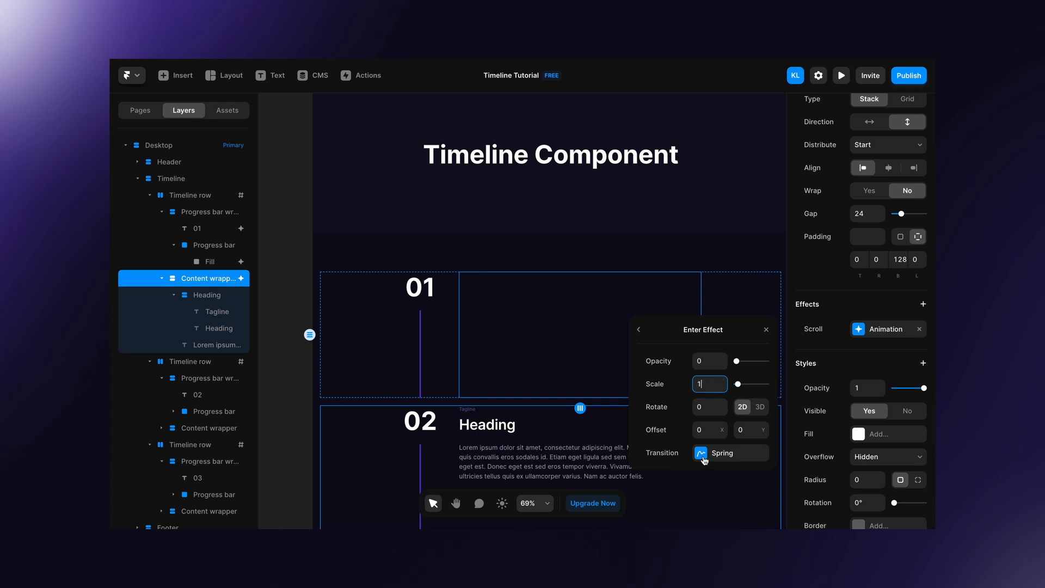
pyautogui.click(729, 453)
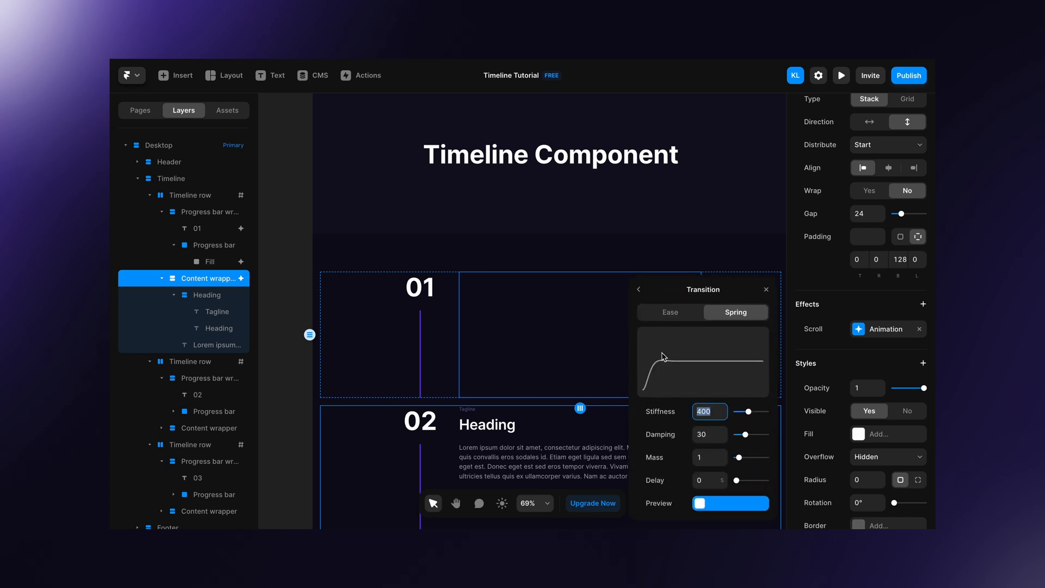
pyautogui.click(670, 305)
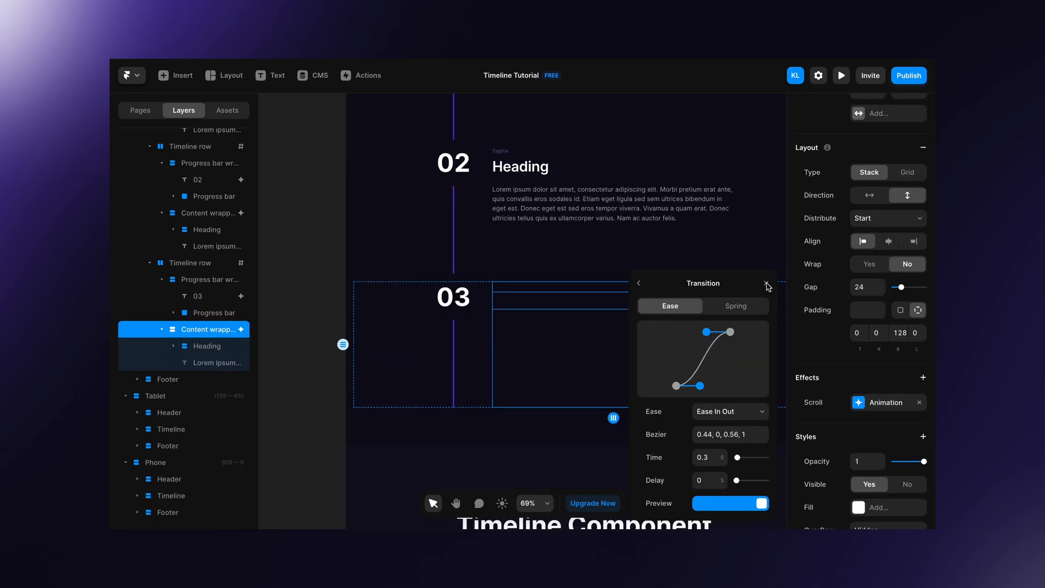
pyautogui.click(767, 283)
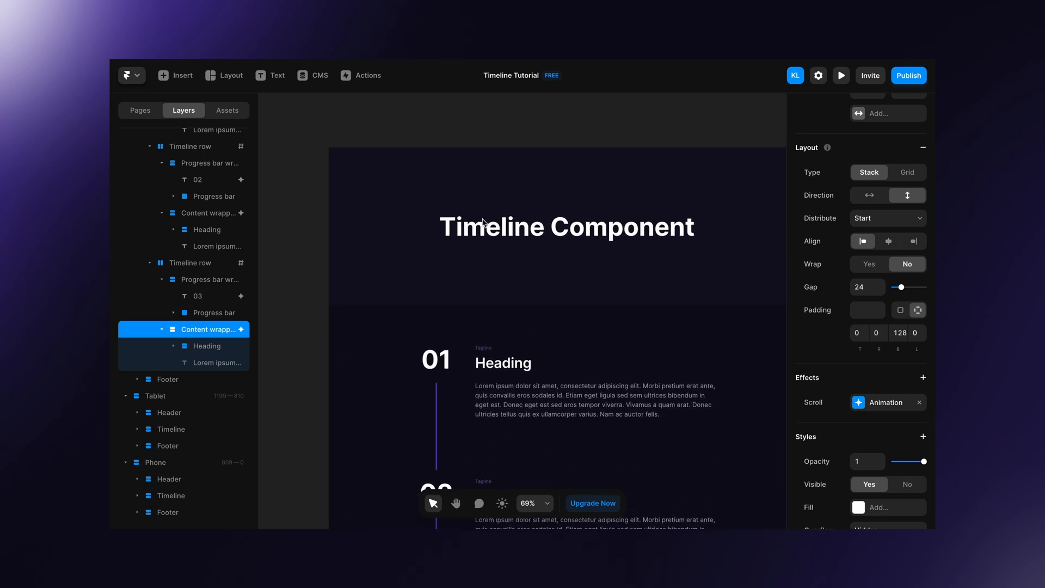
# Step: Preview the page, scroll through the timeline rows fading in, then return to the editor
pyautogui.click(840, 75)
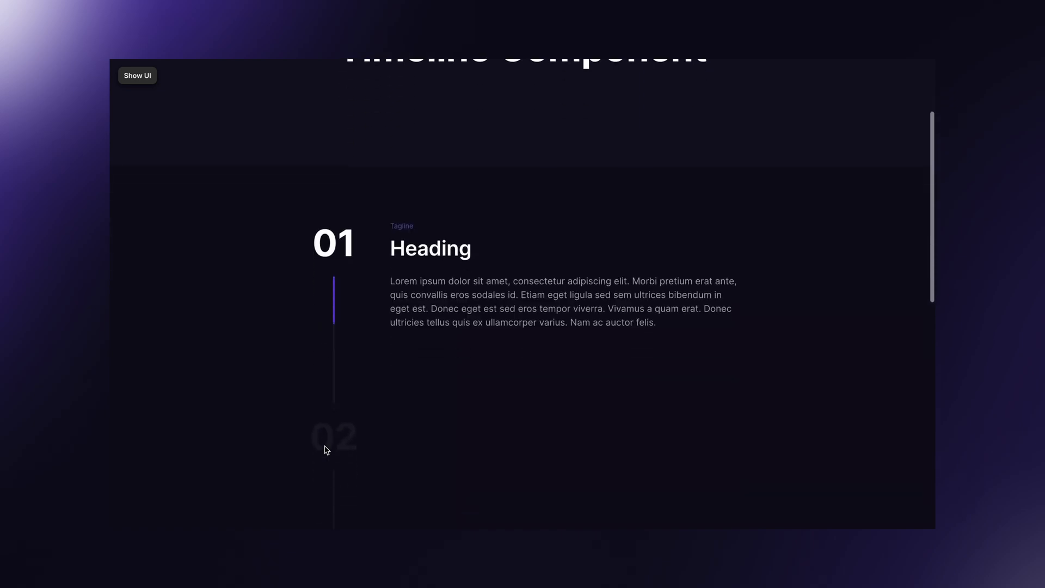
pyautogui.scroll(-3)
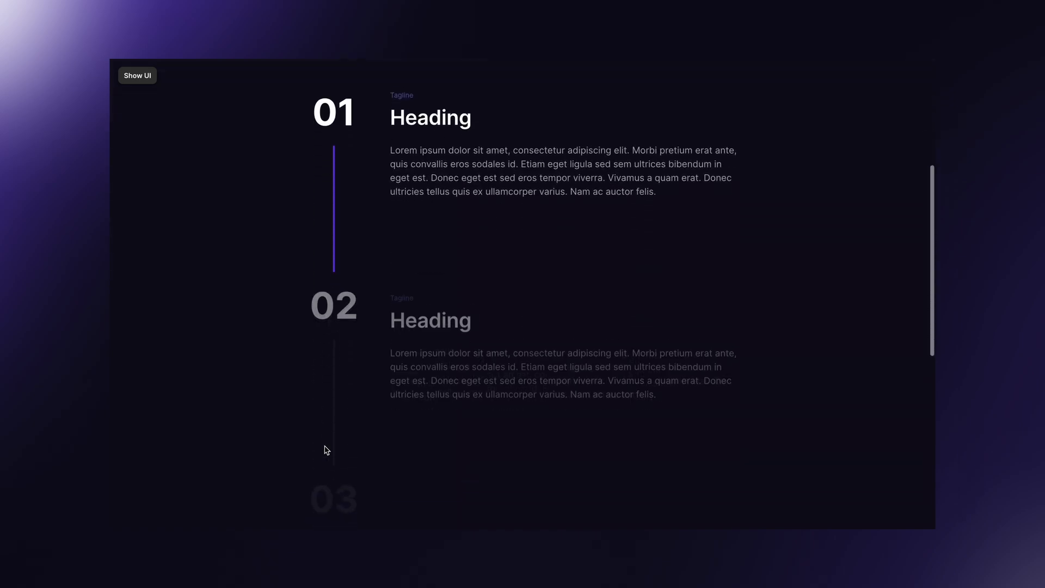
pyautogui.scroll(-3)
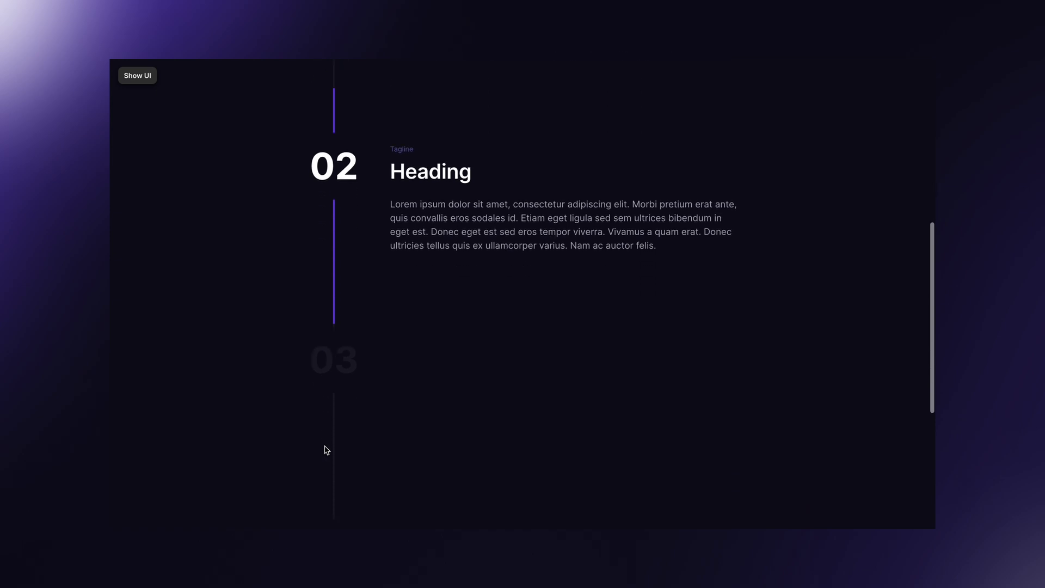
pyautogui.scroll(-3)
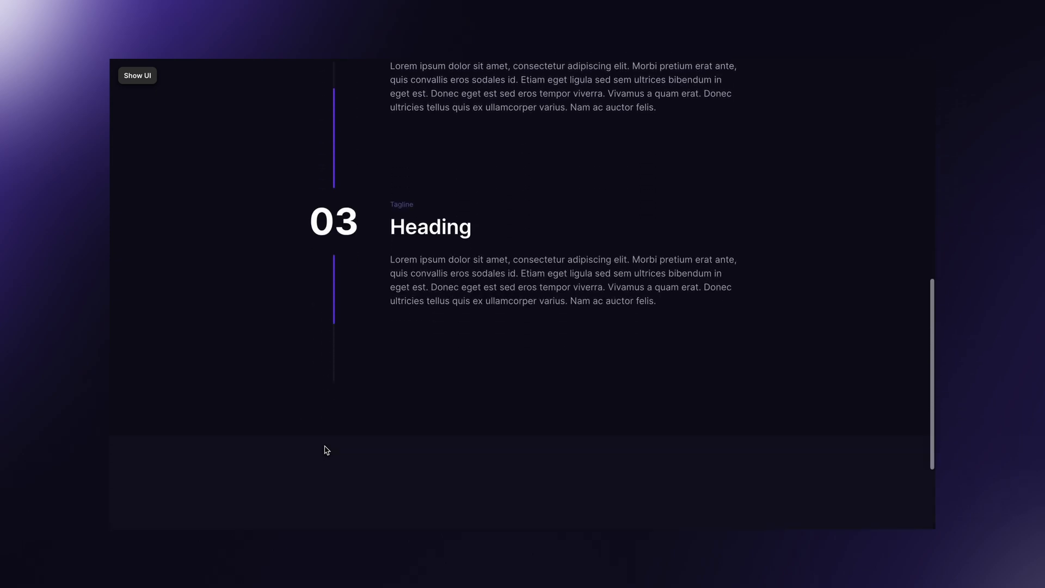
pyautogui.click(137, 75)
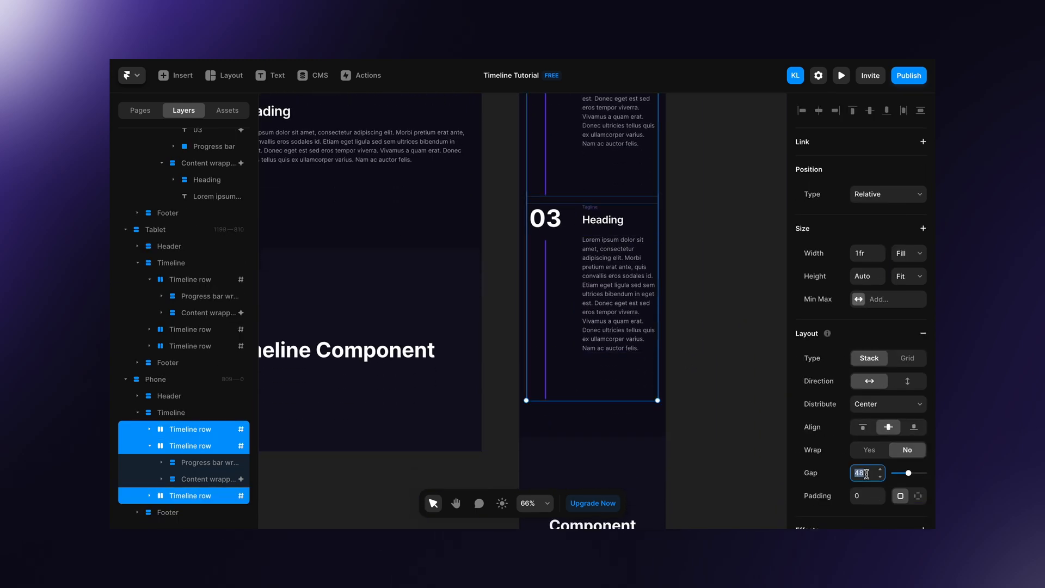
# Step: Tighten the Phone breakpoint timeline row gap and set the step number text size to 48
pyautogui.click(170, 412)
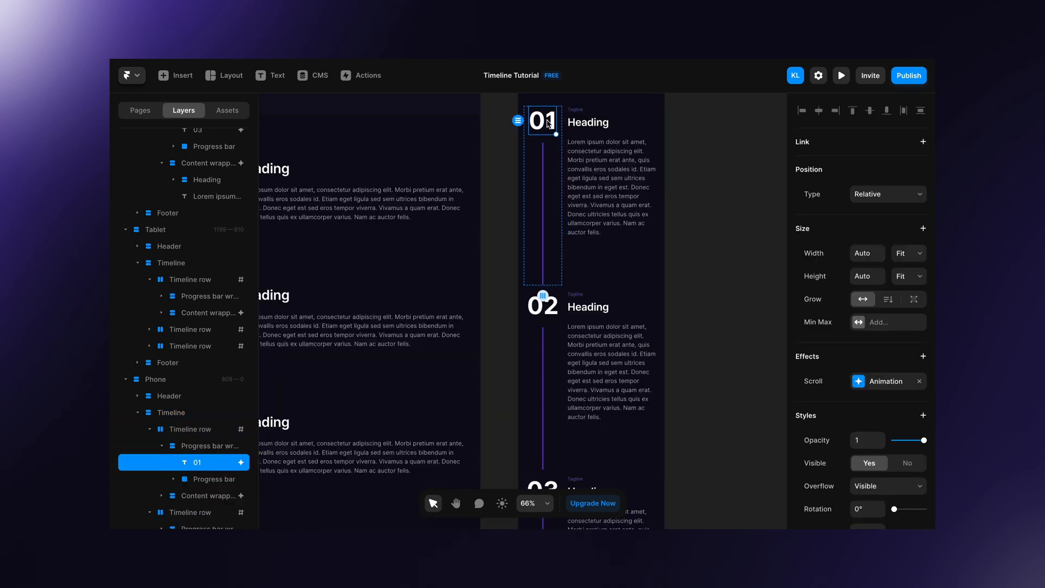
pyautogui.scroll(-3)
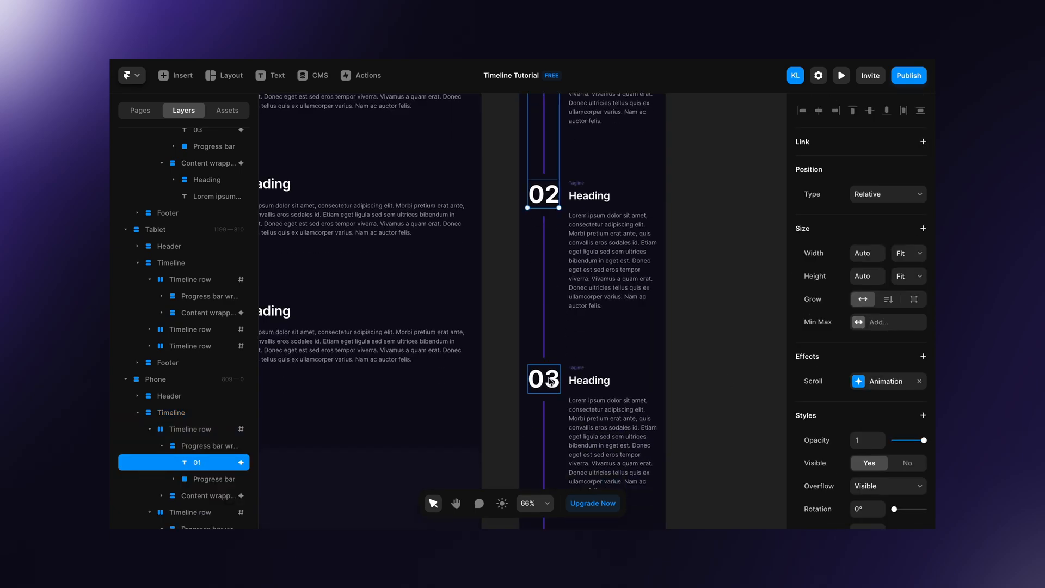
pyautogui.scroll(-3)
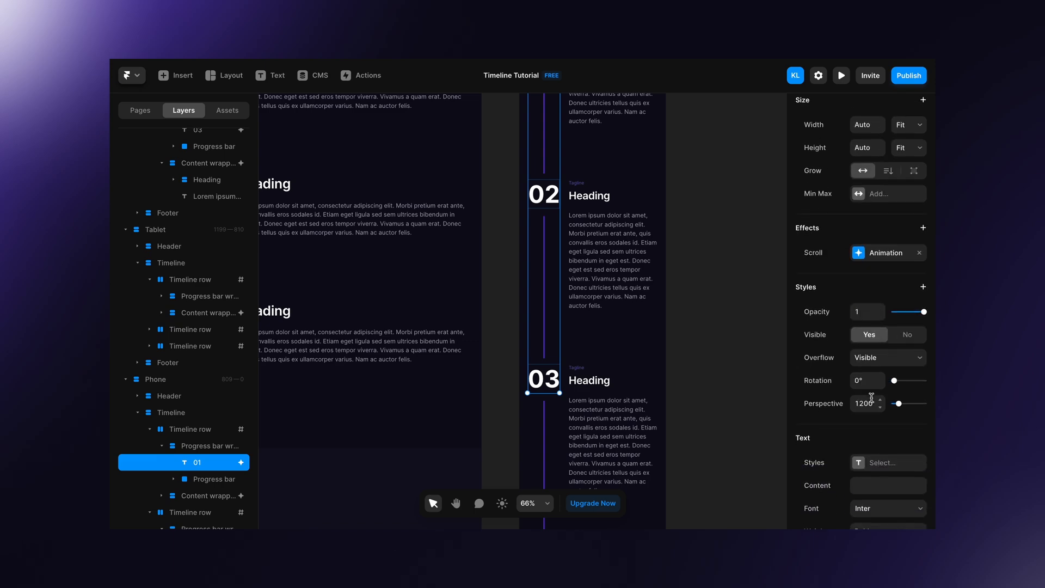
pyautogui.click(862, 456)
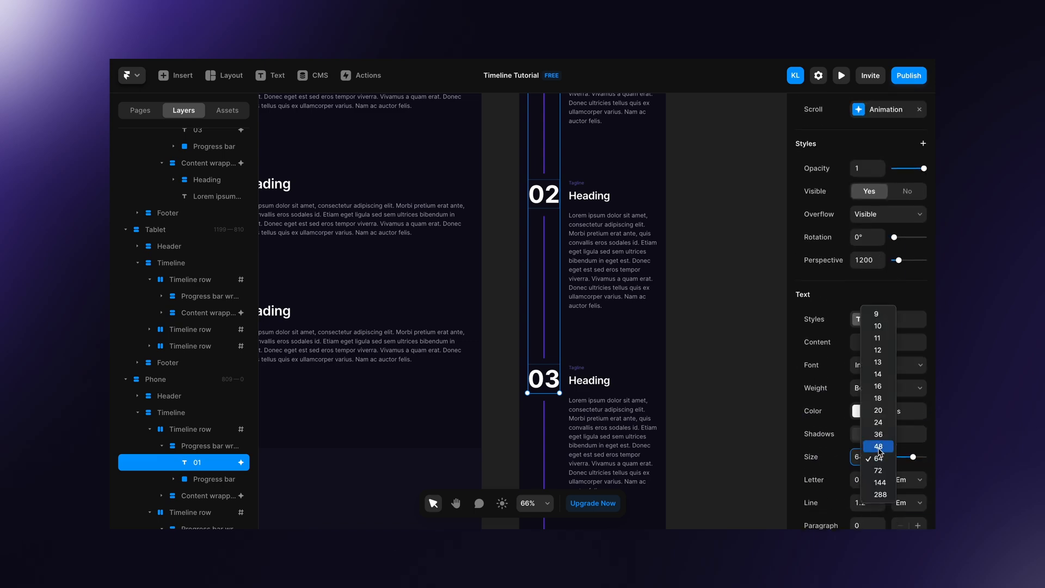
pyautogui.click(878, 447)
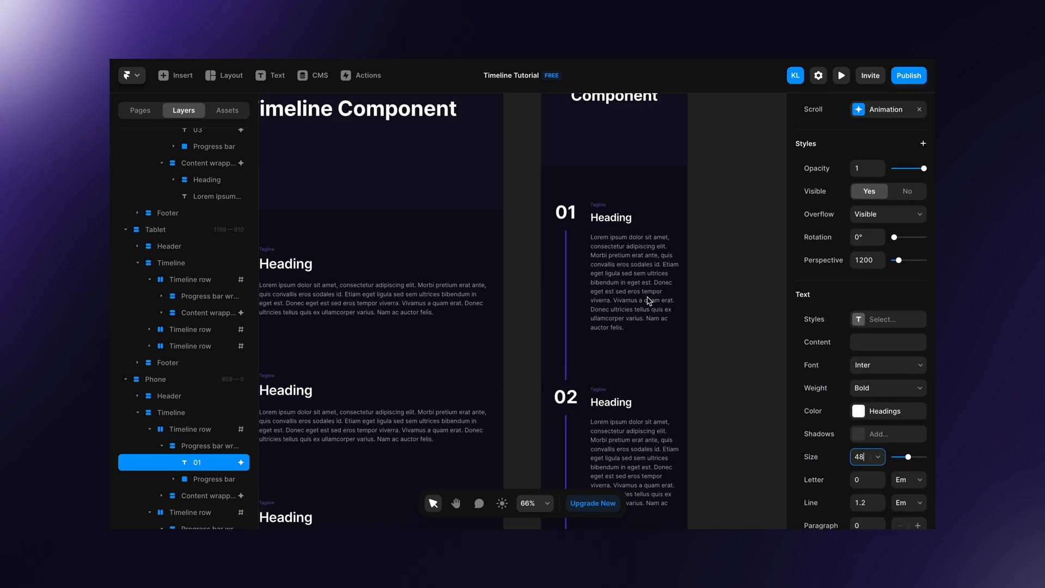
pyautogui.click(208, 445)
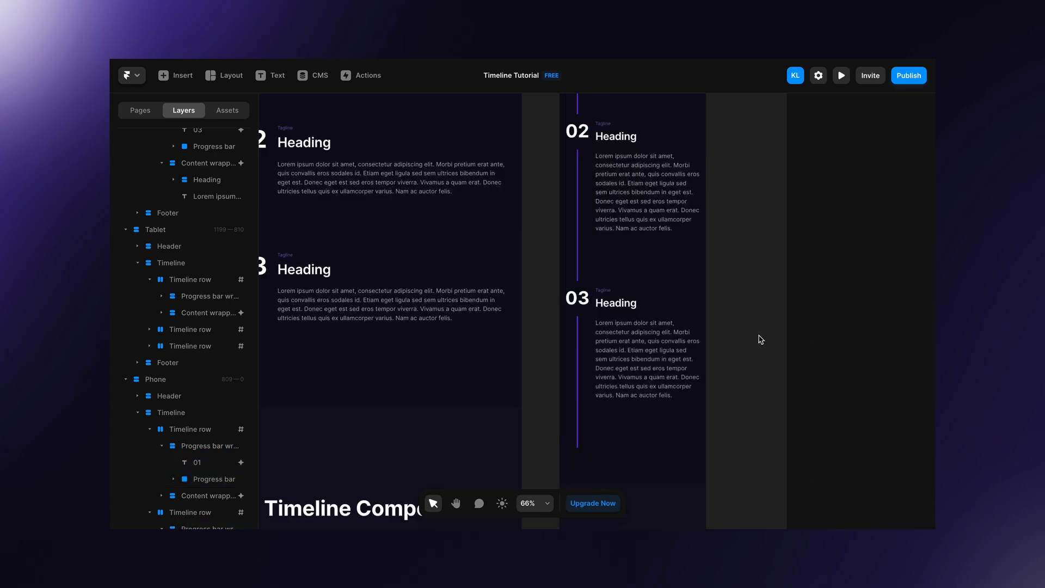
pyautogui.click(841, 75)
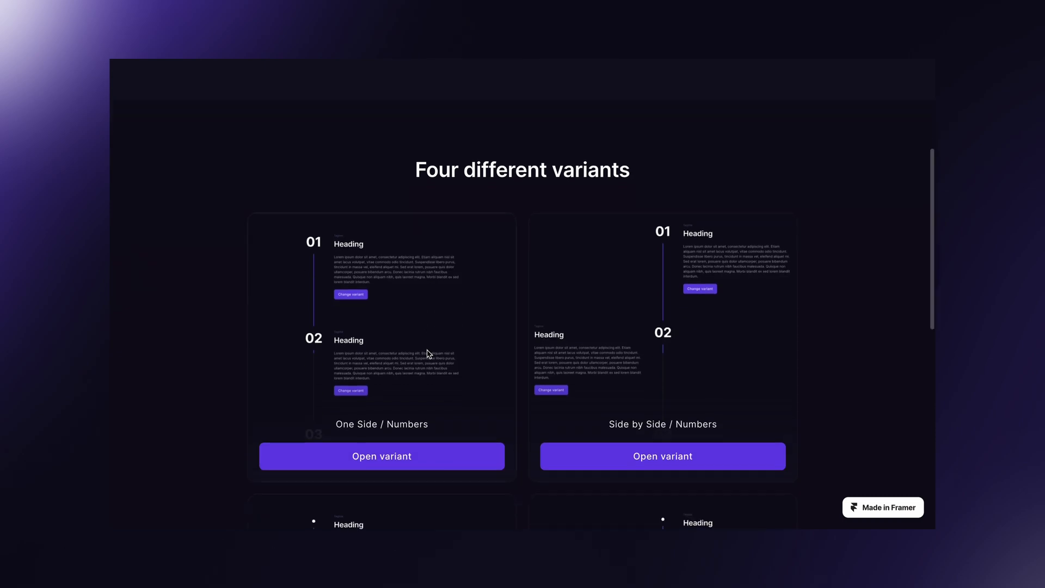
pyautogui.click(662, 456)
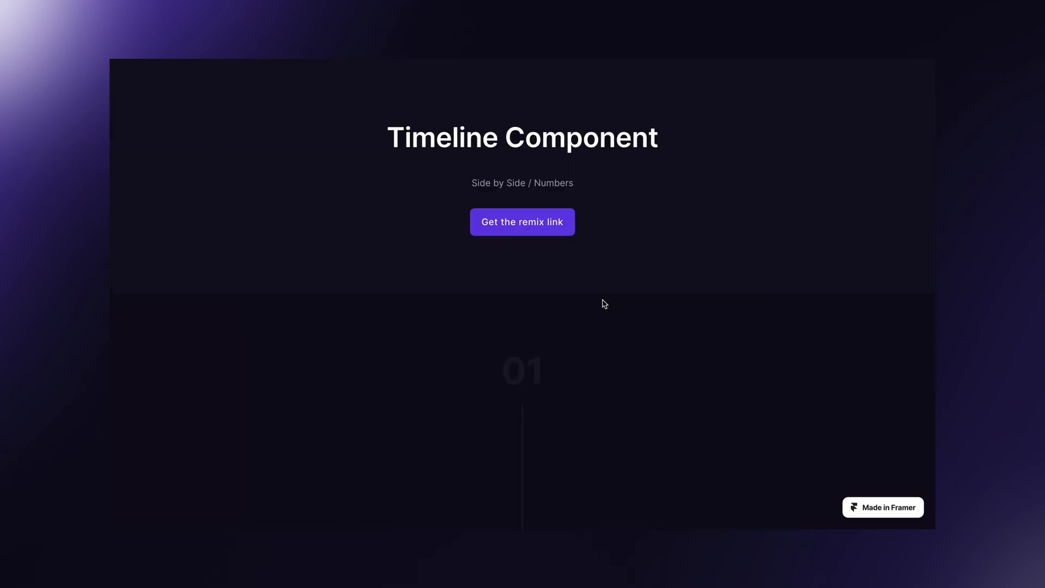
pyautogui.scroll(-3)
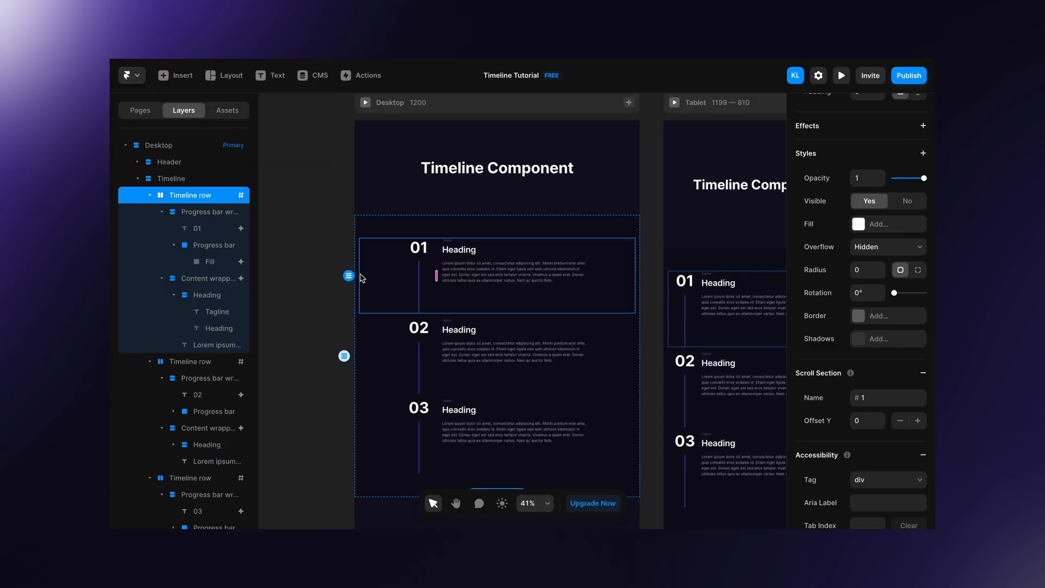
# Step: Add an unfilled spacer frame to the first timeline row with 1fr fill width and relative height
pyautogui.click(402, 274)
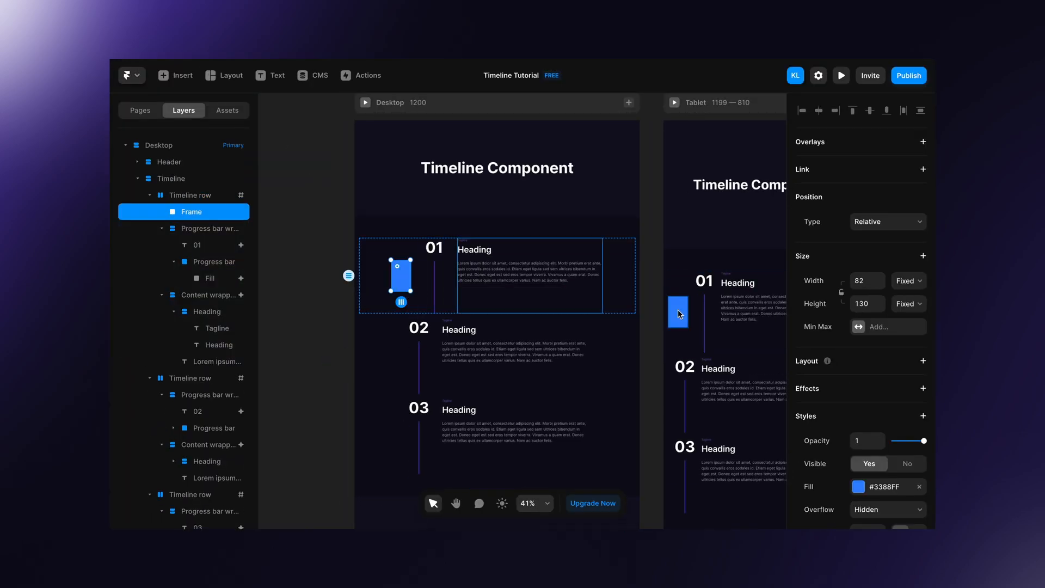
pyautogui.click(919, 487)
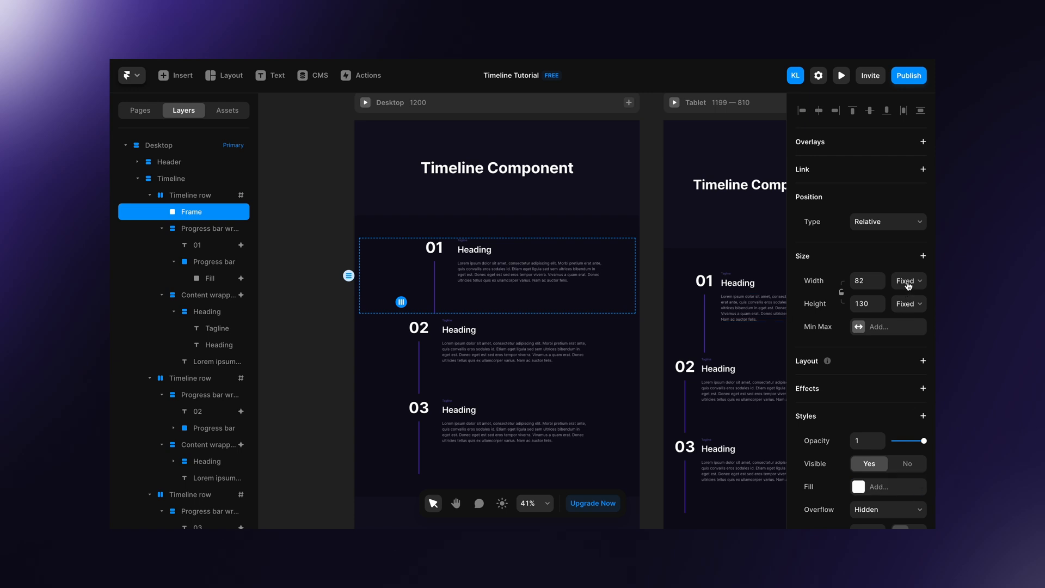
pyautogui.click(907, 281)
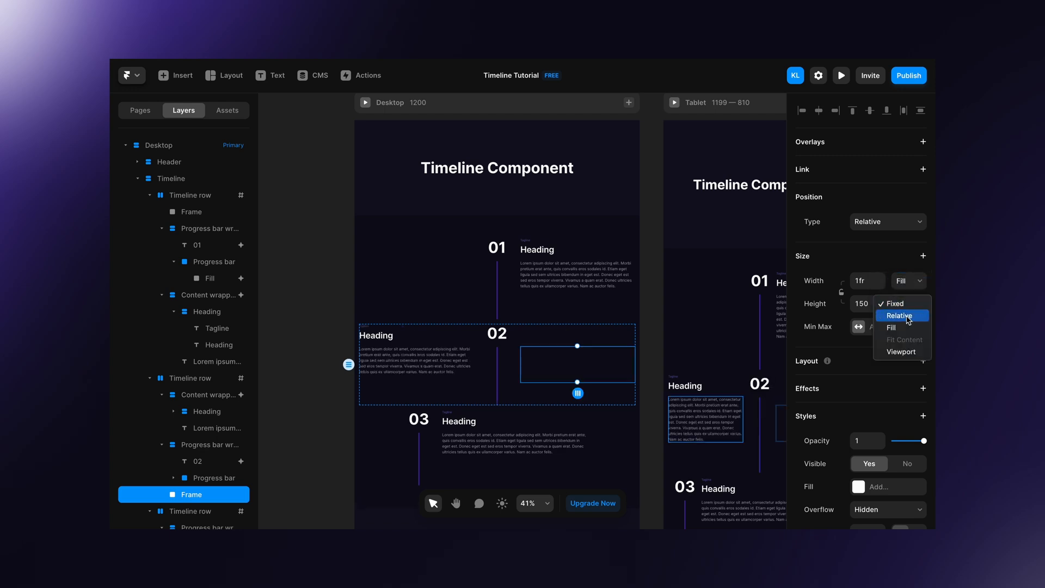
pyautogui.click(895, 303)
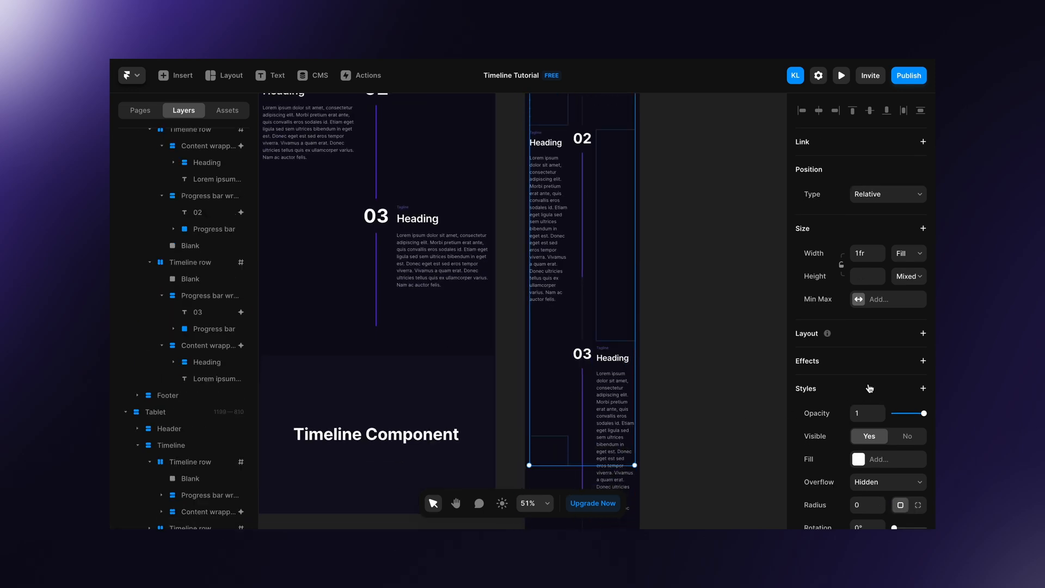
# Step: Hide the Blank spacer frames, preview the timeline filling at 390px width, then return to the canvas
pyautogui.scroll(-3)
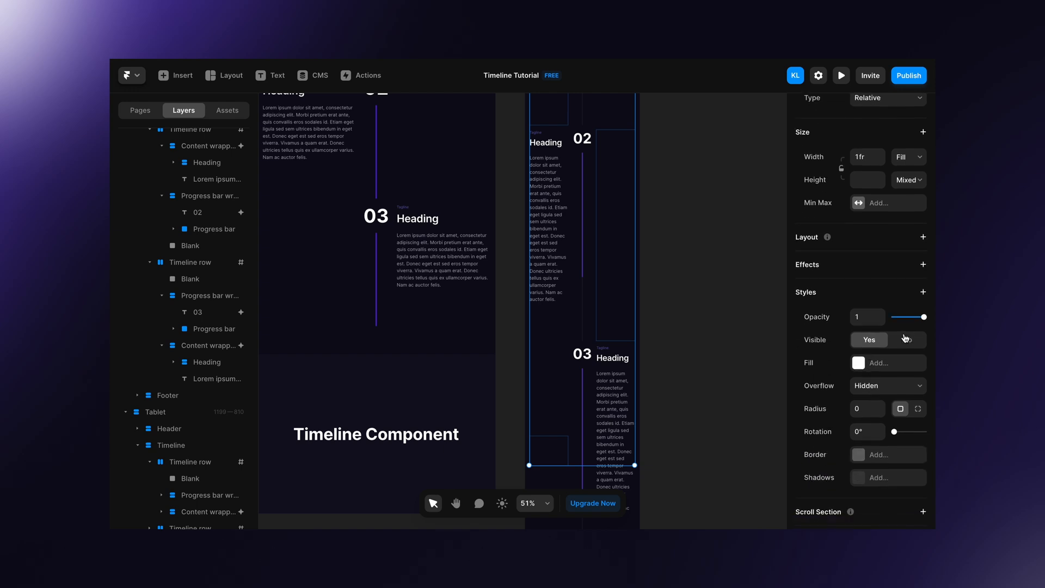
pyautogui.click(190, 278)
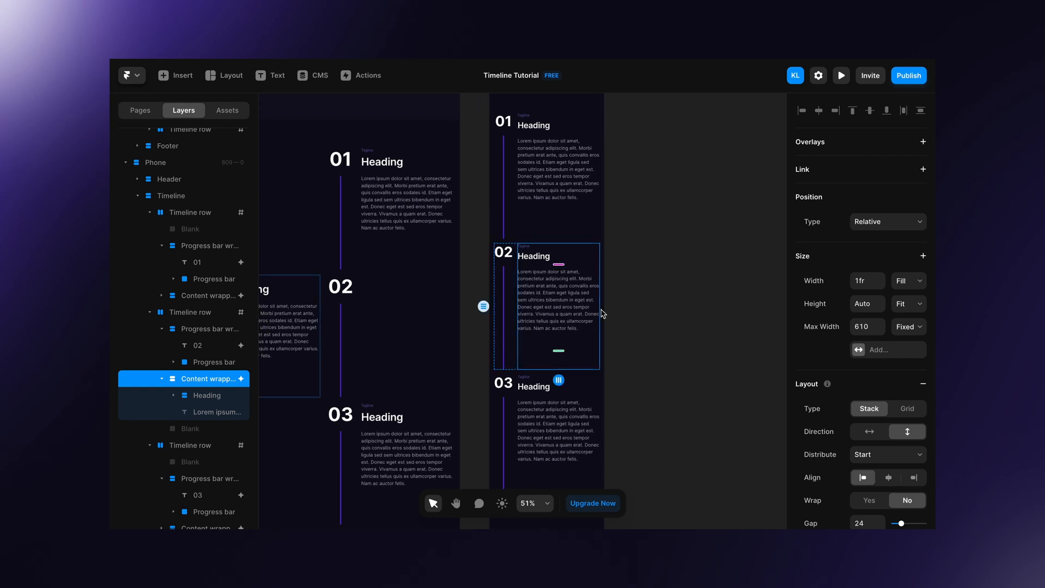
pyautogui.scroll(3)
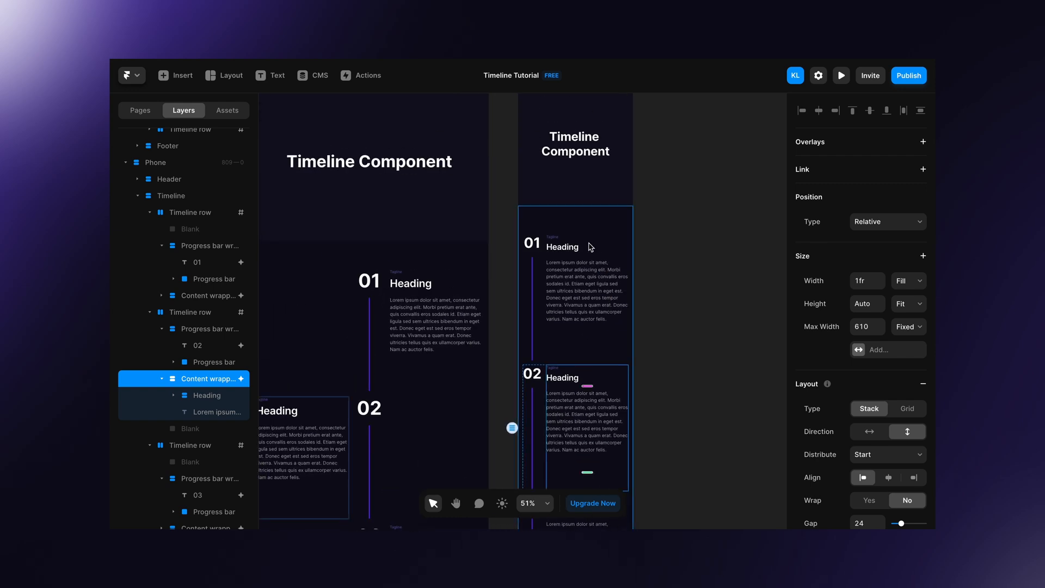
pyautogui.click(841, 75)
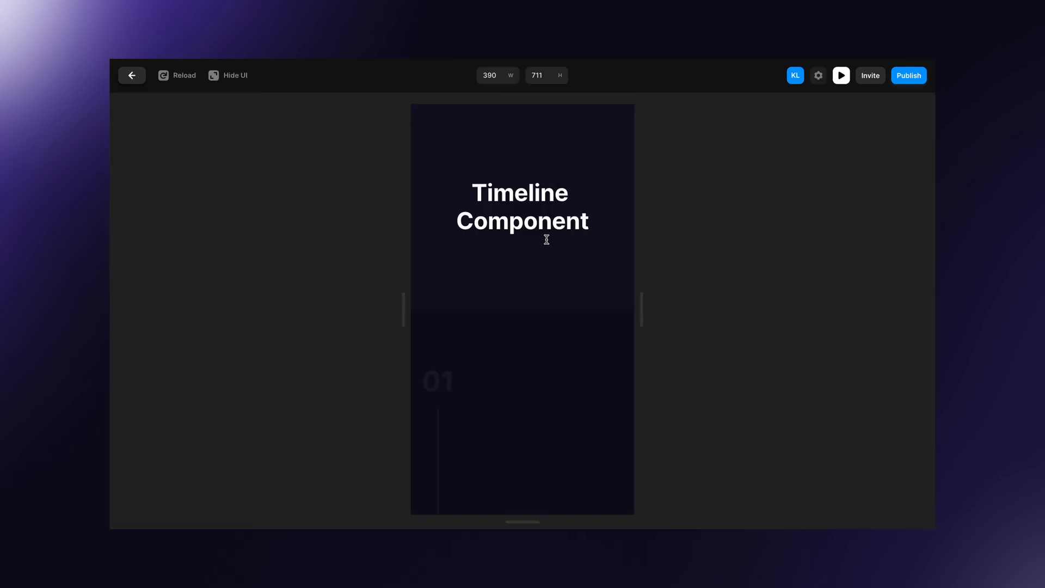
pyautogui.scroll(-3)
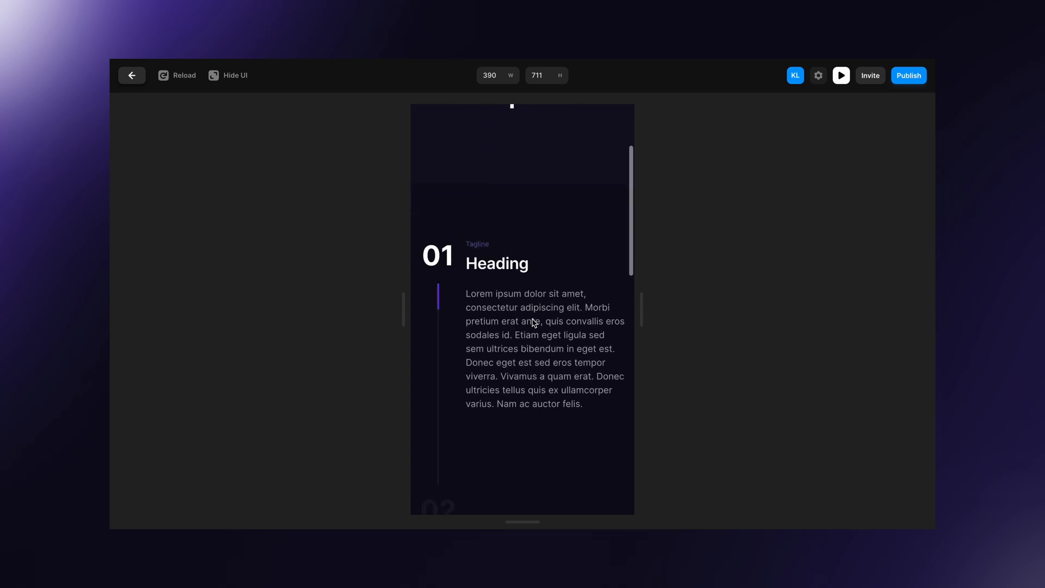
pyautogui.scroll(-3)
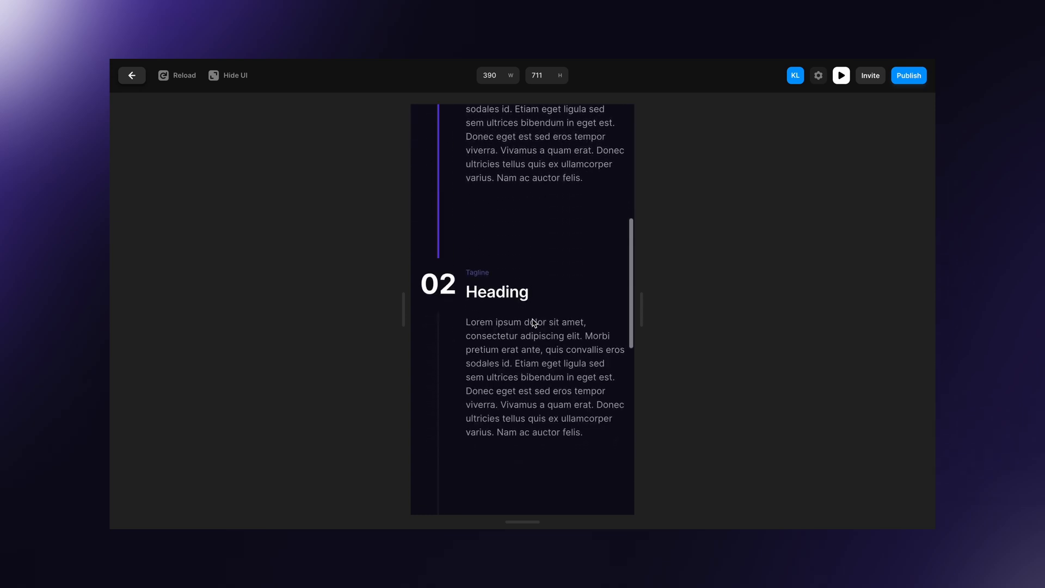
pyautogui.click(132, 75)
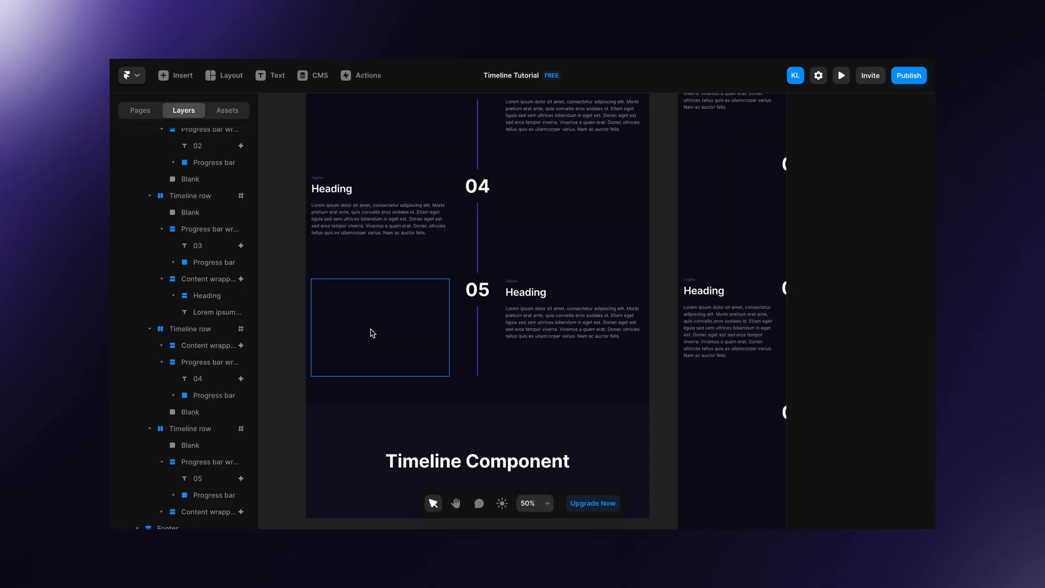
# Step: Delete the Progress bar inside row 05's wrapper so no line follows the last number
pyautogui.click(215, 461)
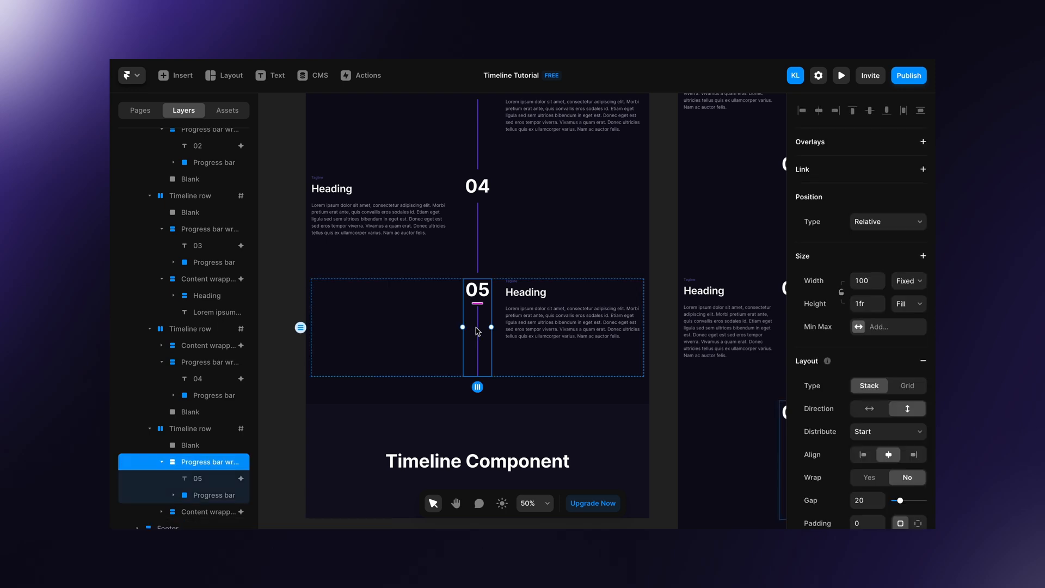
pyautogui.click(212, 494)
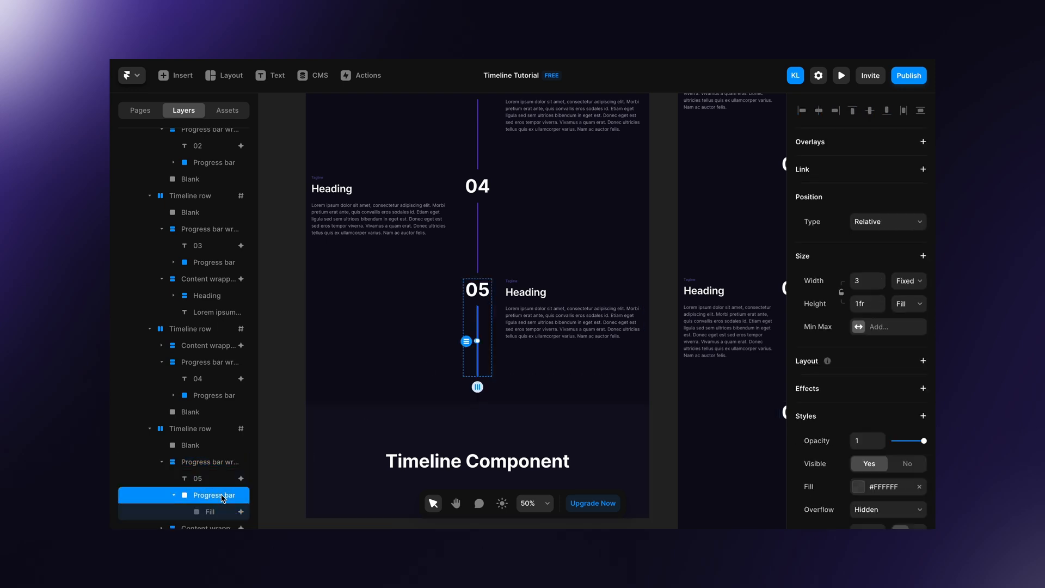
pyautogui.click(208, 494)
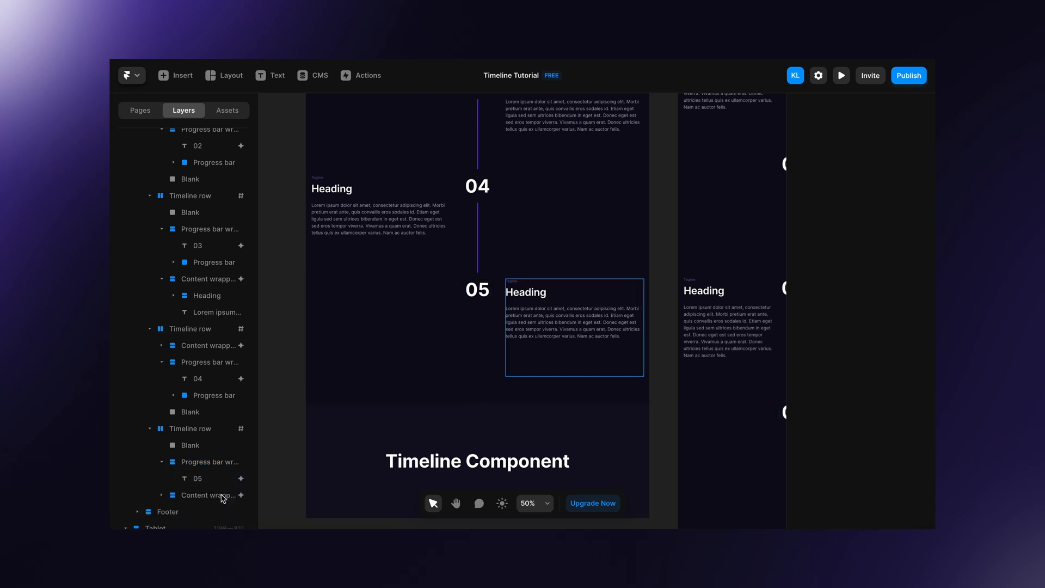
pyautogui.click(841, 76)
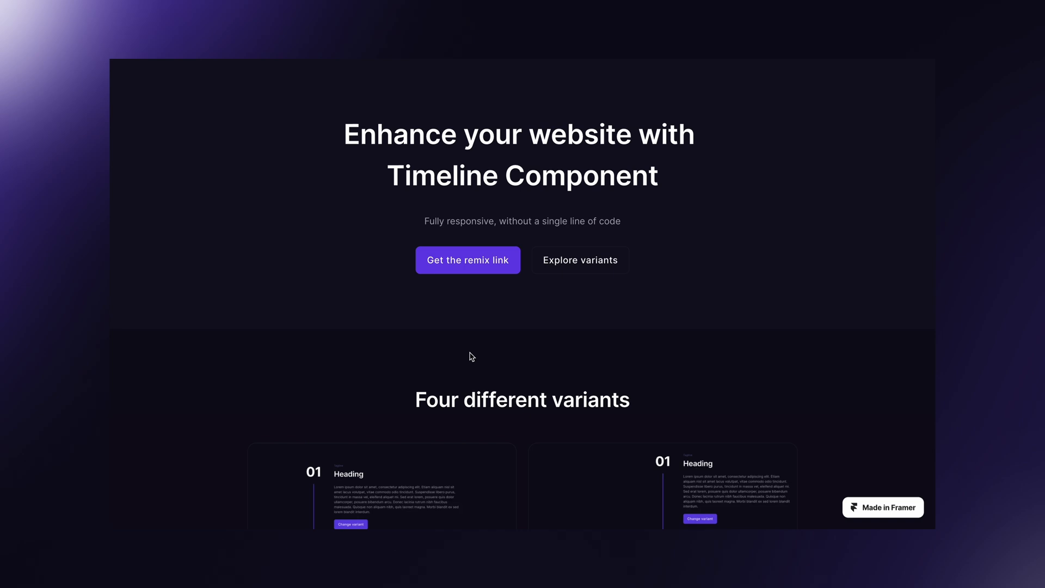
# Step: Open the live Side by Side / Numbers variant page and scroll through its timeline
pyautogui.scroll(-3)
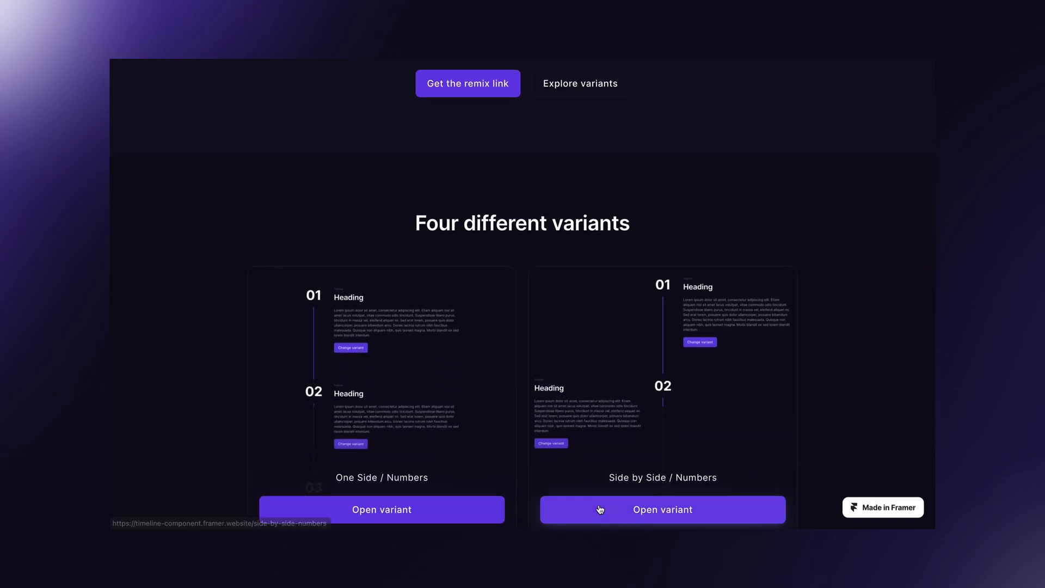
pyautogui.click(662, 509)
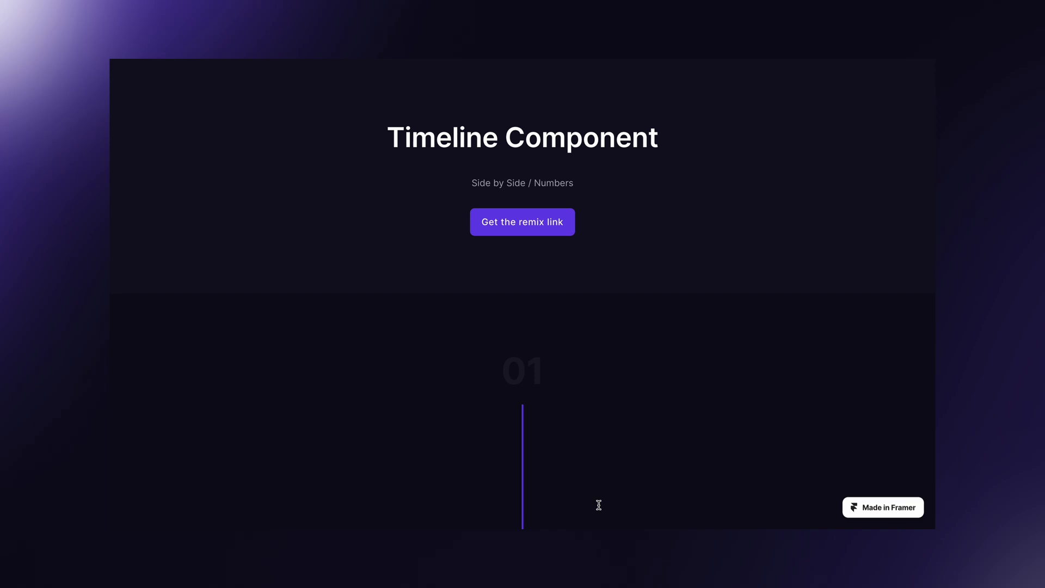
pyautogui.scroll(-3)
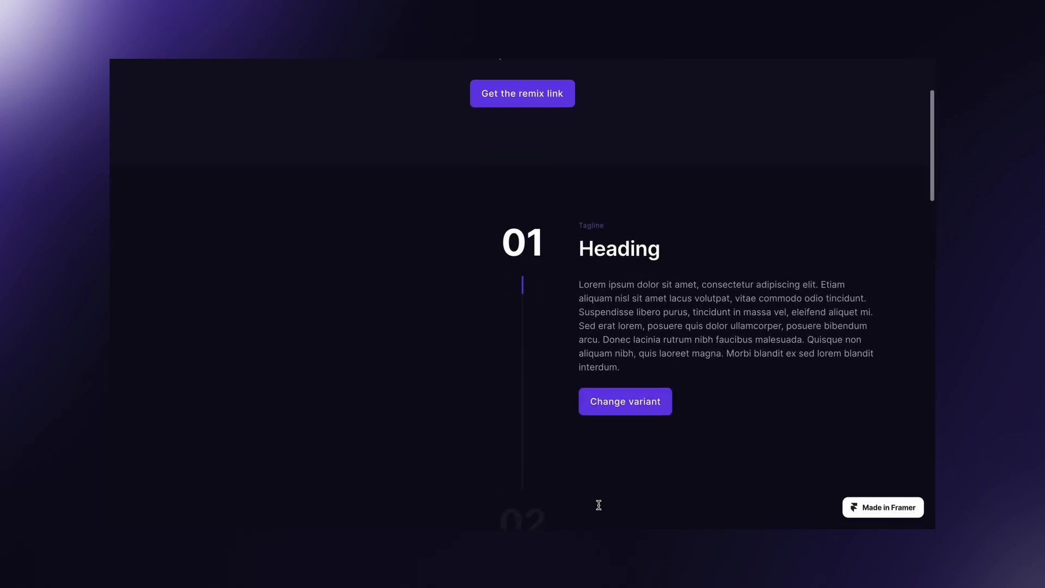
pyautogui.scroll(-3)
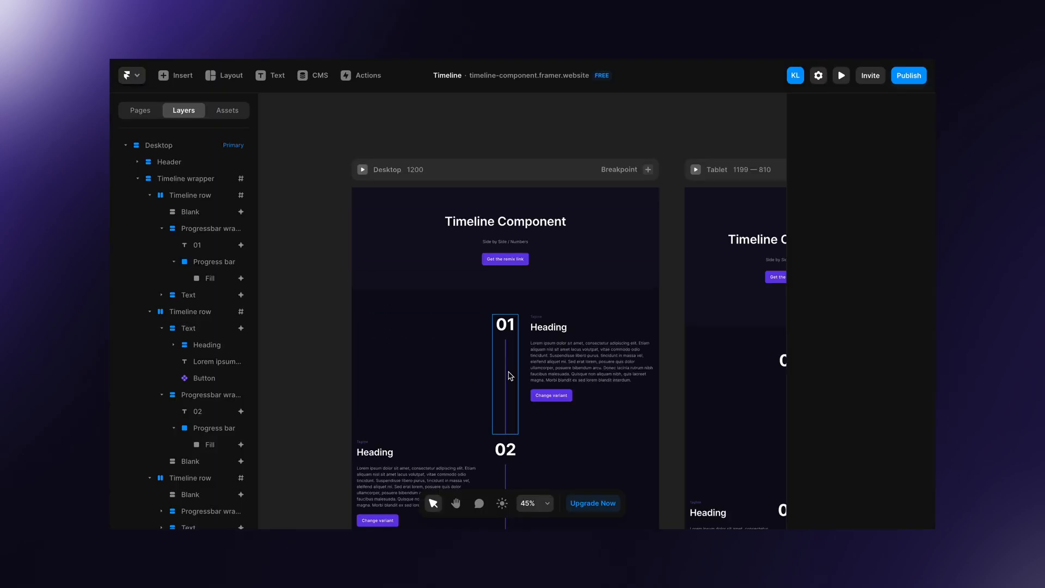
# Step: Give the first Fill a Section #1 in-view scroll animation, no exit, with an Ease enter transition of 0.1 s
pyautogui.click(209, 278)
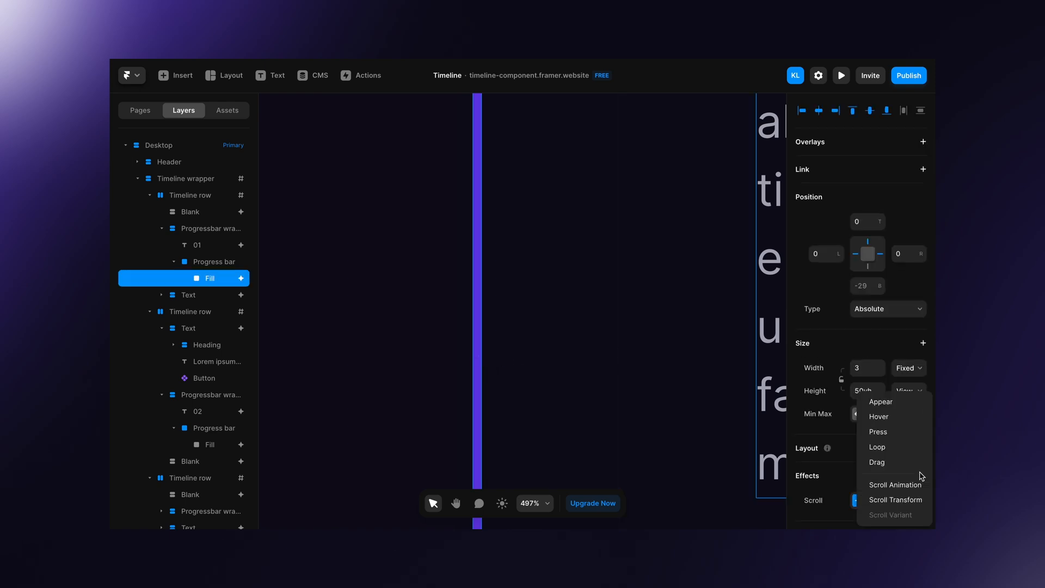
pyautogui.click(880, 401)
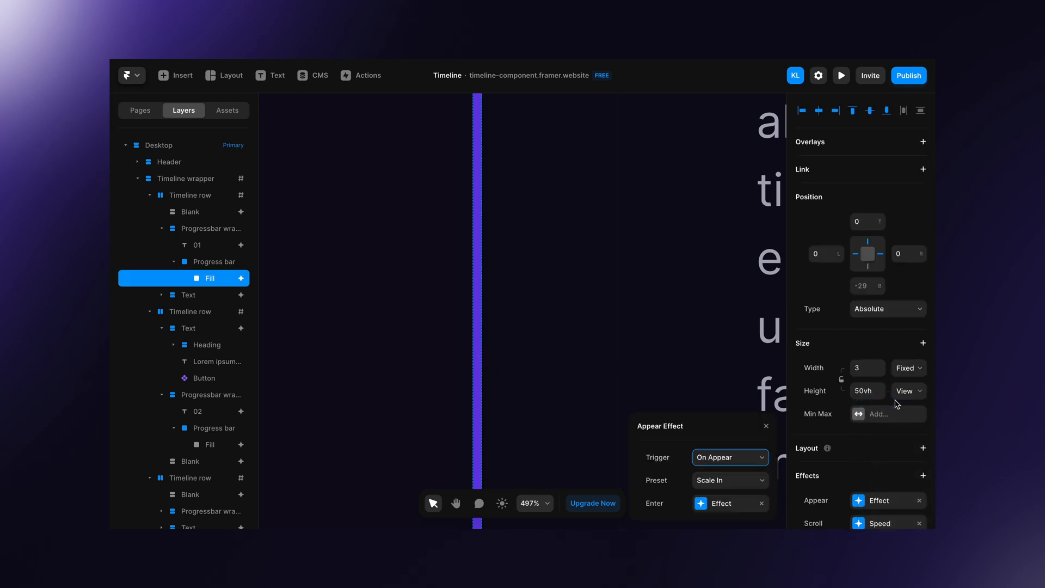
pyautogui.click(729, 457)
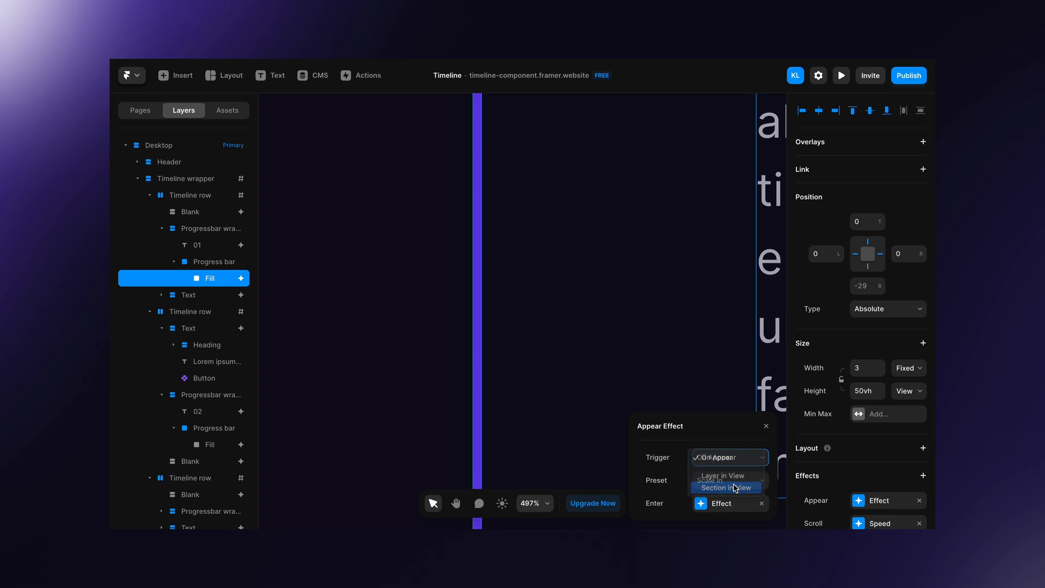
pyautogui.click(725, 488)
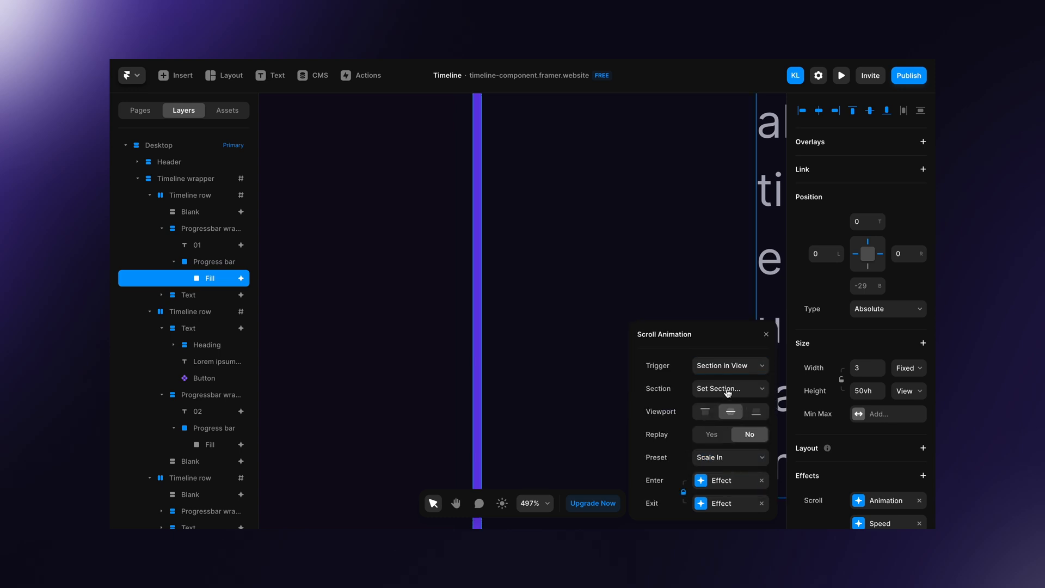
pyautogui.click(728, 389)
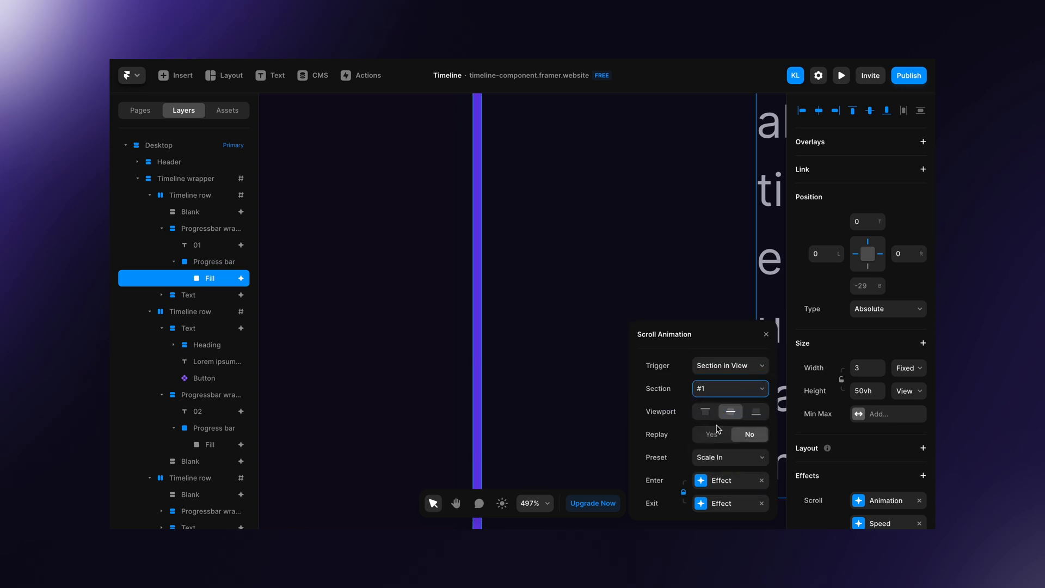
pyautogui.click(763, 503)
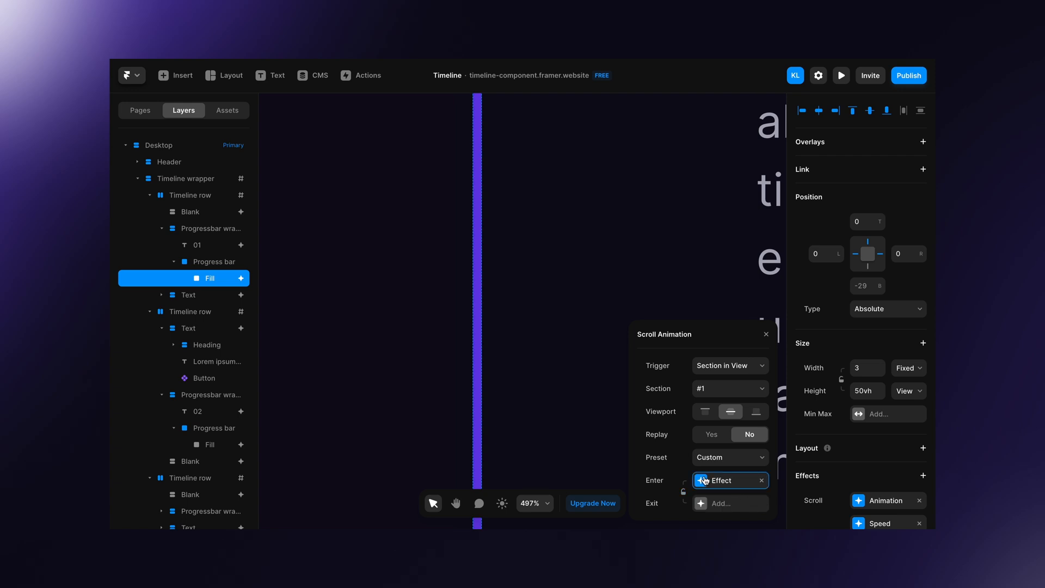
pyautogui.click(726, 480)
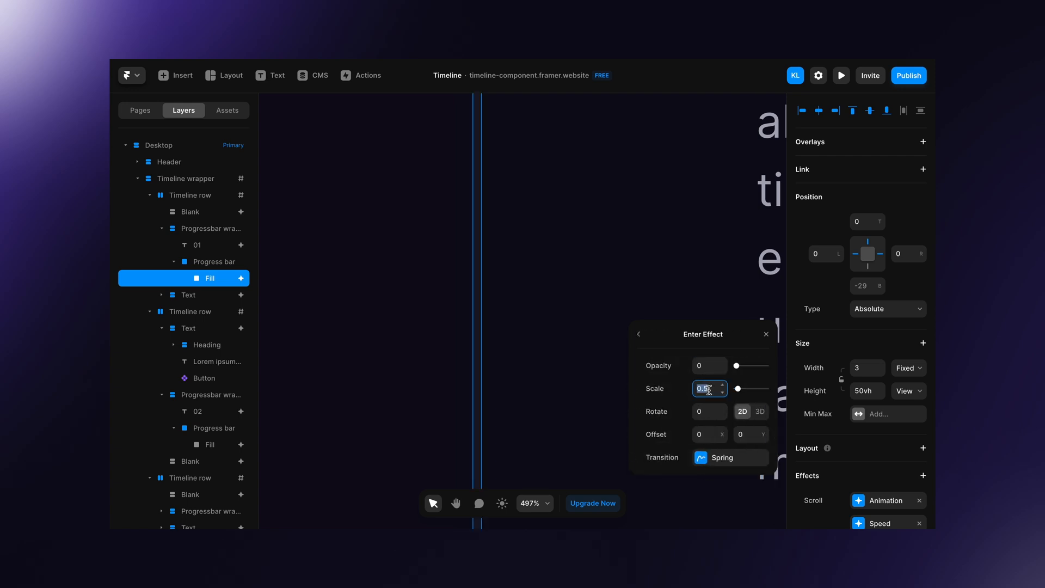
pyautogui.click(728, 457)
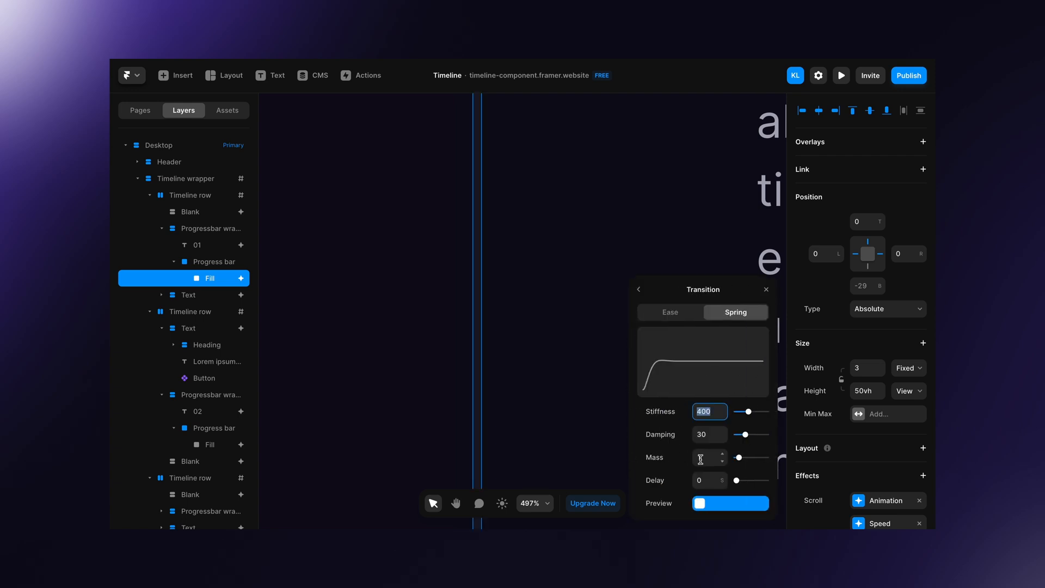
pyautogui.click(671, 305)
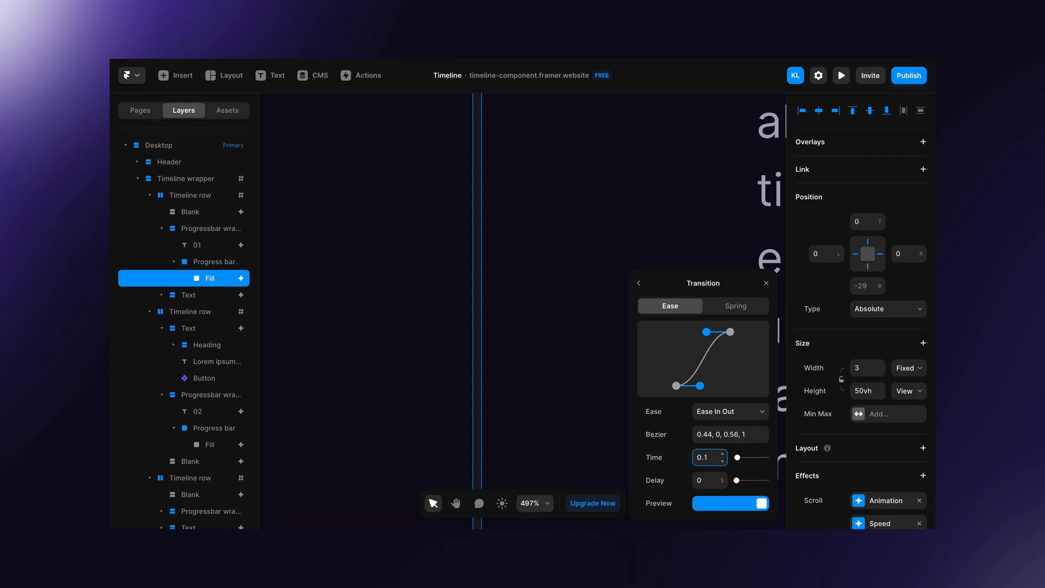
pyautogui.click(840, 75)
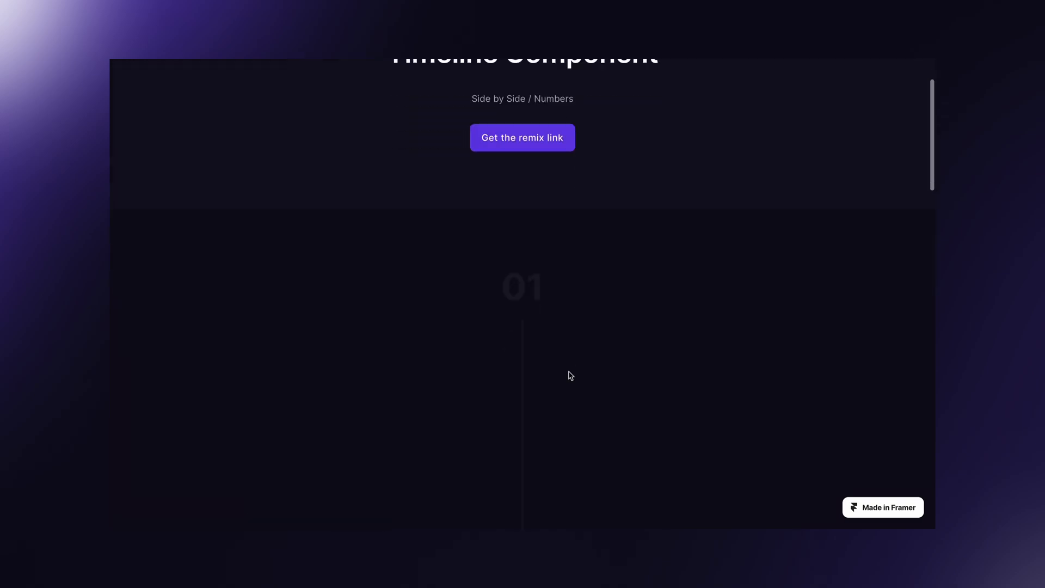
# Step: Scroll the live variant, switch to another timeline variant, and end on the site's homepage
pyautogui.scroll(-3)
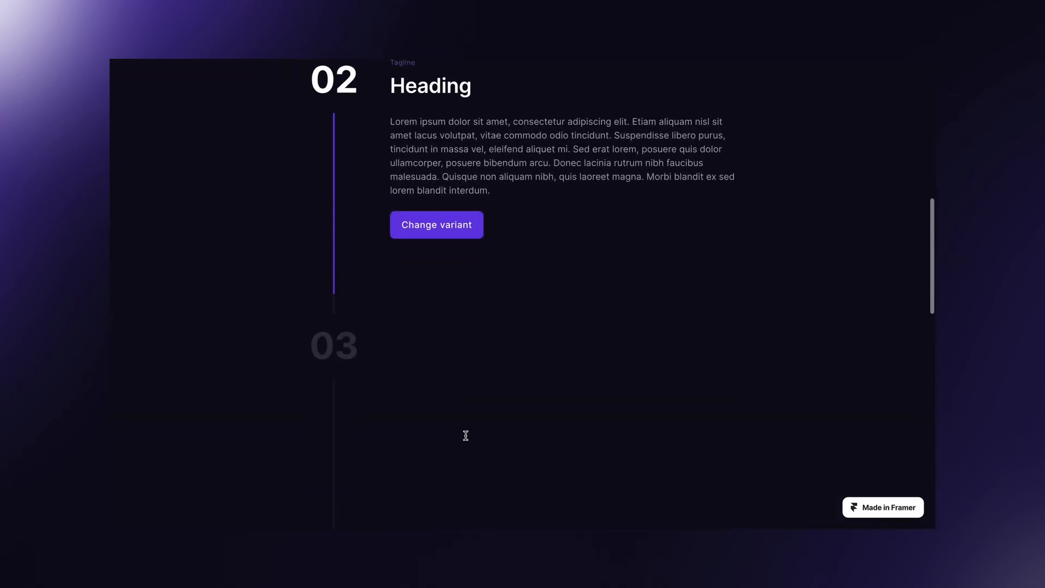
pyautogui.scroll(-3)
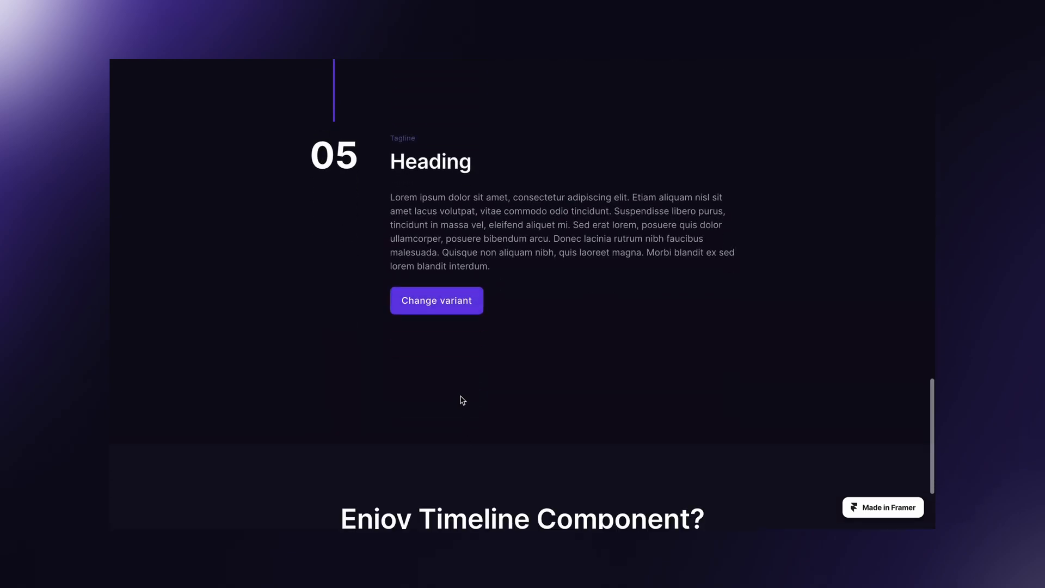
pyautogui.click(435, 300)
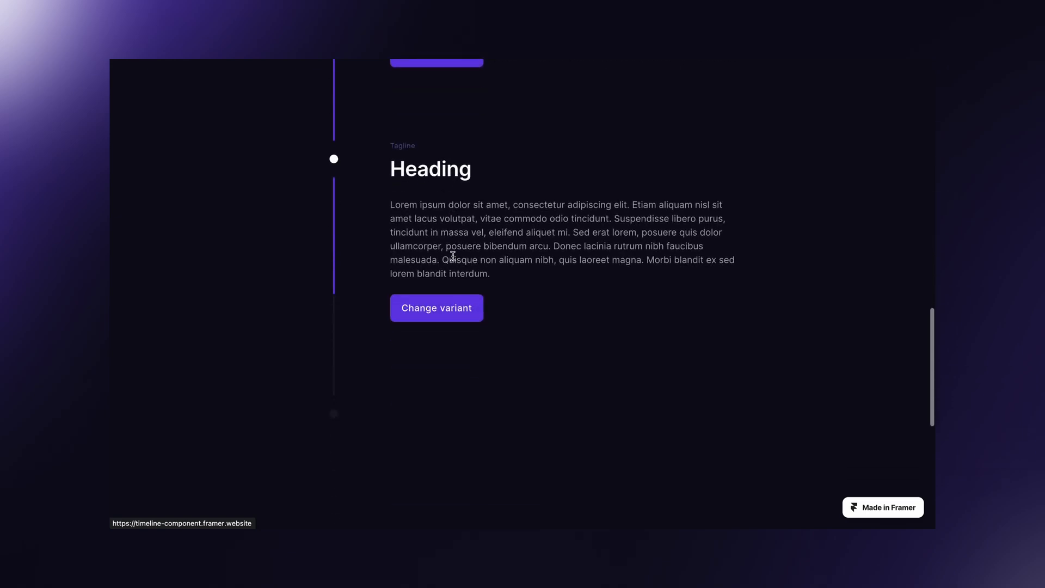
pyautogui.scroll(3)
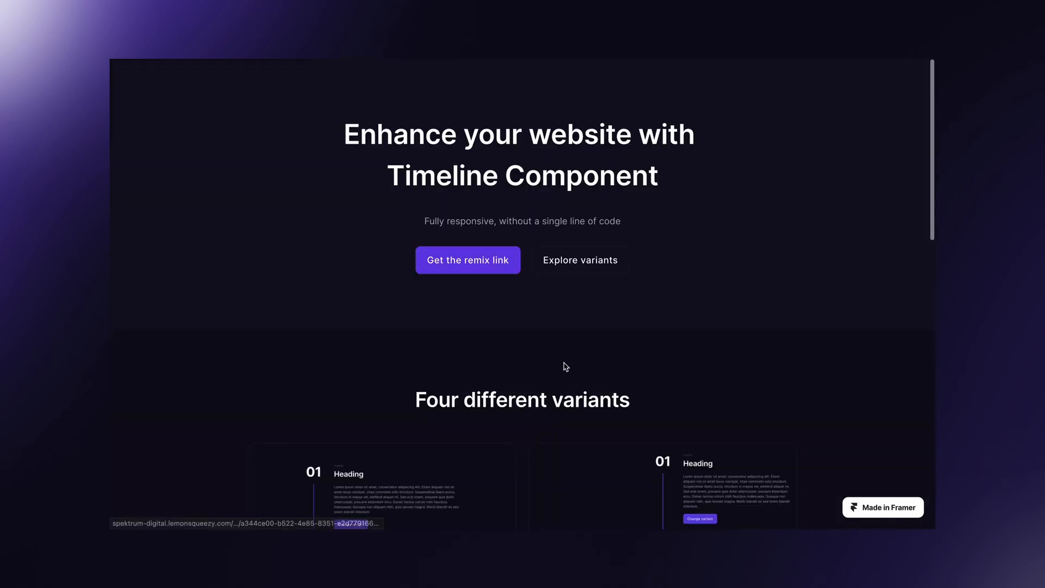